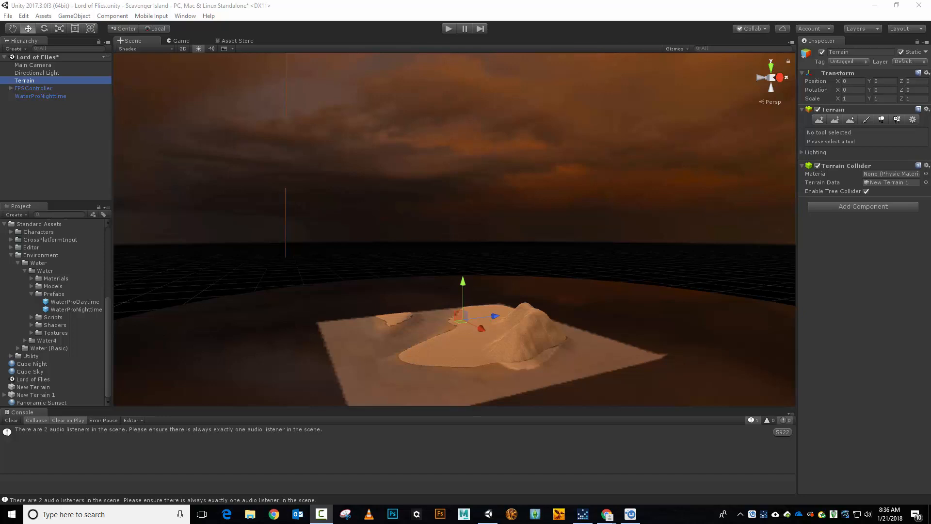
mouse_move(221, 156)
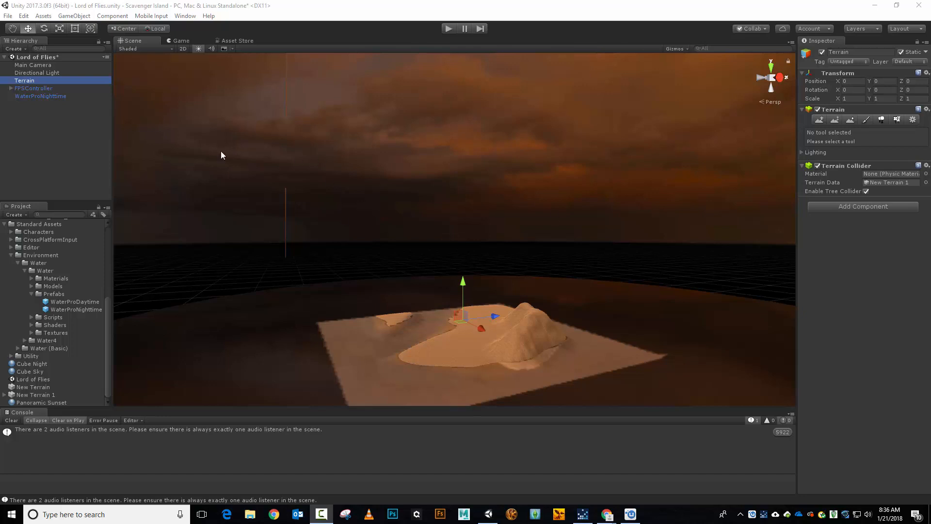
mouse_move(446, 37)
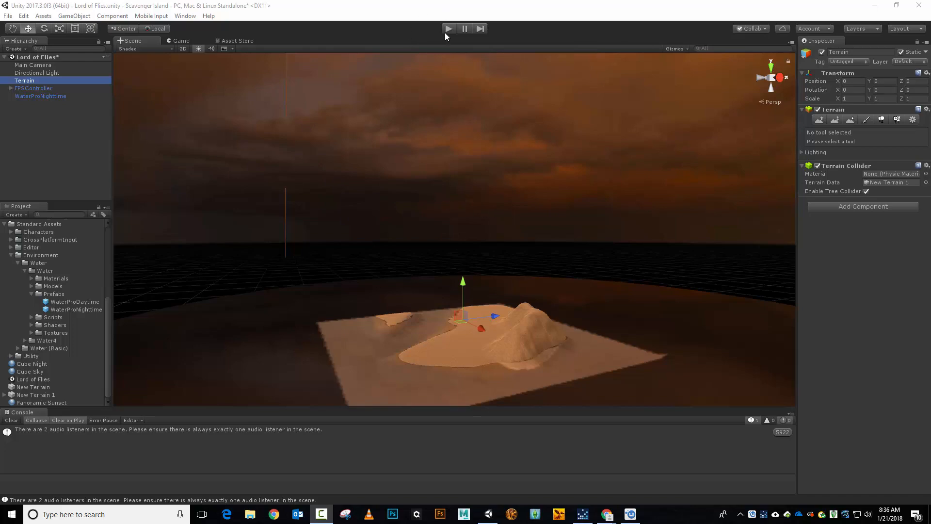
Briefly preview the scene in Play mode, then select the CGSkies_0094_free texture via Panoramic Sunset
left_click(449, 29)
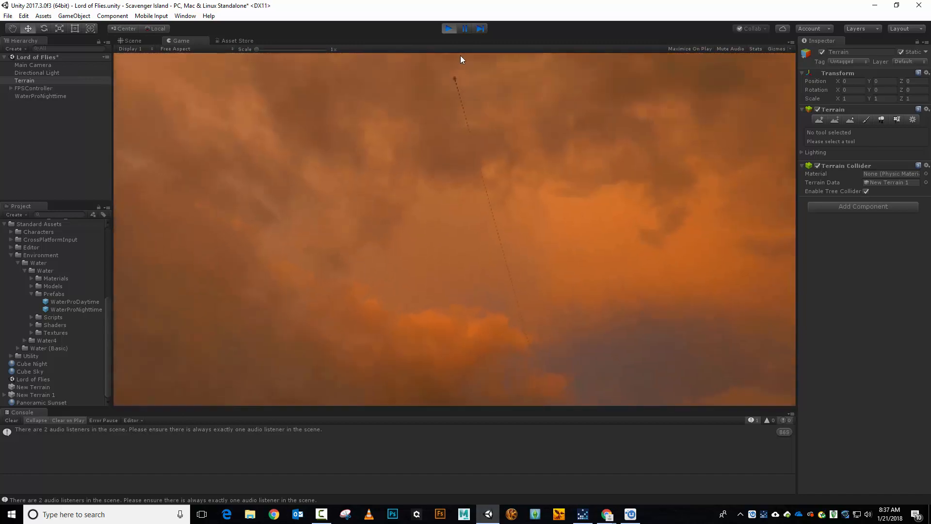
left_click(132, 41)
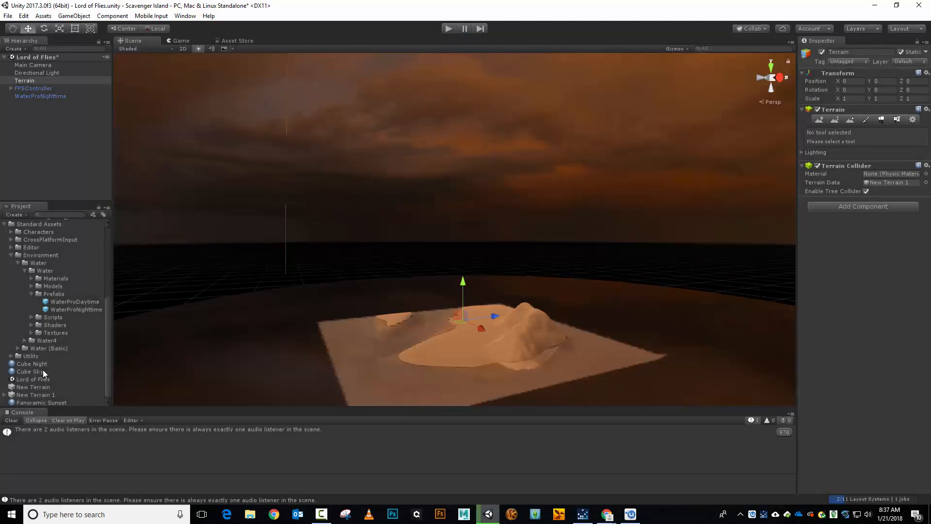
left_click(42, 402)
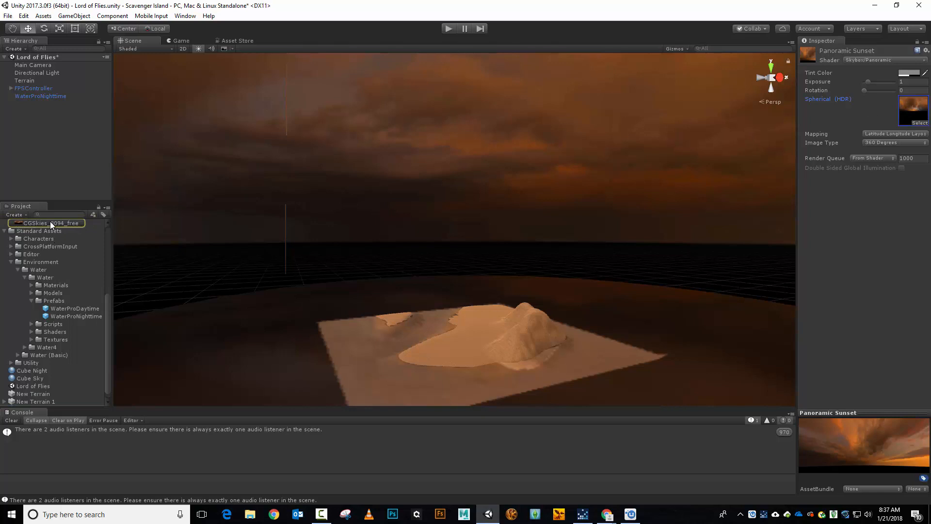
left_click(51, 222)
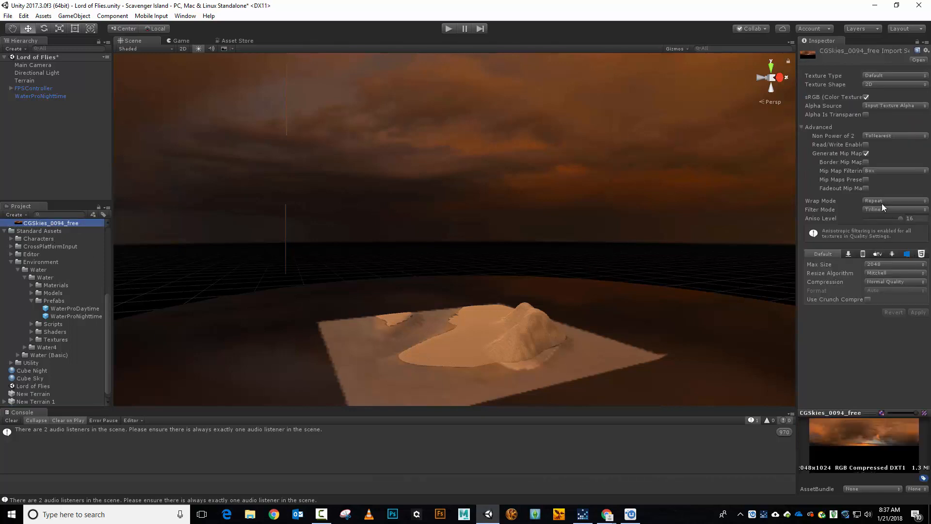
mouse_move(291, 214)
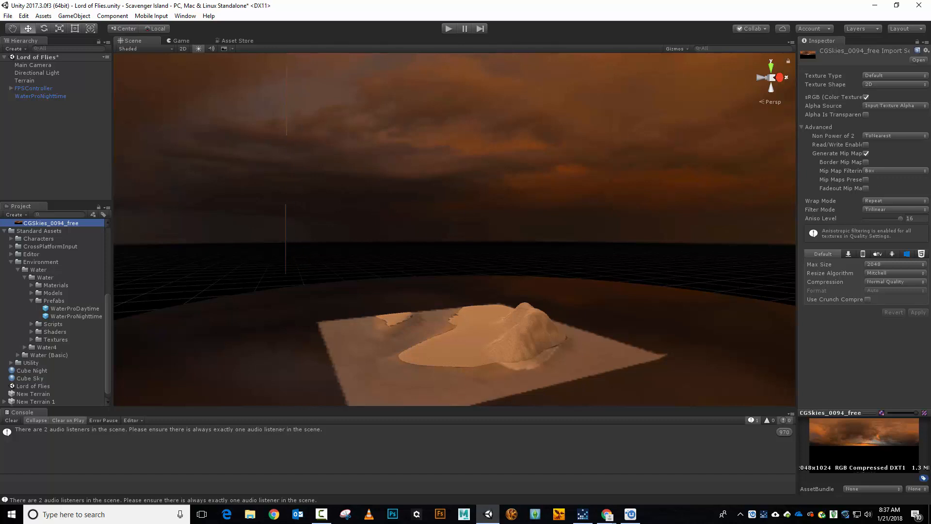
Set CGSkies_0094_free's Wrap Mode to Clamp and apply the import change
left_click(894, 200)
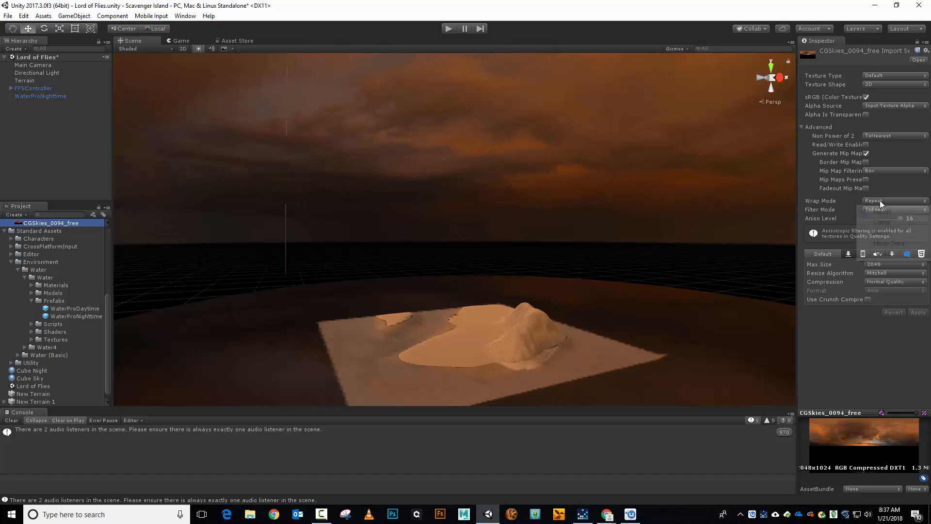
left_click(882, 221)
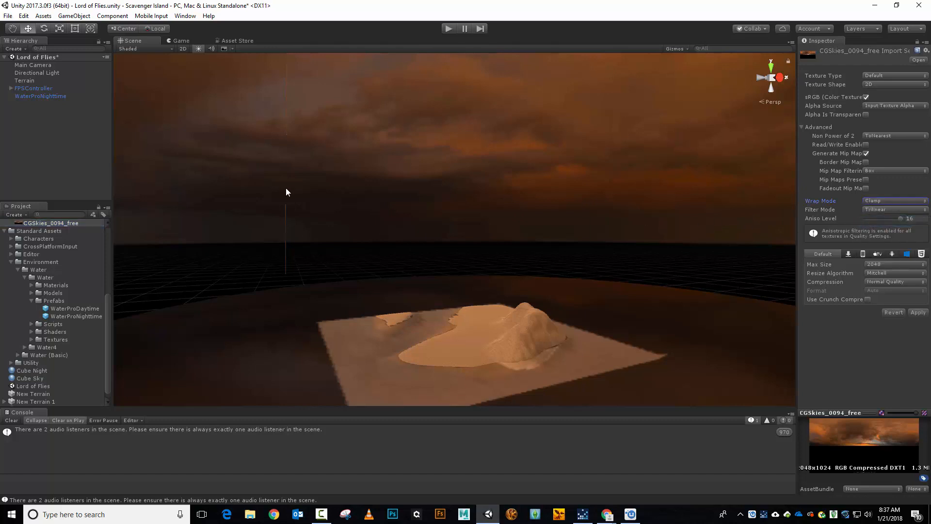
mouse_move(245, 140)
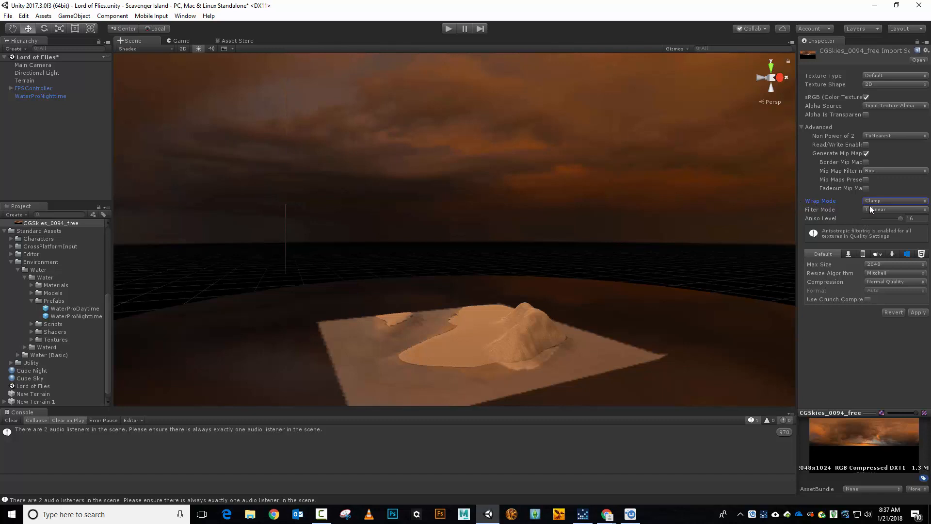
left_click(885, 209)
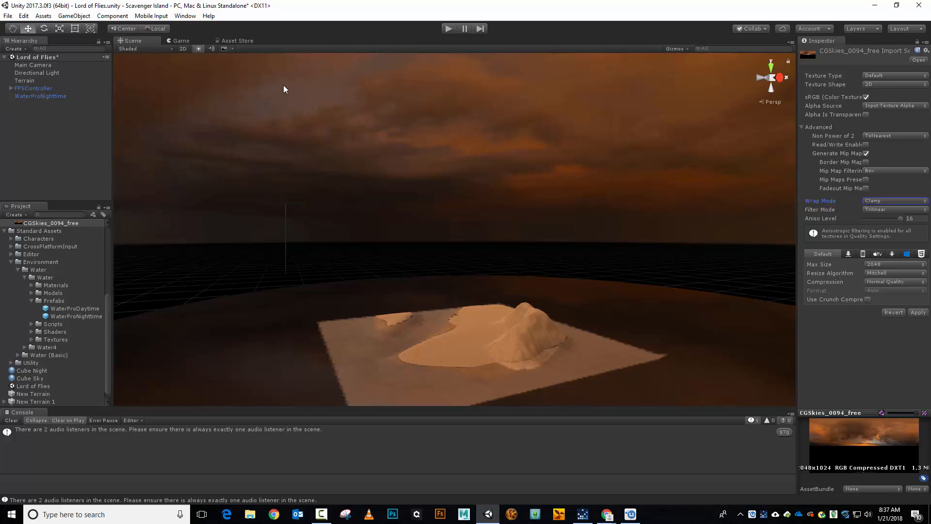
mouse_move(289, 180)
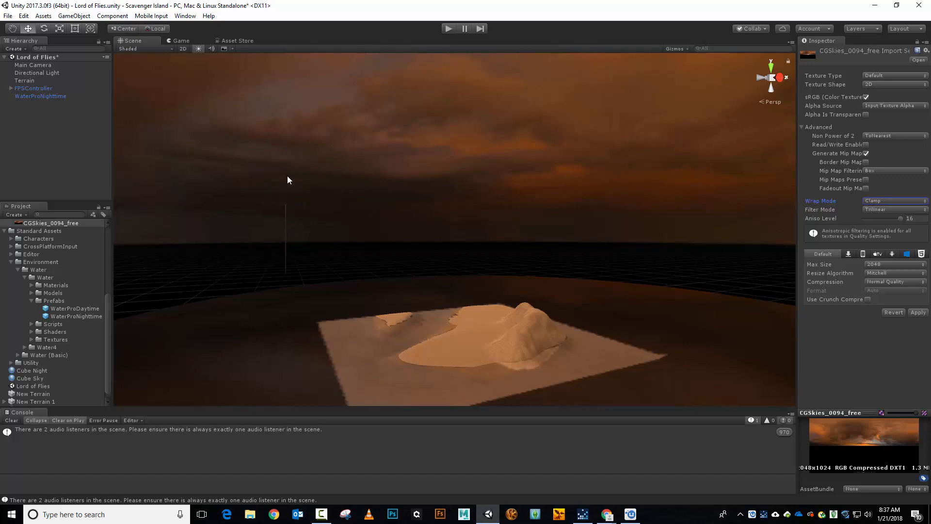
mouse_move(263, 139)
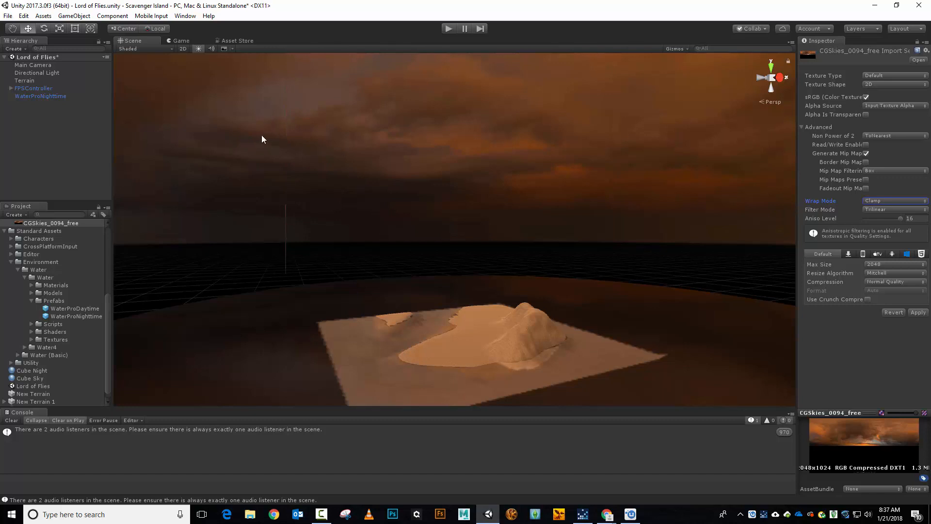
mouse_move(290, 145)
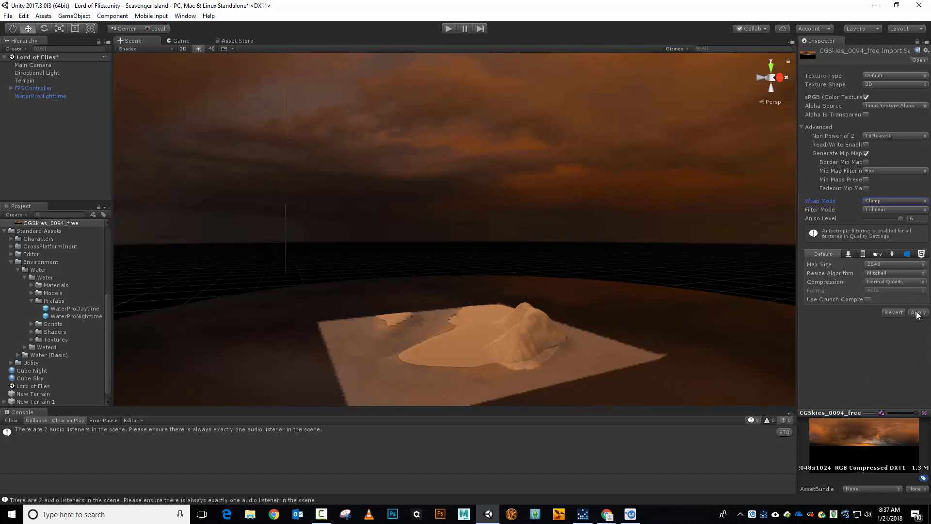
left_click(917, 312)
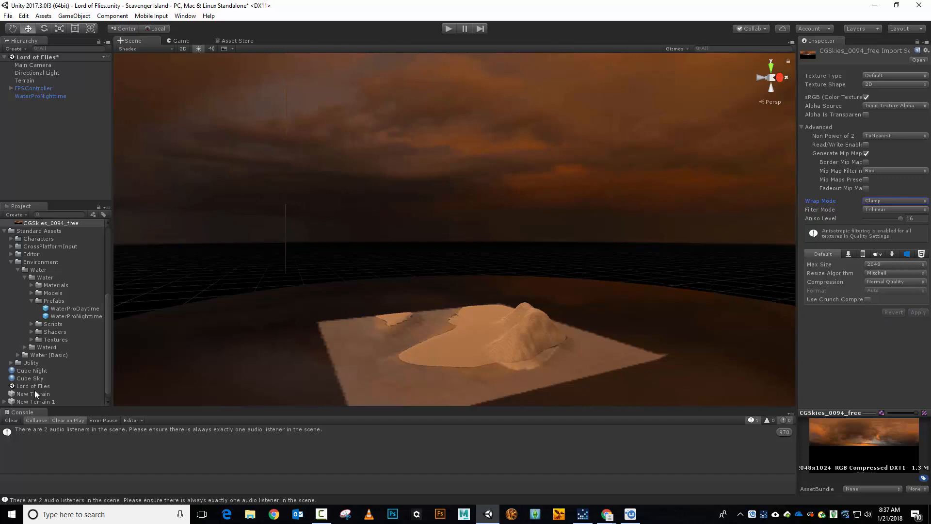
Inspect the Cube Night skybox material, then reselect CGSkies_0094_free
left_click(32, 370)
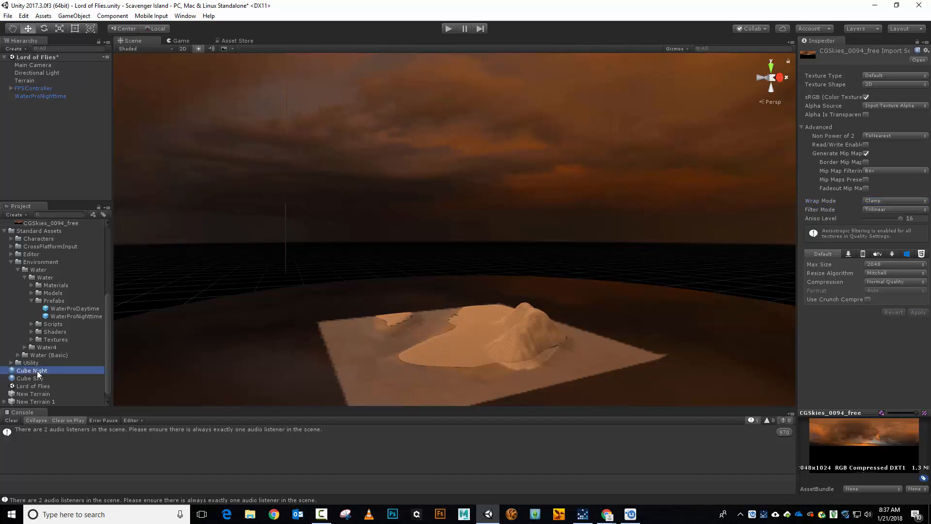
left_click(32, 370)
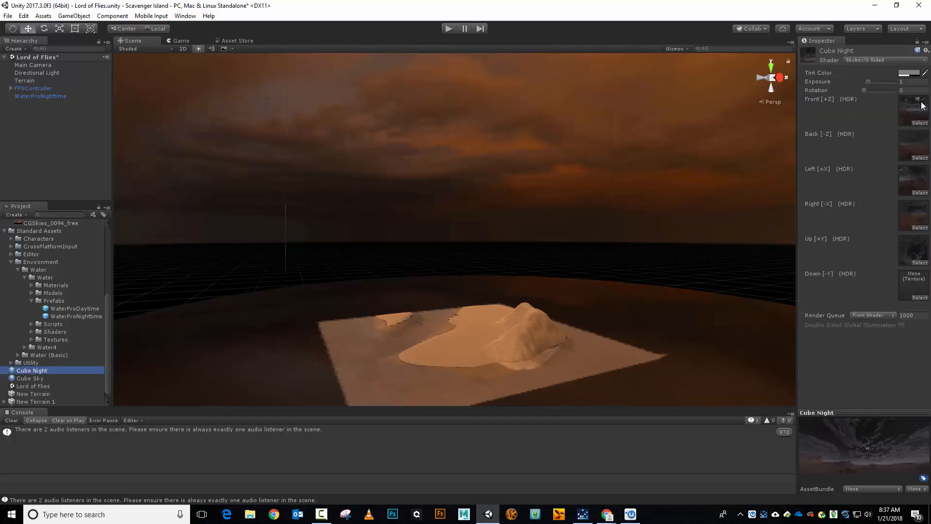
left_click(51, 222)
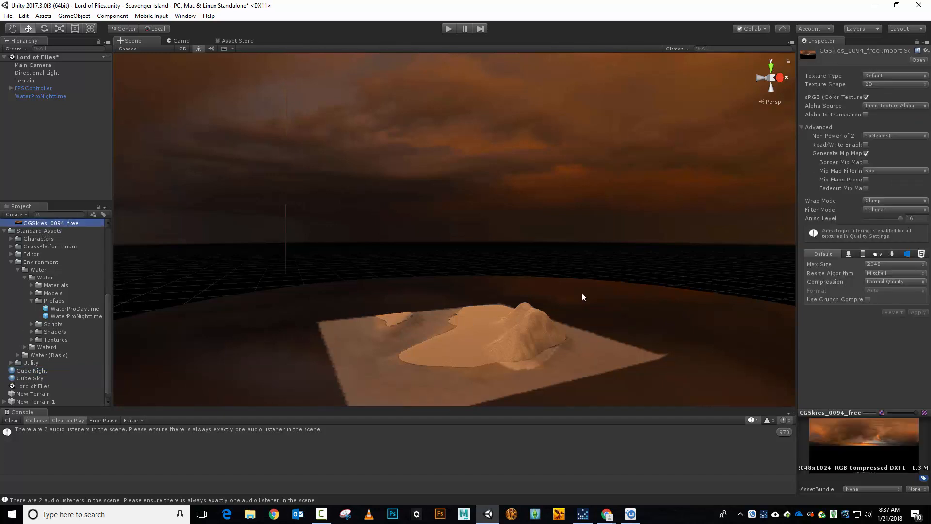
Switch CGSkies_0094_free's Wrap Mode to Repeat and toggle the Advanced section closed and open
left_click(894, 201)
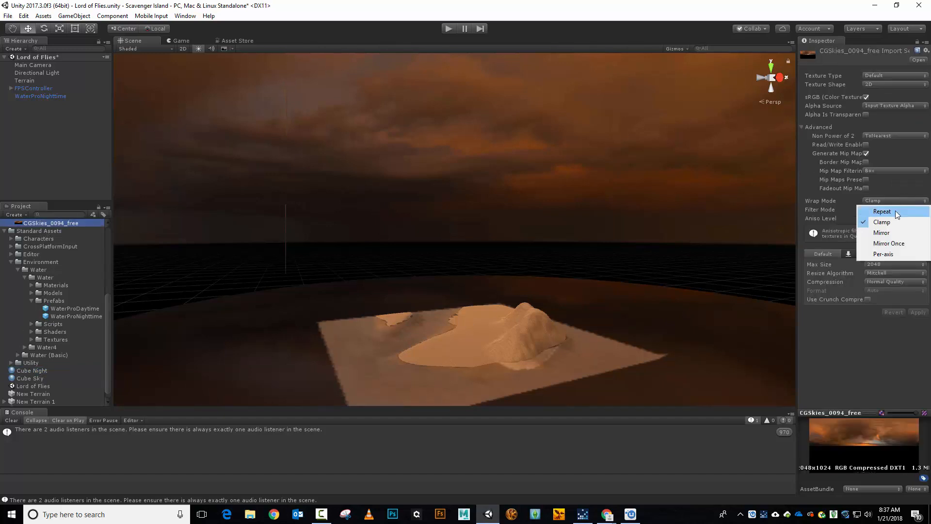
left_click(882, 211)
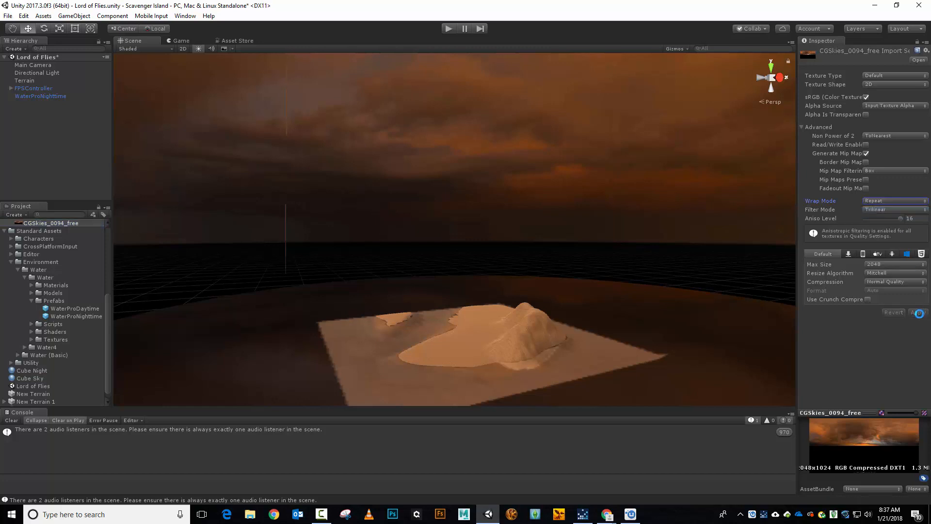
left_click(802, 127)
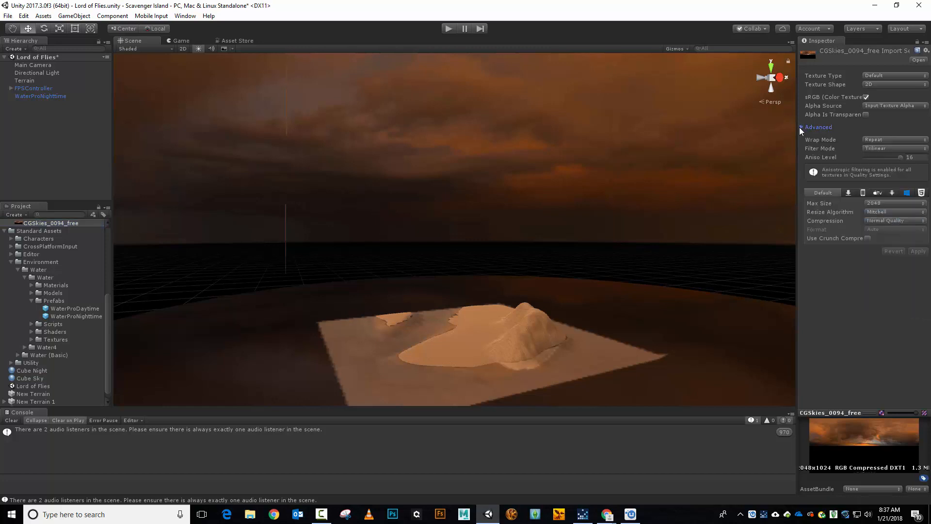
left_click(802, 127)
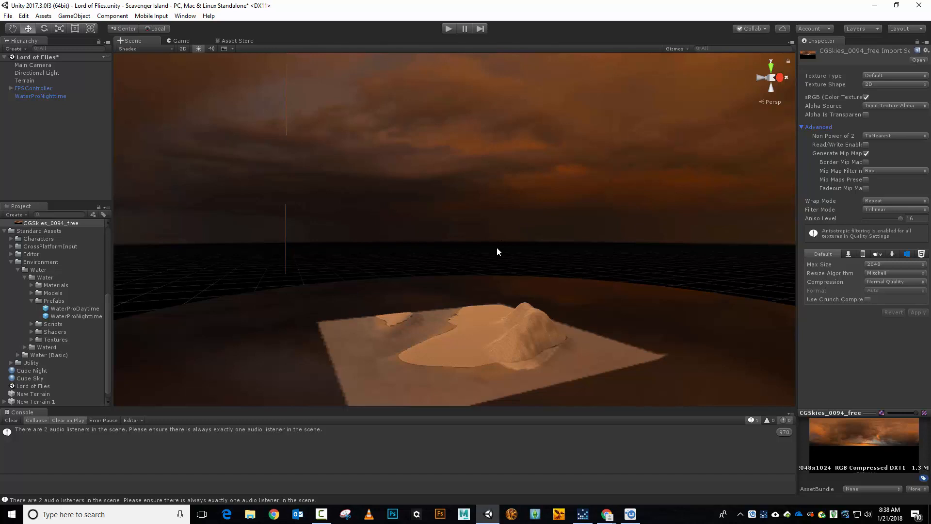
mouse_move(514, 341)
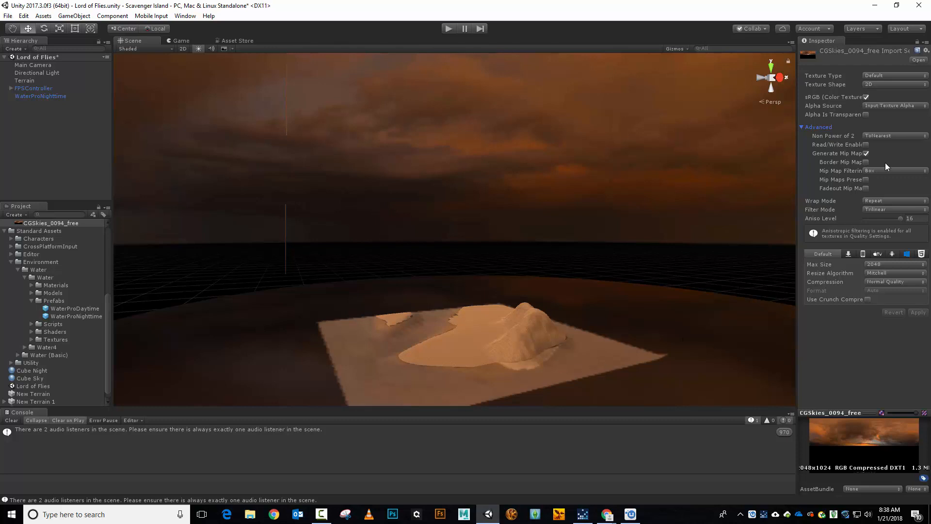
mouse_move(664, 204)
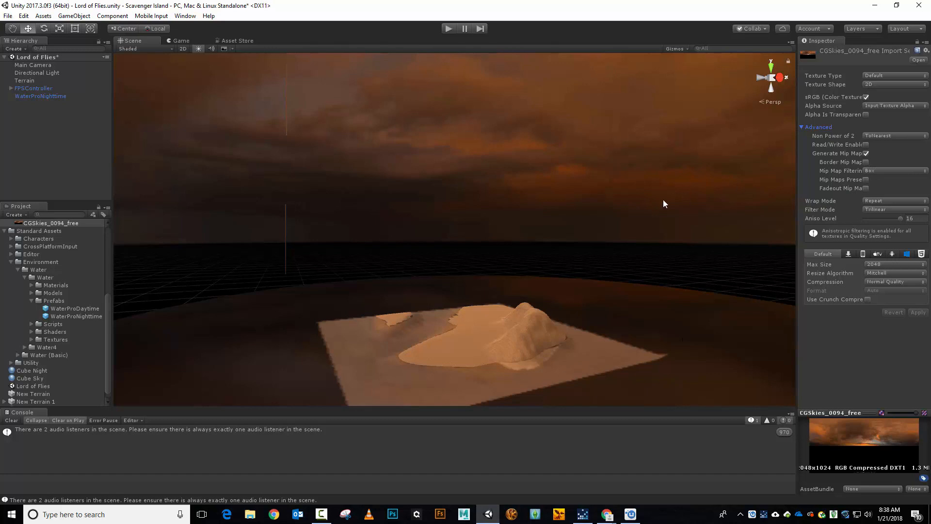
mouse_move(696, 173)
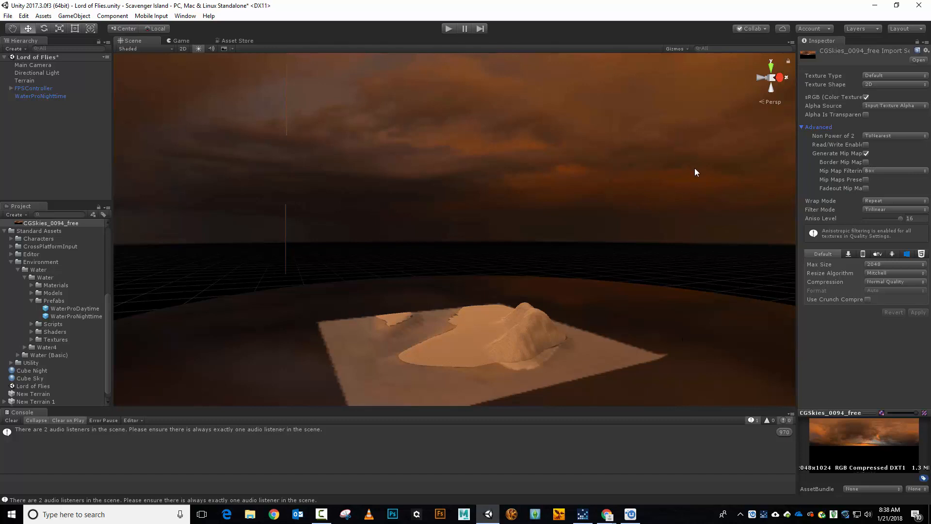
mouse_move(694, 182)
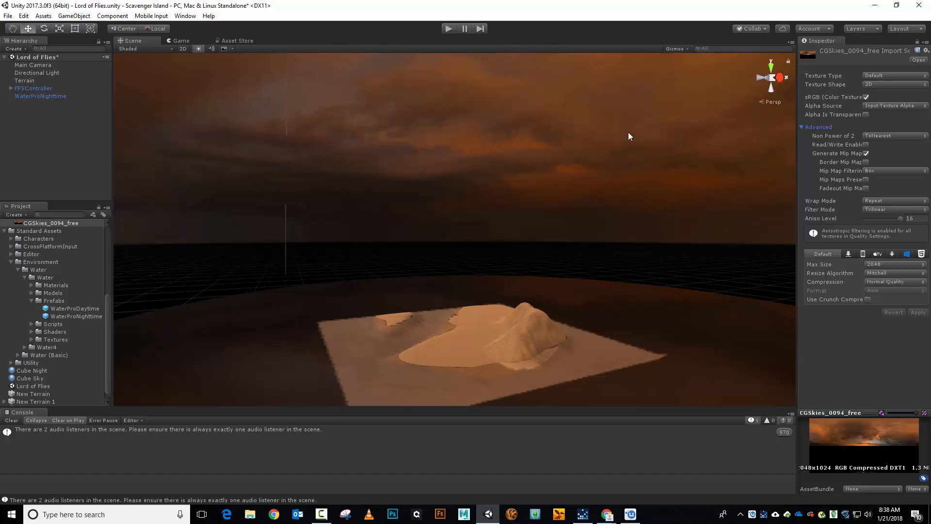
mouse_move(825, 170)
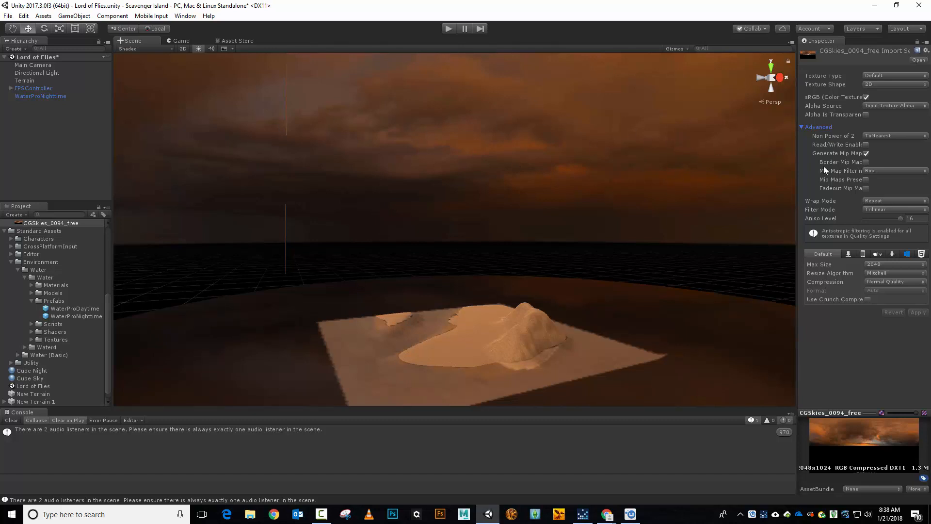
Turn off mipmap generation for CGSkies_0094_free and apply the import settings
left_click(867, 153)
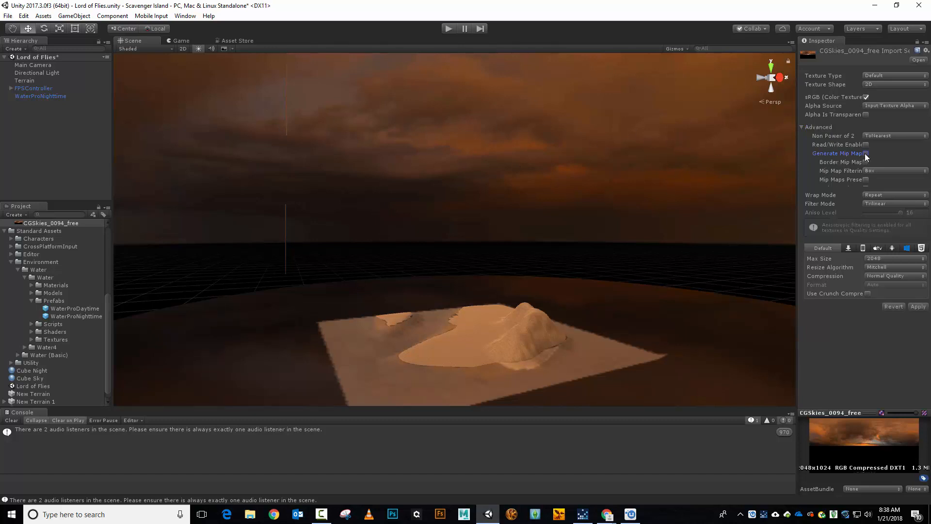
left_click(868, 153)
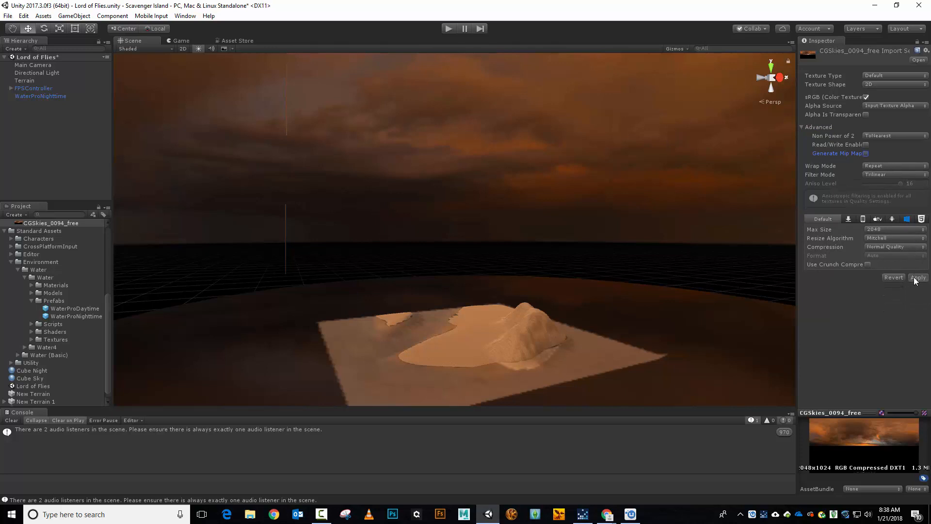
left_click(918, 277)
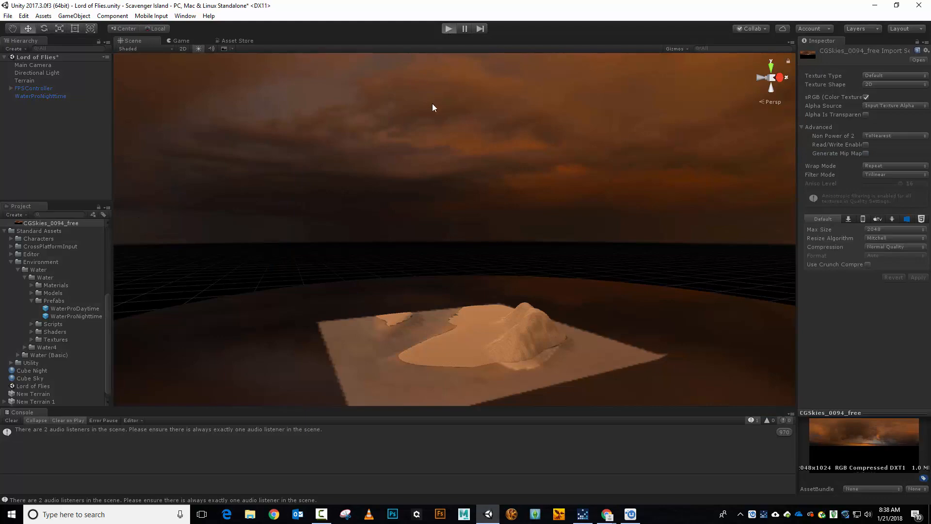
left_click(448, 29)
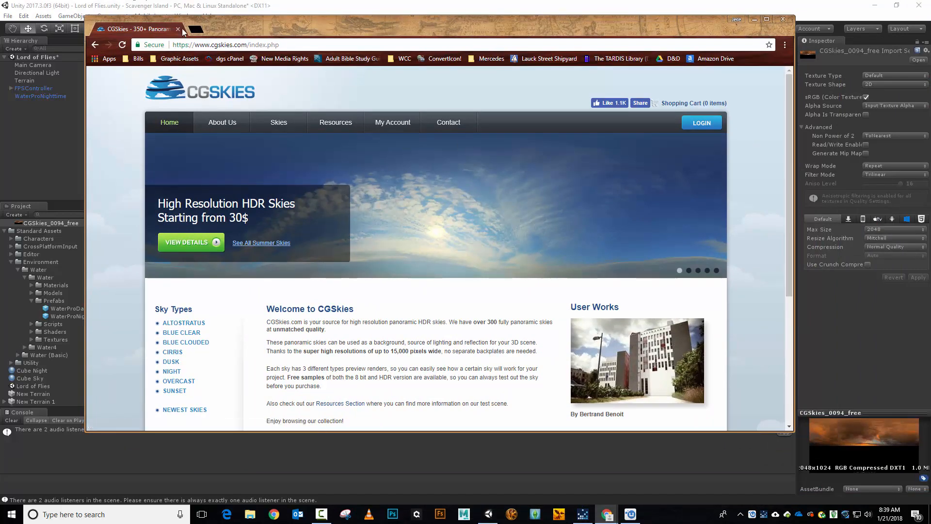
Search Google for 'panoramic sky' in a new tab, then return to the CGSkies tab
type("google.com")
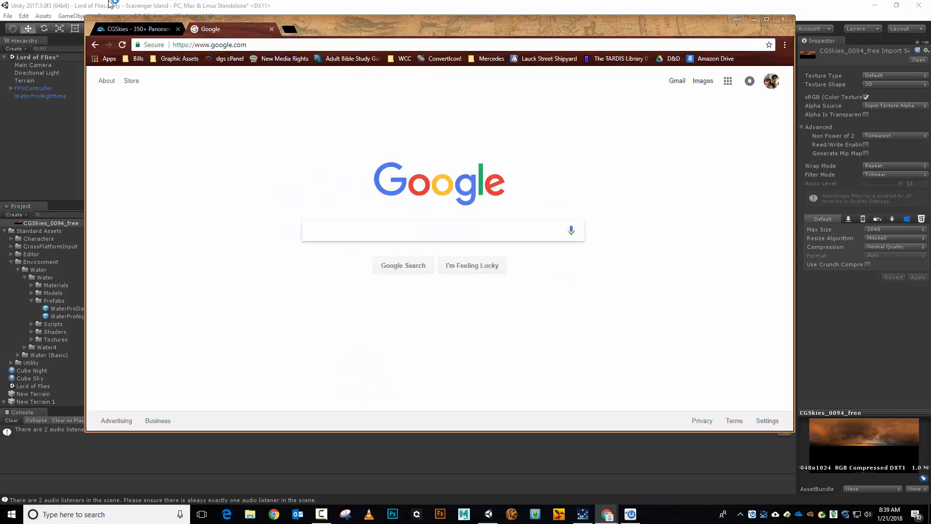
type("panoramic")
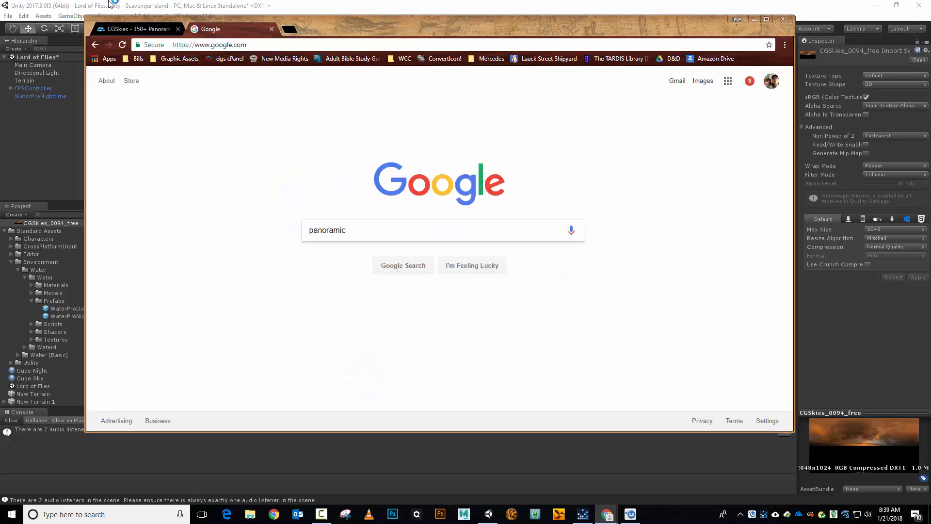
type("sky")
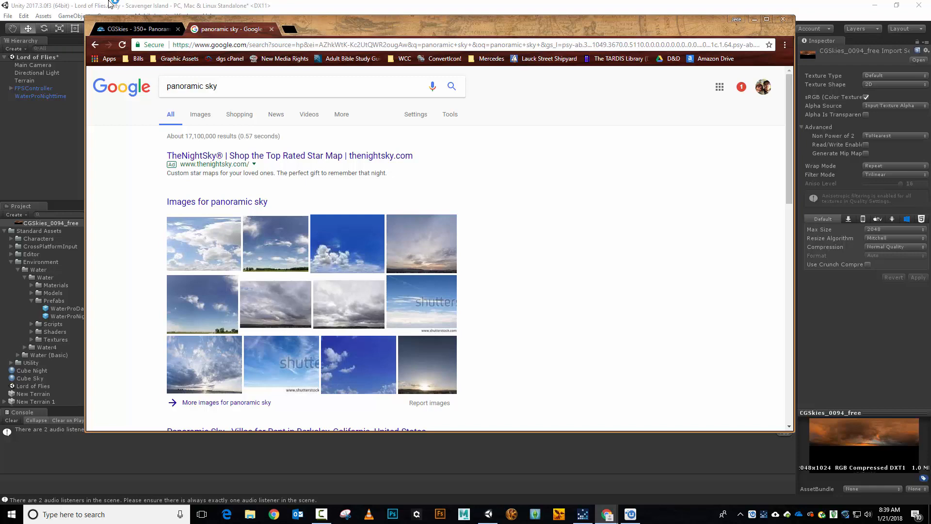
left_click(137, 30)
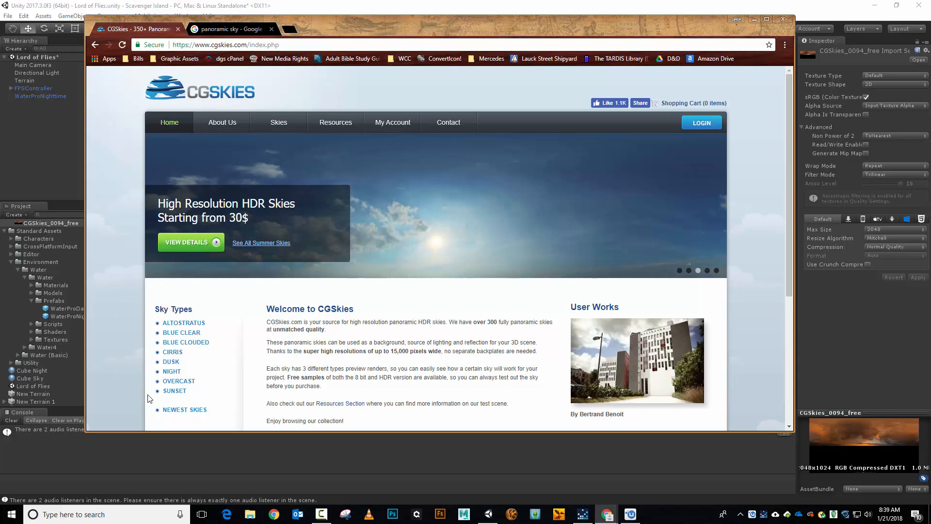
mouse_move(207, 387)
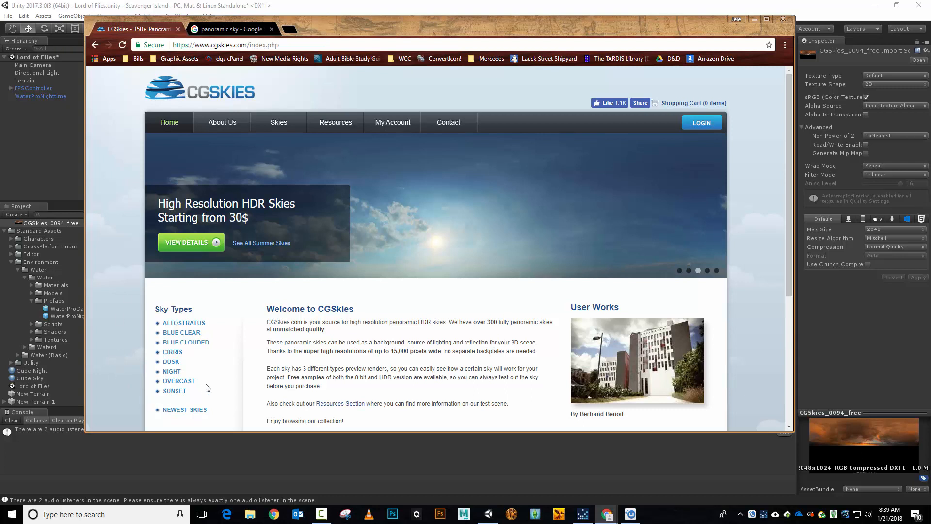
mouse_move(884, 232)
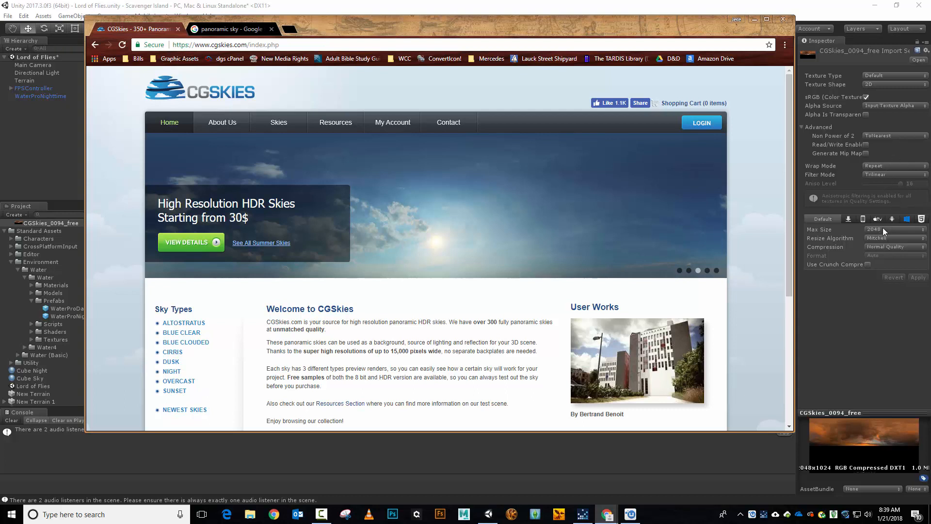
mouse_move(872, 230)
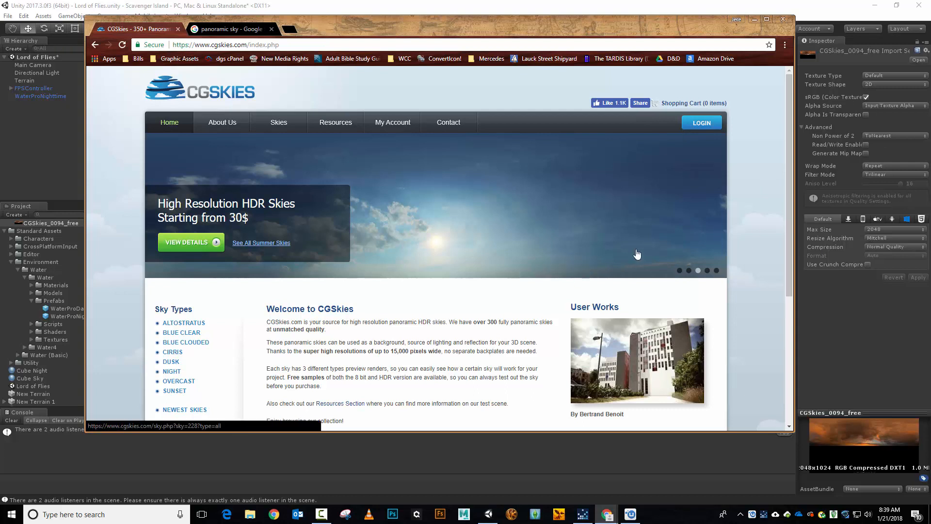
mouse_move(857, 157)
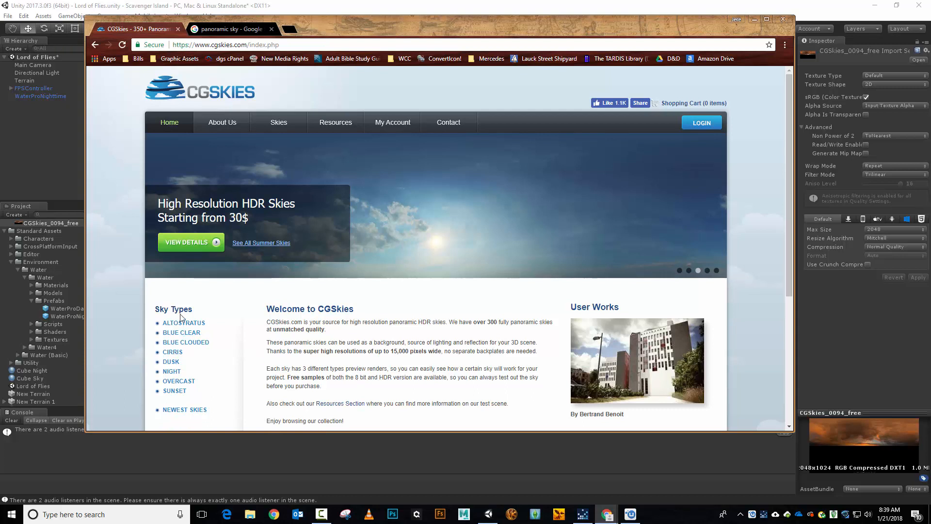
mouse_move(184, 322)
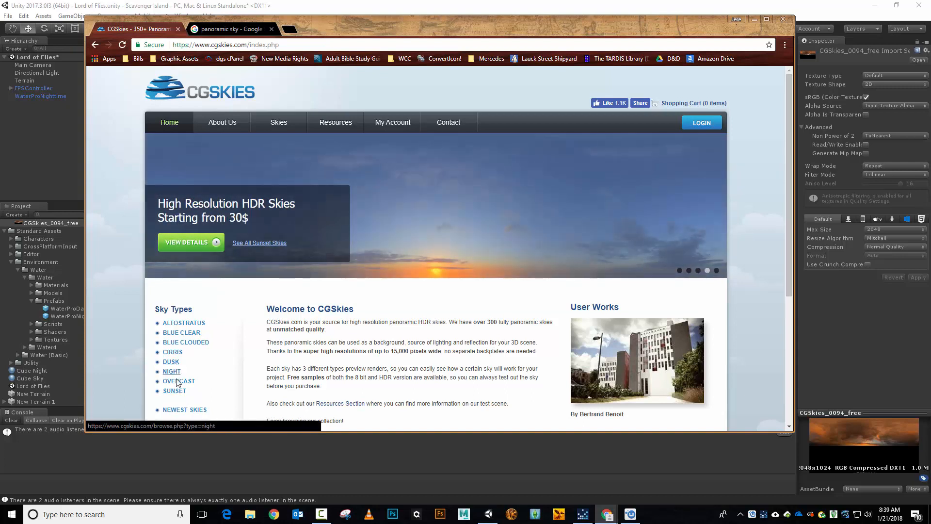
Browse the Overcast sky listings through pages 2 and 3 and open Sky 334's page
left_click(178, 380)
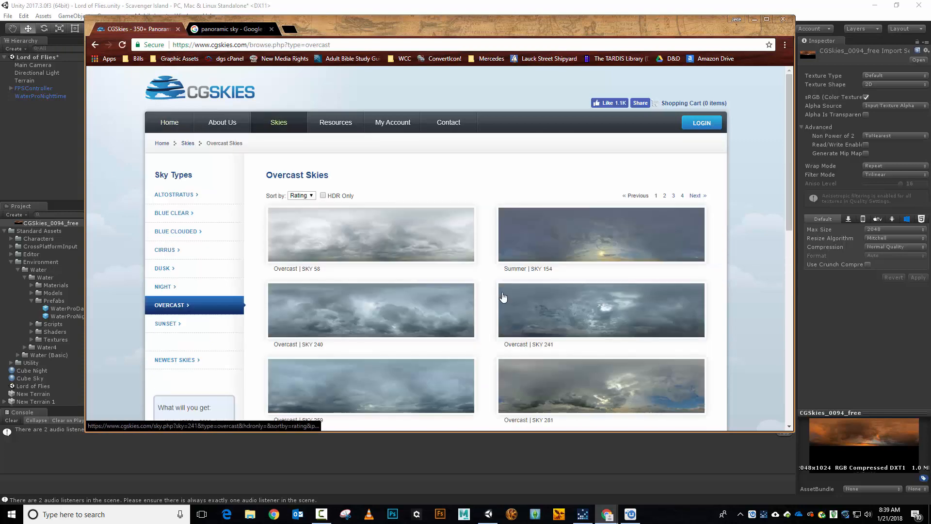
scroll("down", 3)
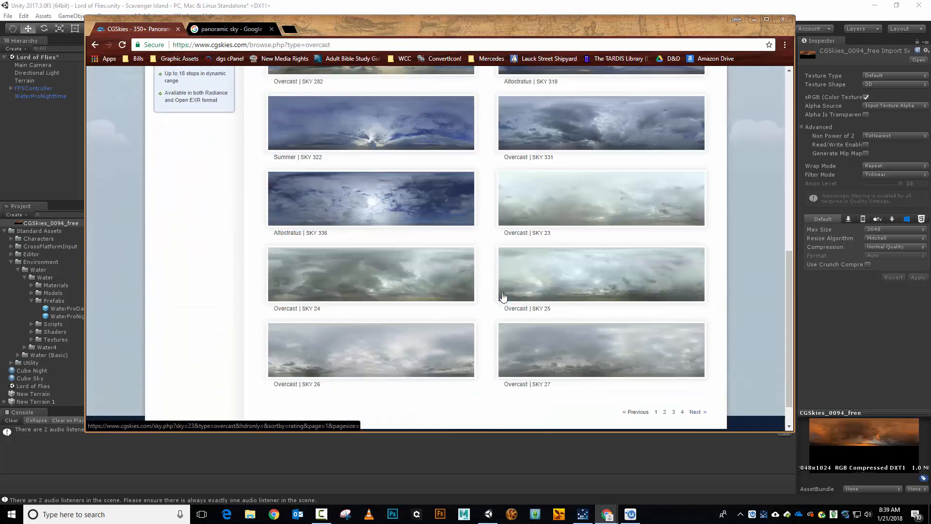
scroll("down", 3)
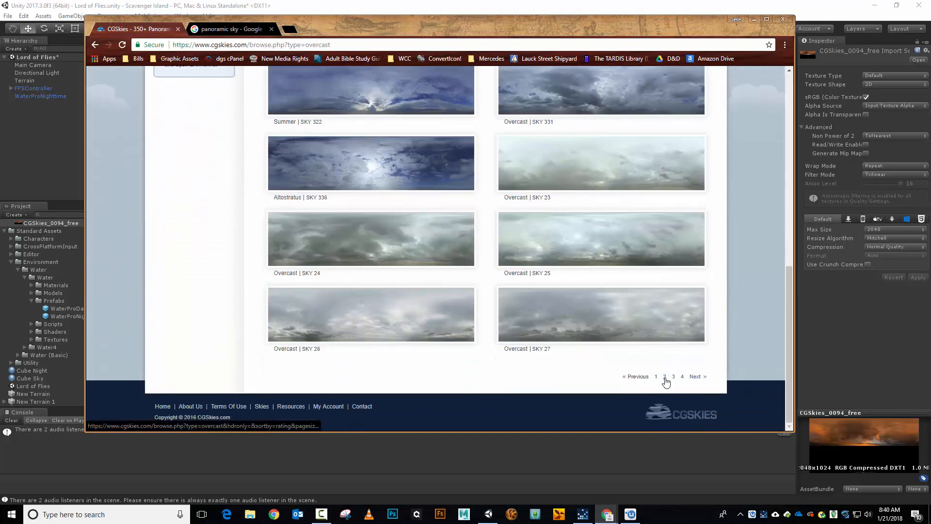
left_click(664, 376)
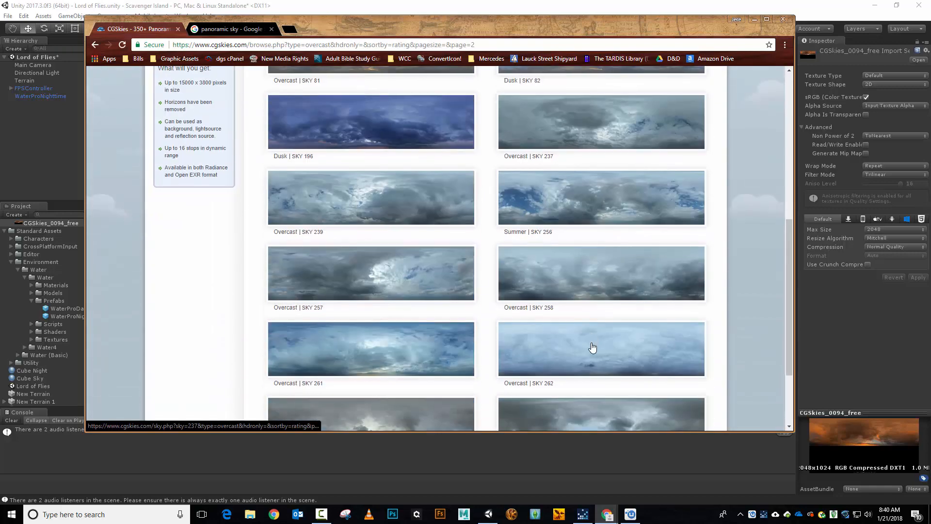
scroll("down", 3)
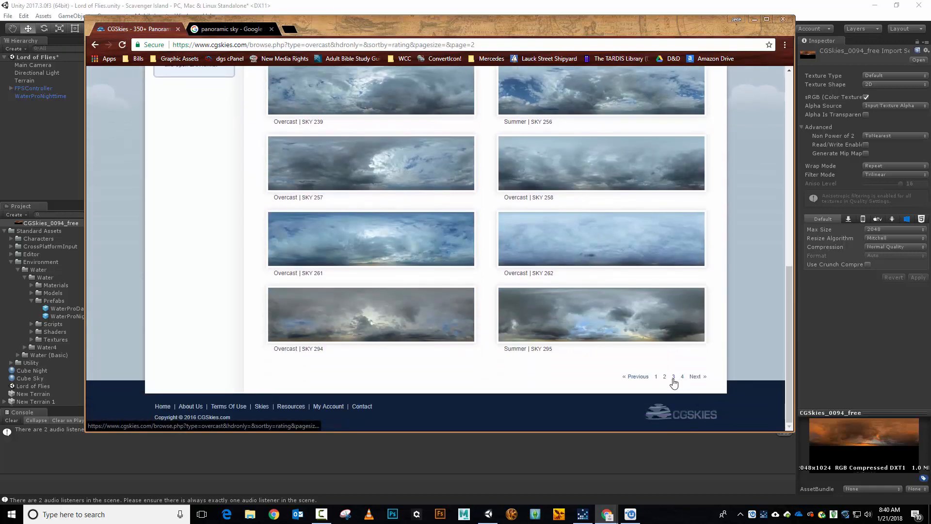
left_click(672, 375)
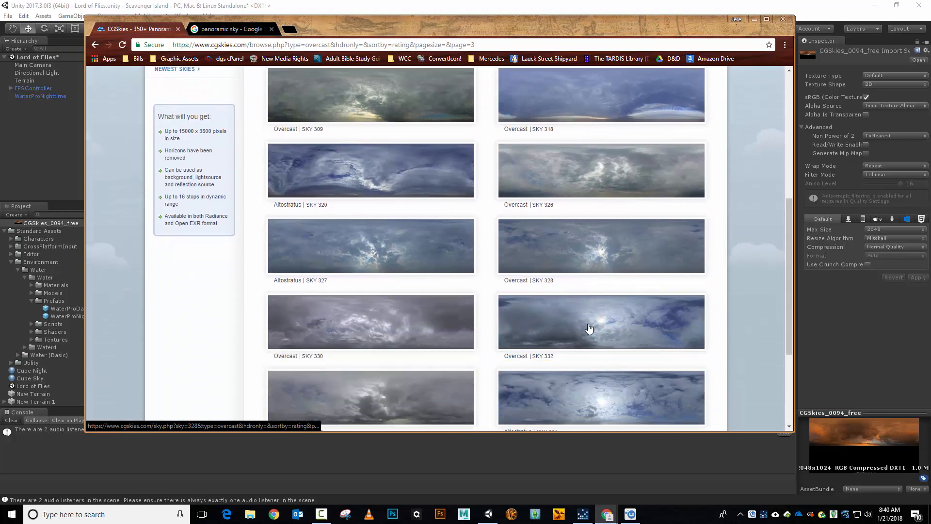
scroll("down", 3)
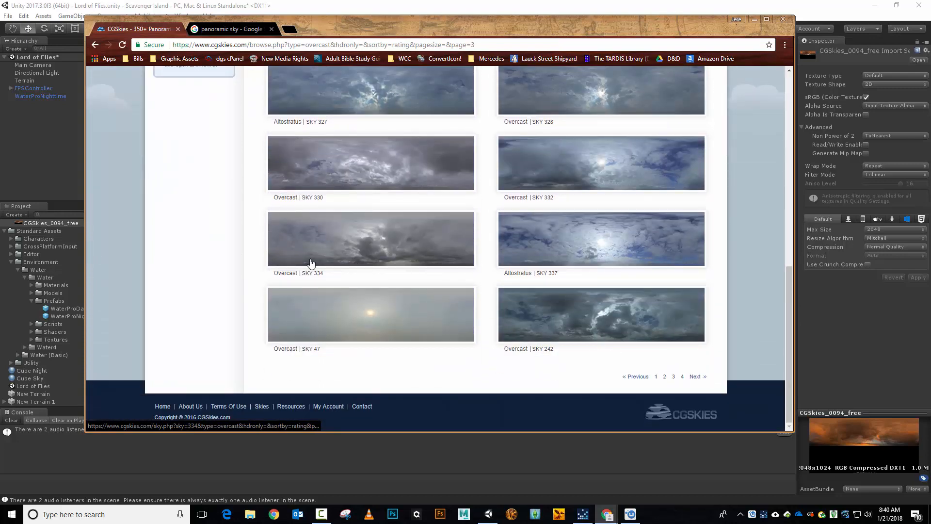
mouse_move(695, 376)
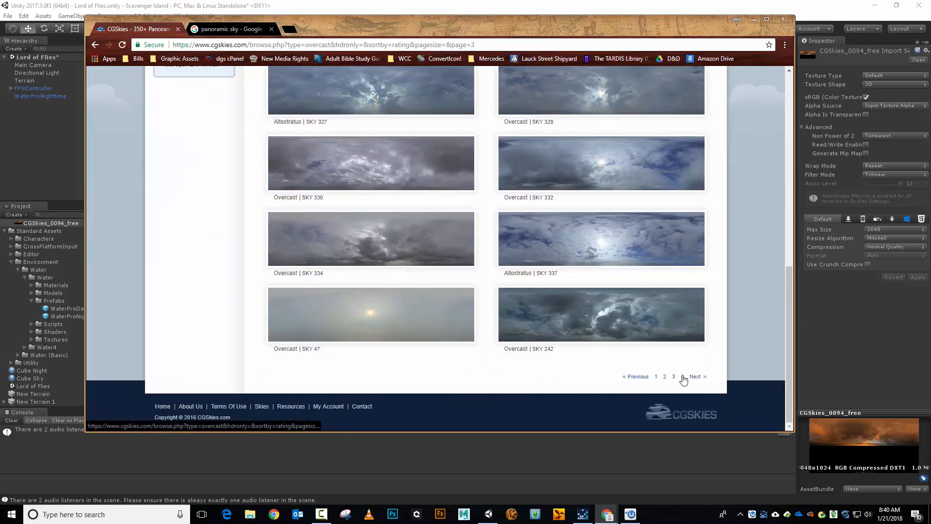
left_click(696, 375)
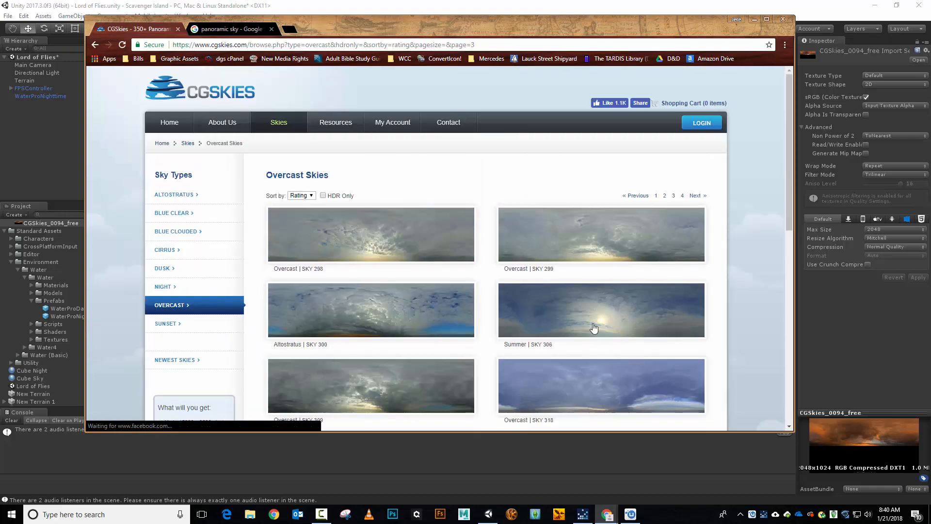
scroll("down", 3)
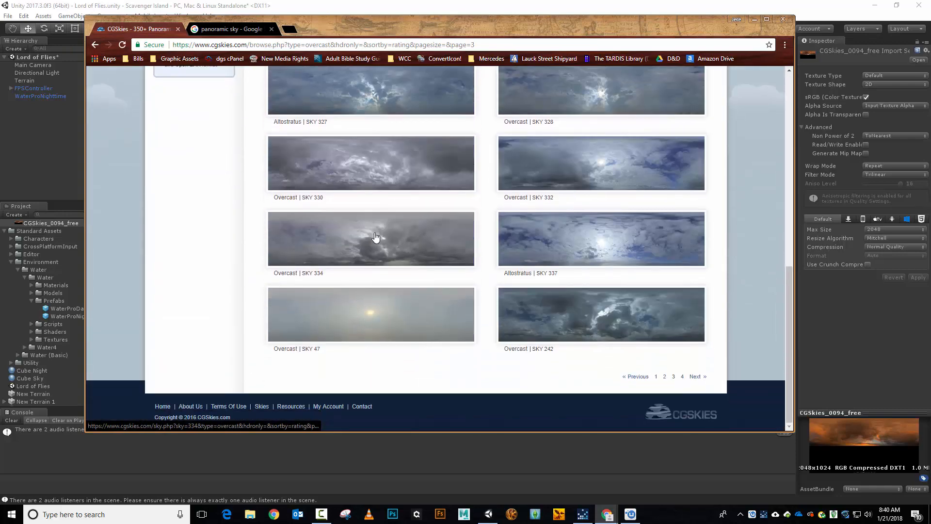
left_click(370, 238)
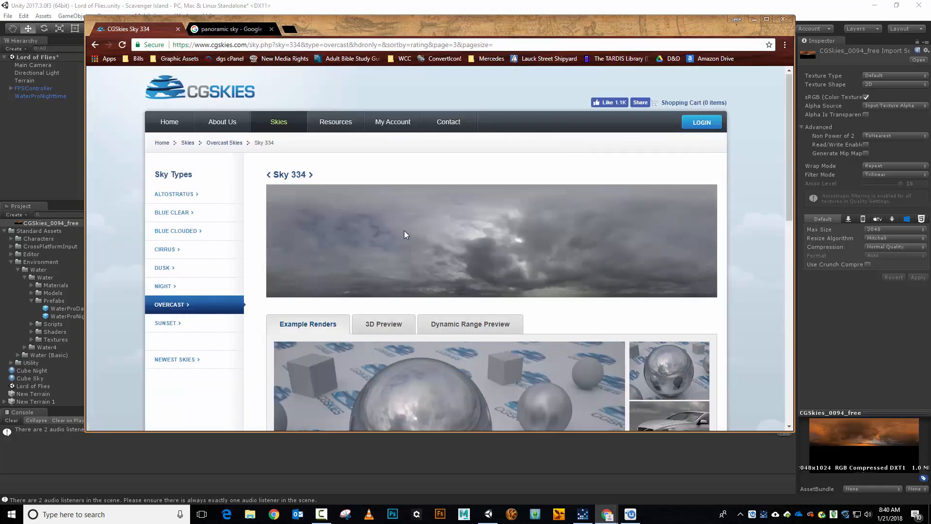
Download Sky 334's JPG sample (3000x1500 pixels) after checking the link's context menu
scroll("down", 3)
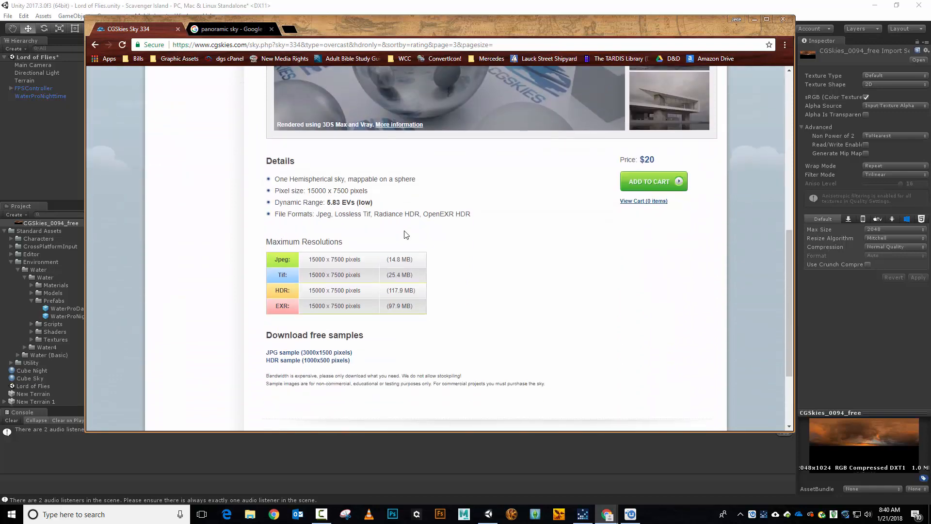
mouse_move(309, 352)
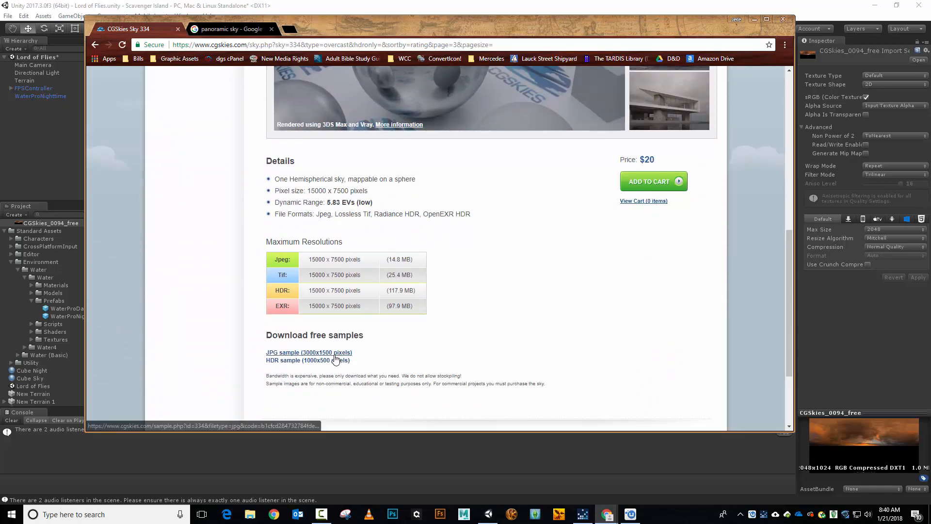
right_click(309, 352)
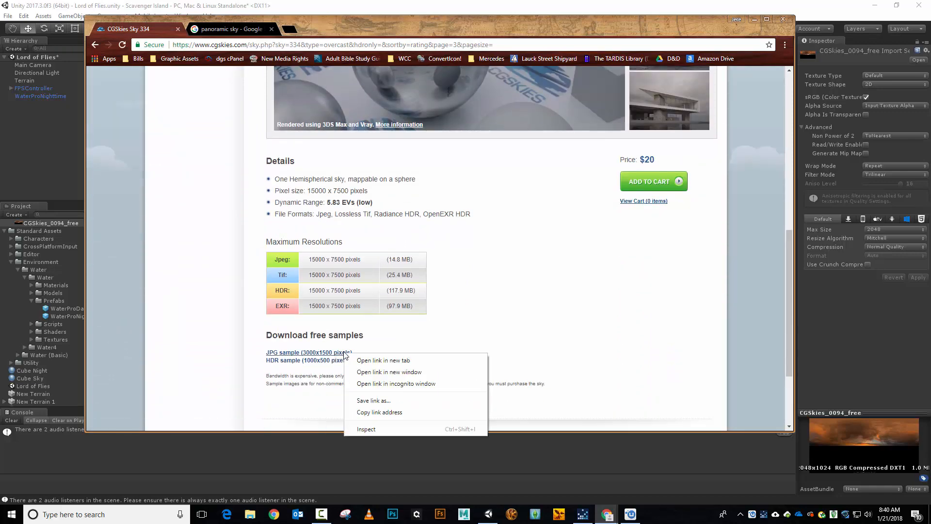
mouse_move(353, 354)
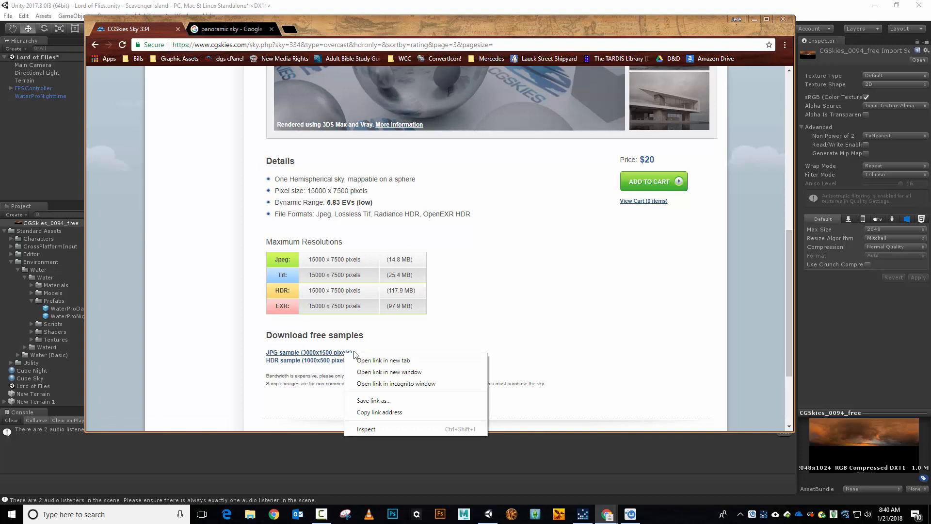
mouse_move(410, 332)
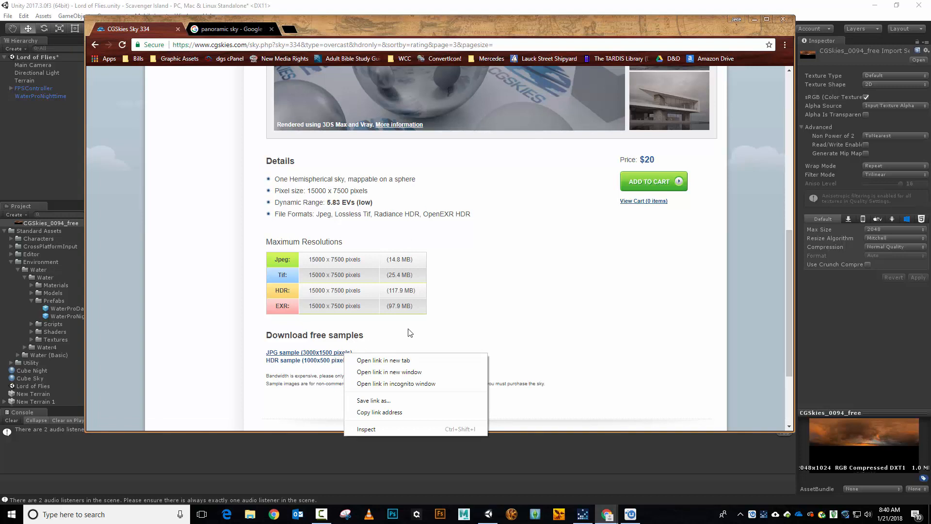
left_click(407, 333)
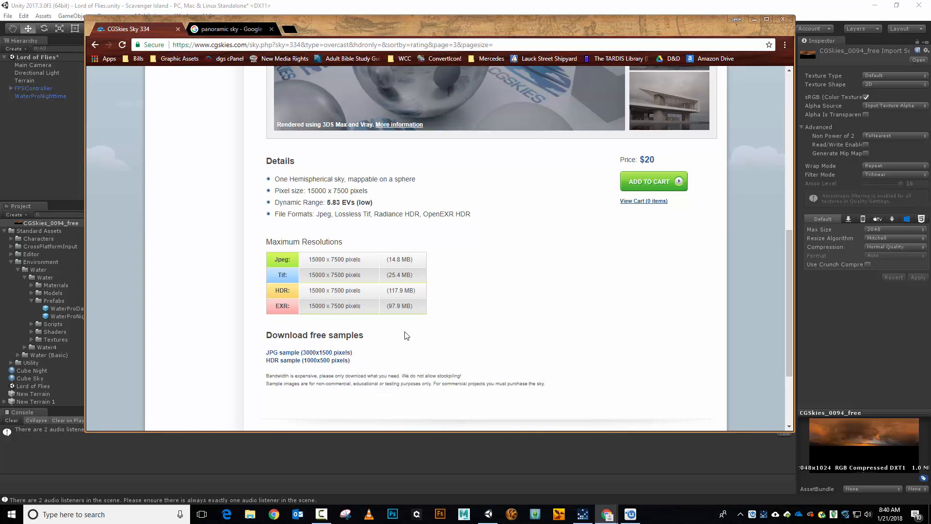
mouse_move(358, 348)
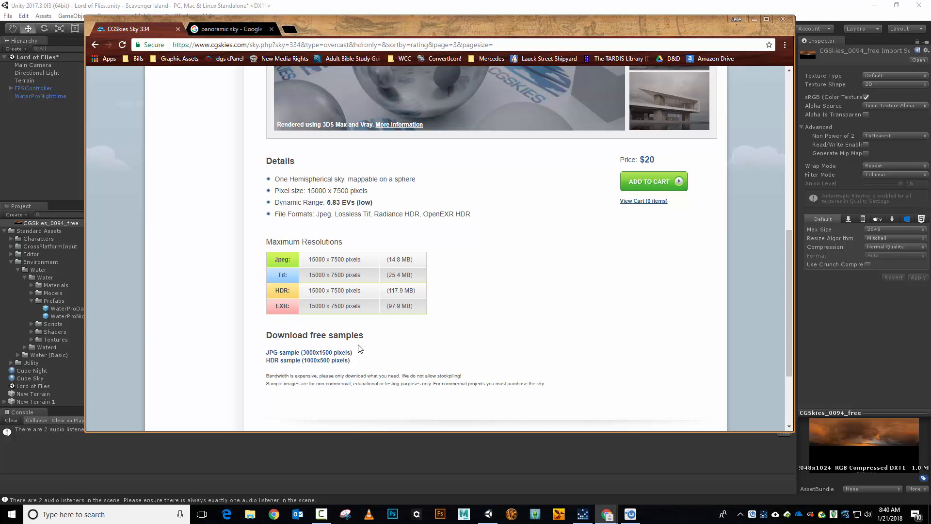
mouse_move(309, 352)
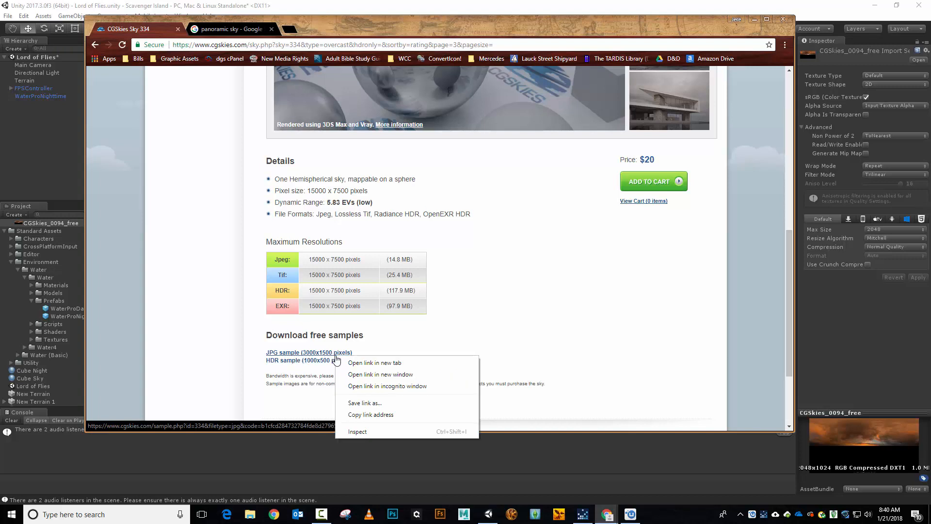
mouse_move(474, 311)
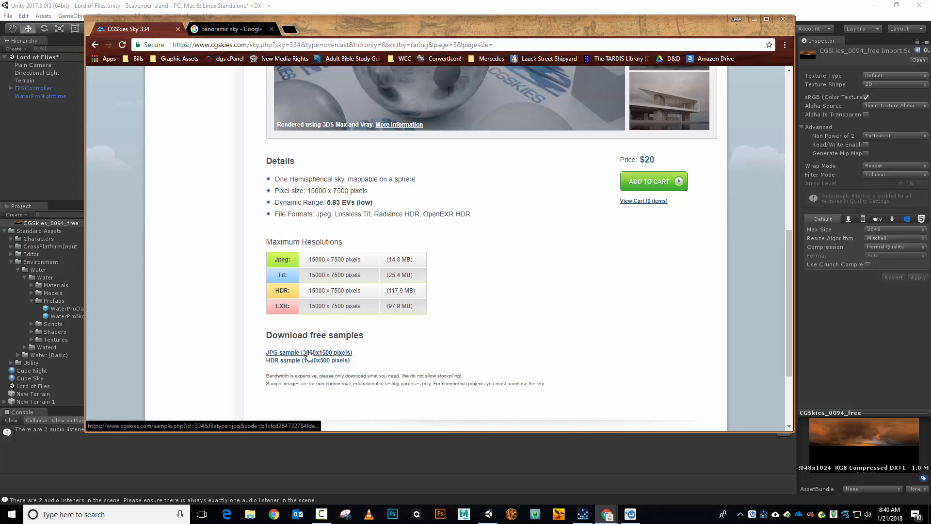
left_click(309, 352)
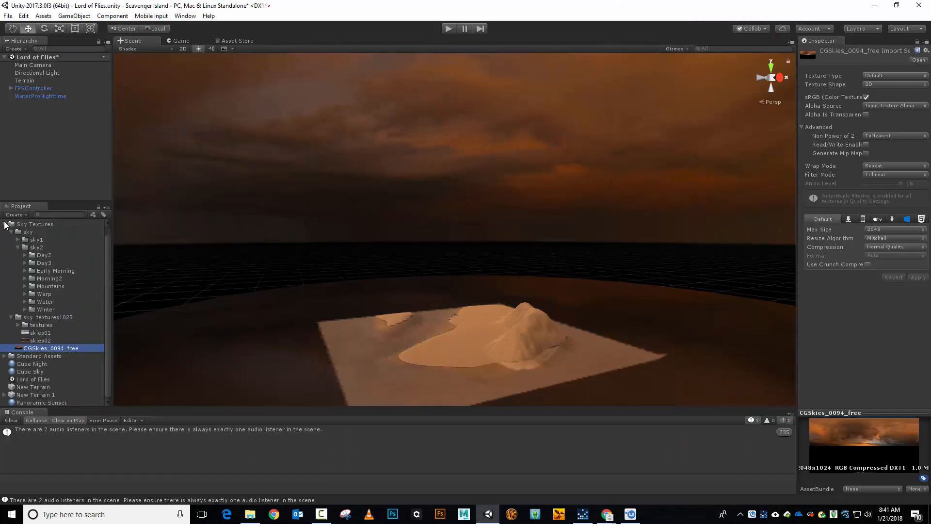
Collapse 'sky', create a 'Panoramics from CGSkies' folder under Sky Textures, and expand it
left_click(16, 240)
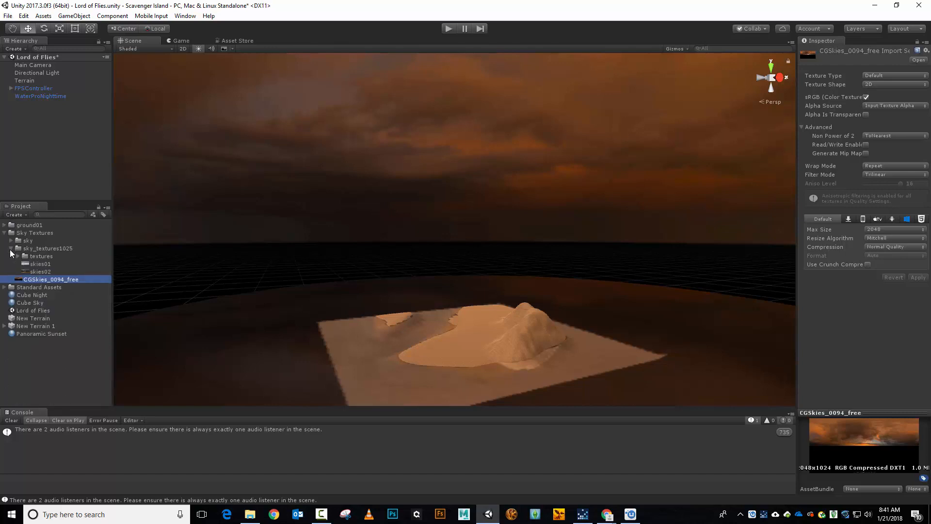
left_click(34, 232)
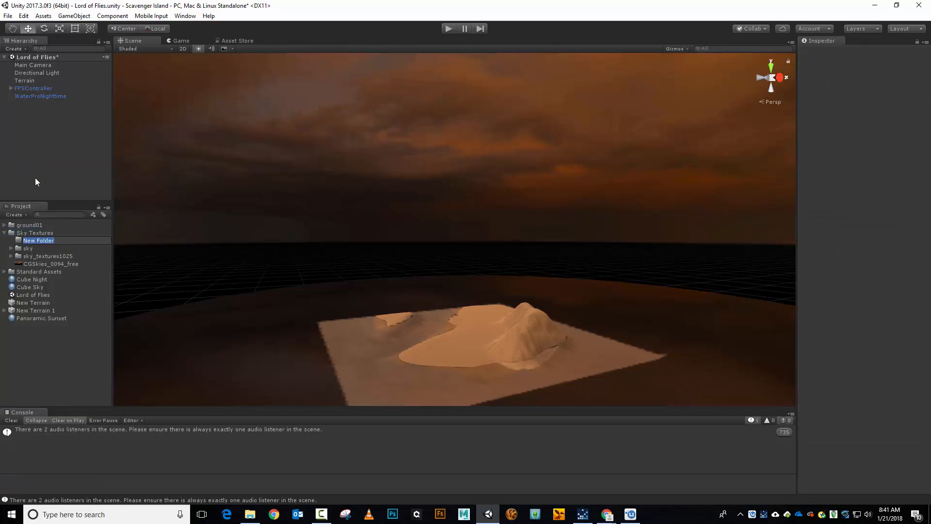
type("Panoramics from")
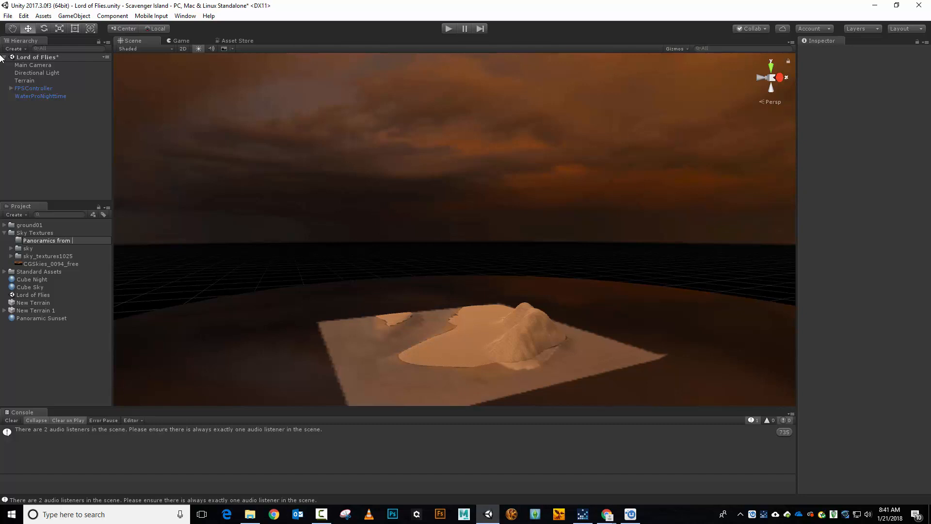
type("CGSkies")
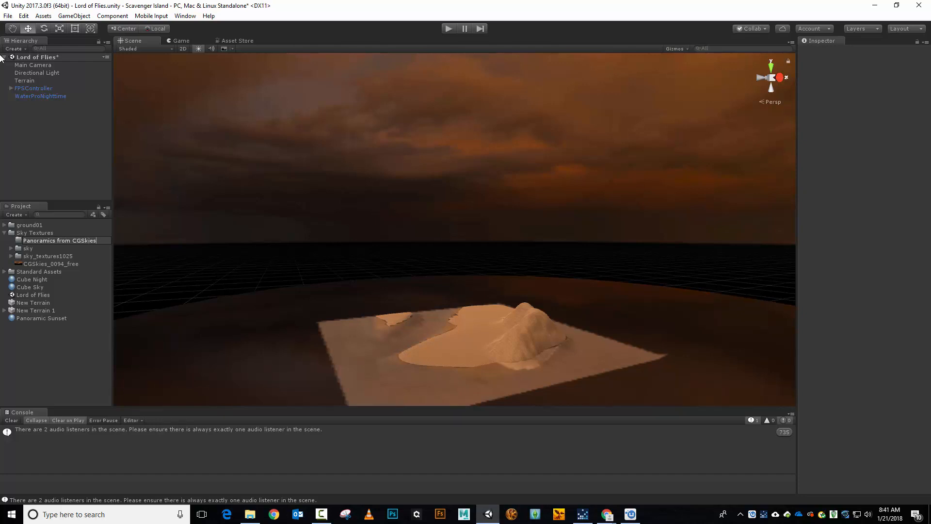
left_click(59, 240)
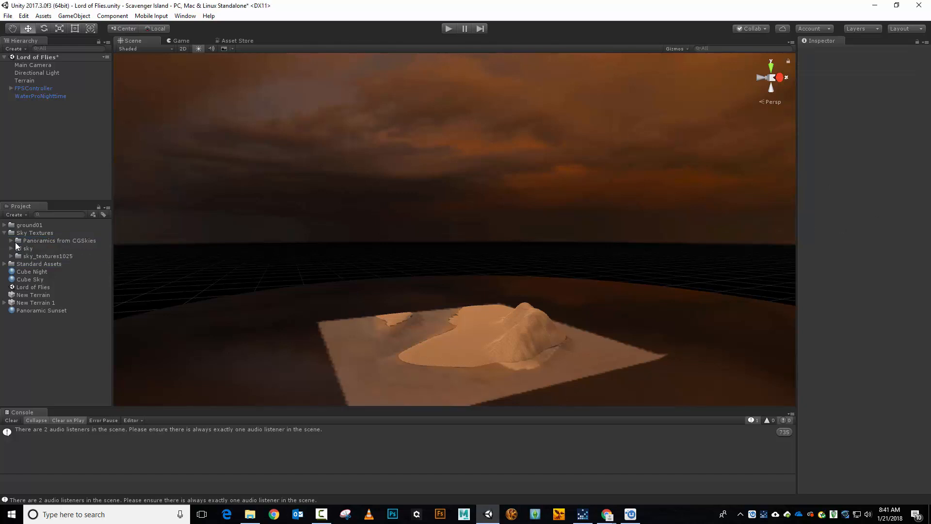
left_click(11, 240)
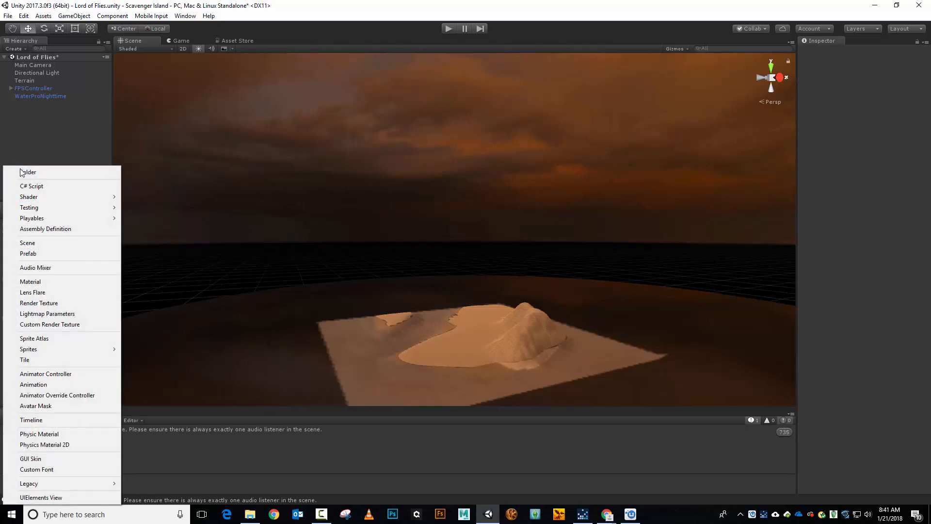
Create a Materials folder containing Skymaps, then select Cube Night and the other skybox materials
left_click(28, 172)
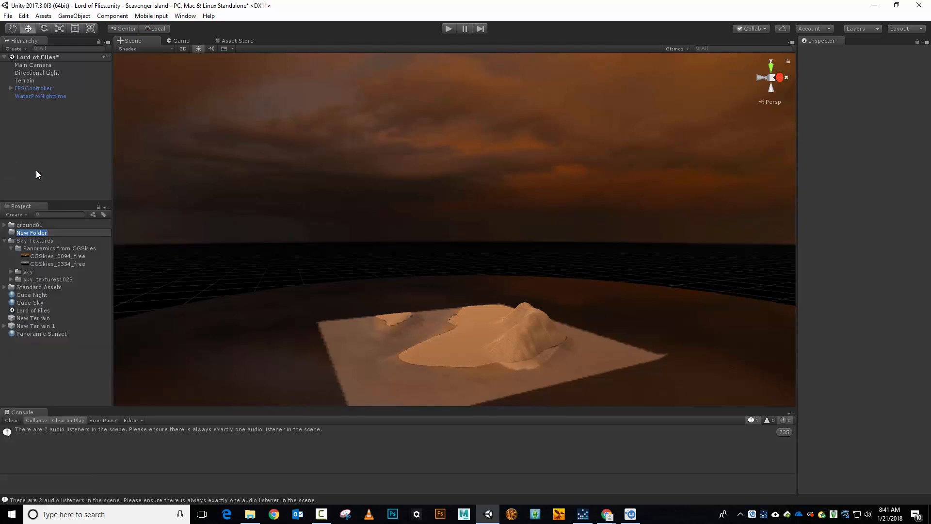
type("Materials")
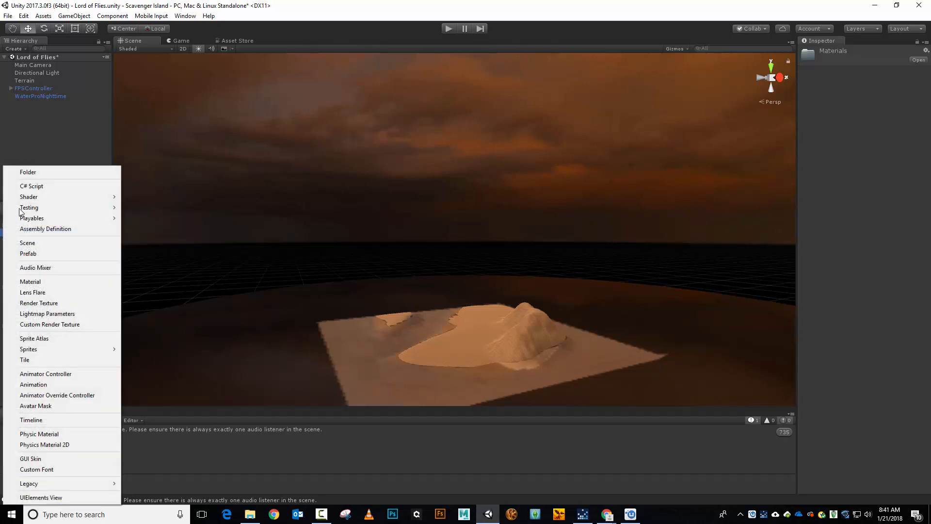
left_click(28, 172)
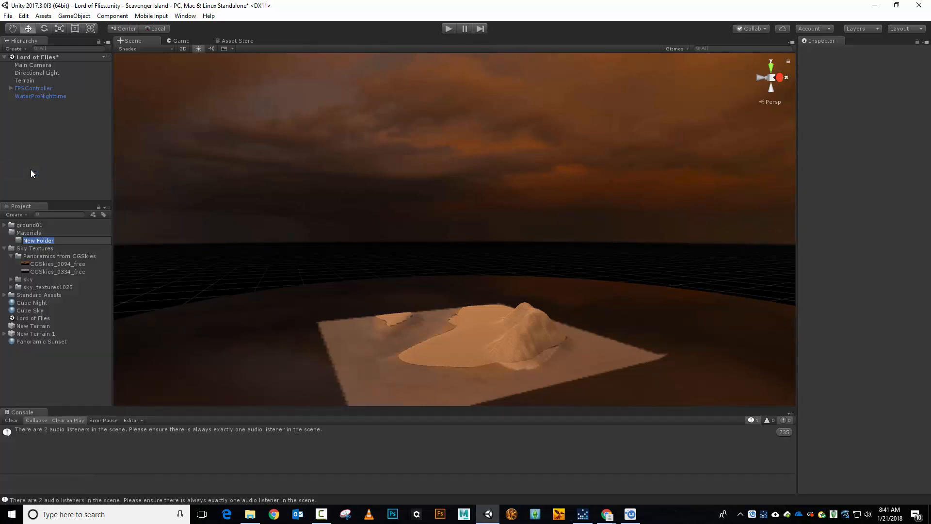
type("Skymap")
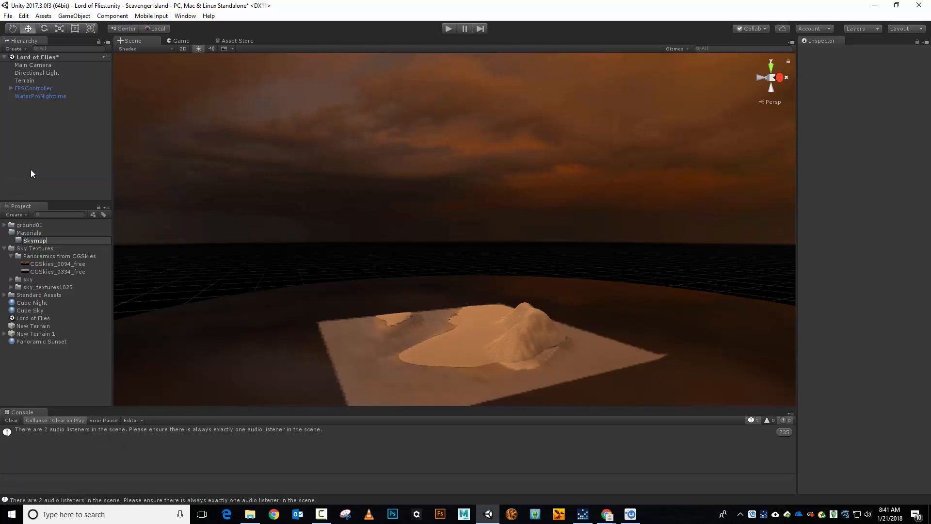
left_click(35, 241)
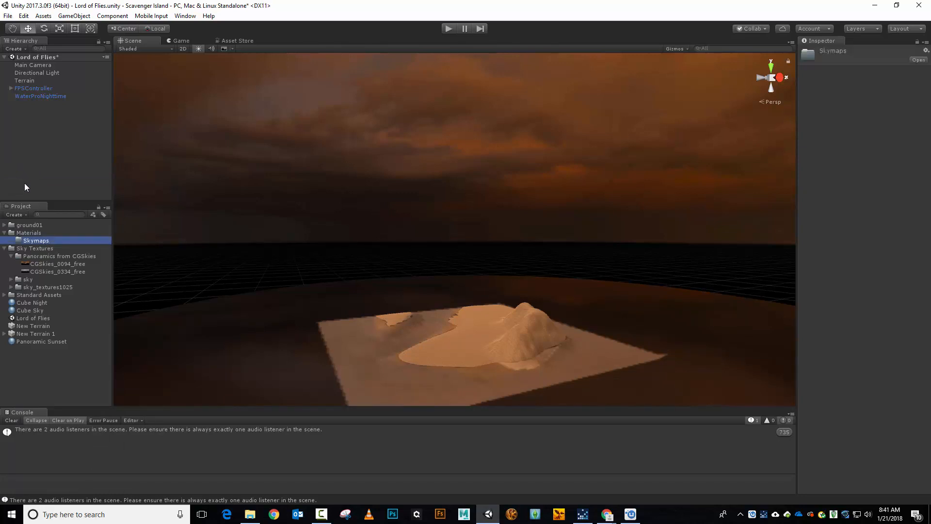
left_click(32, 302)
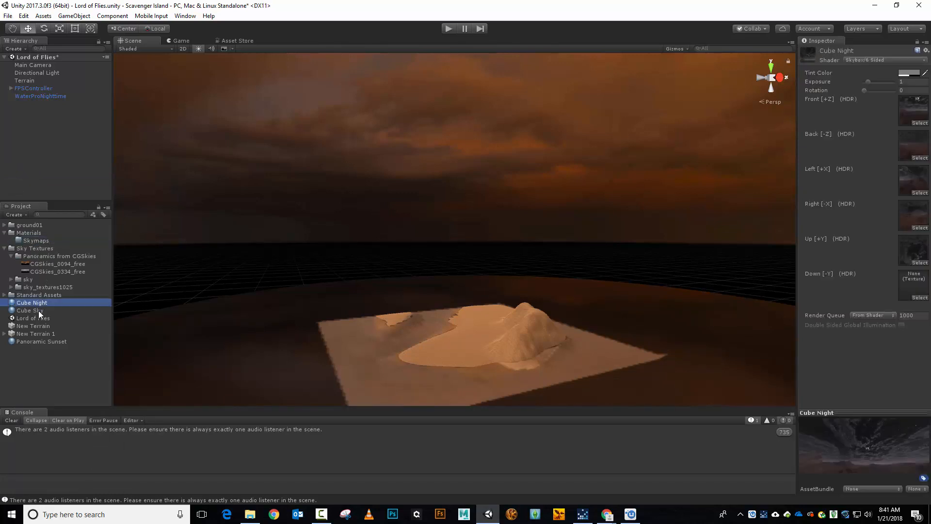
left_click(41, 341)
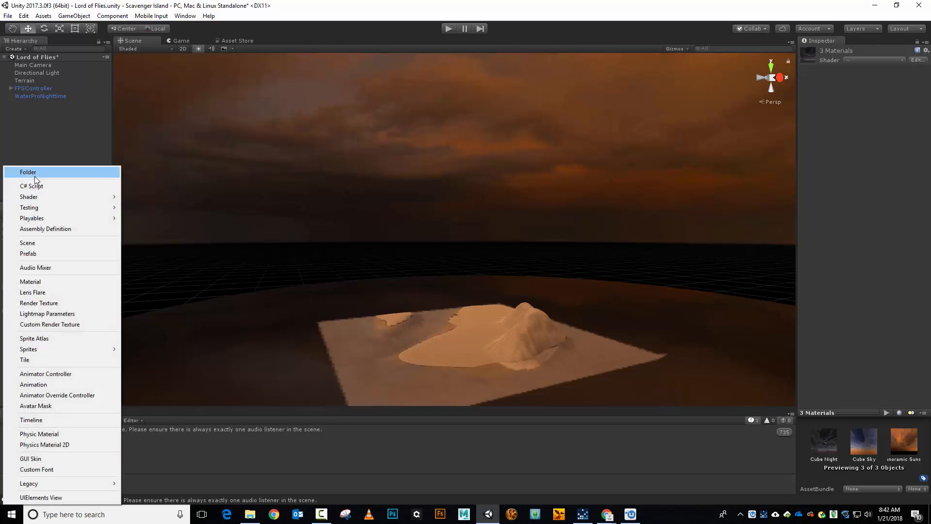
Create a Scenes folder and move the Lord of Flies scene into it
left_click(28, 172)
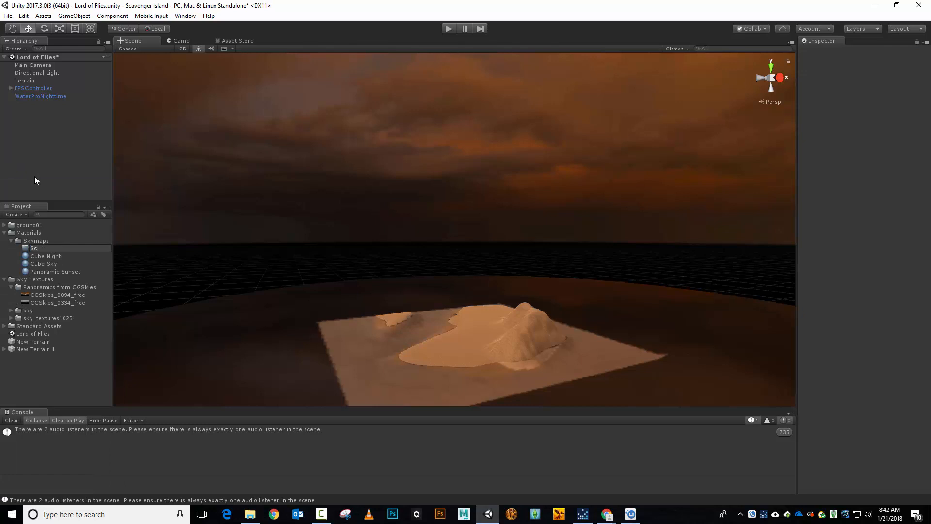
left_click(40, 248)
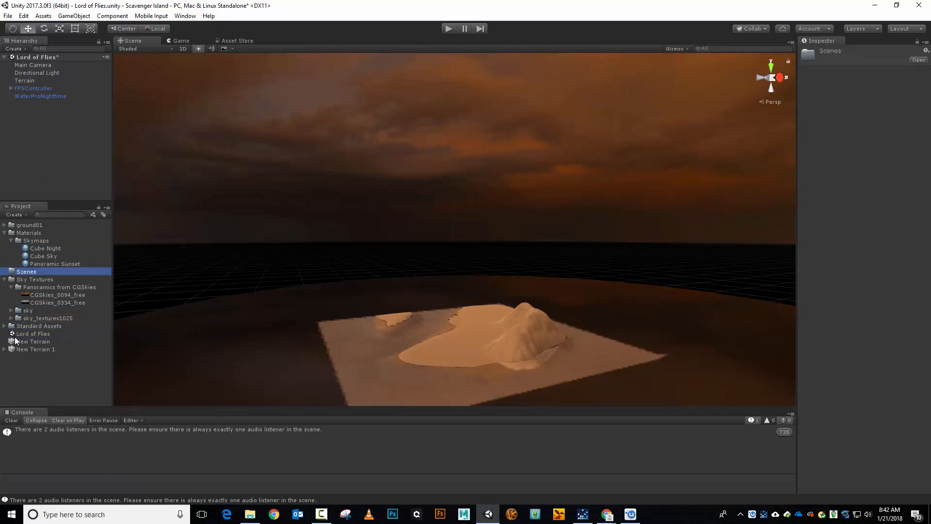
left_click(34, 333)
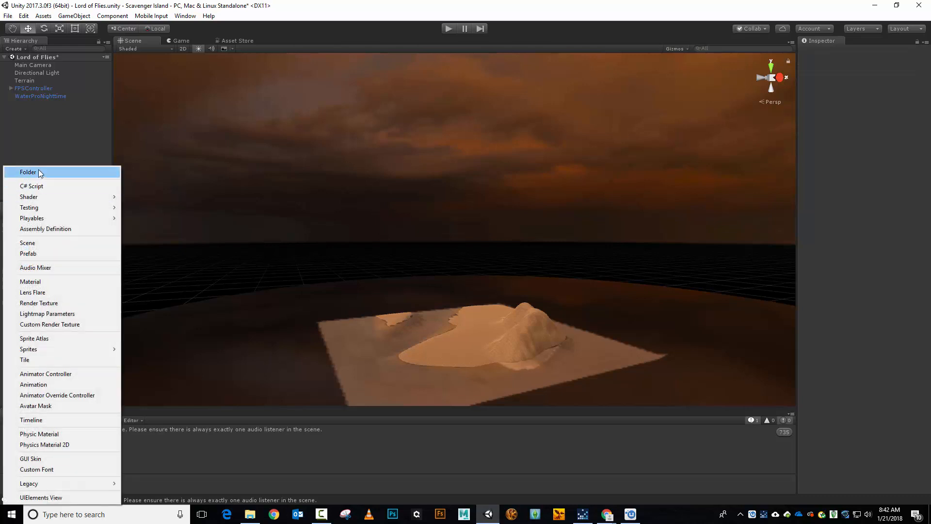
Create a Terrains folder and select the two terrain data assets for it
left_click(28, 171)
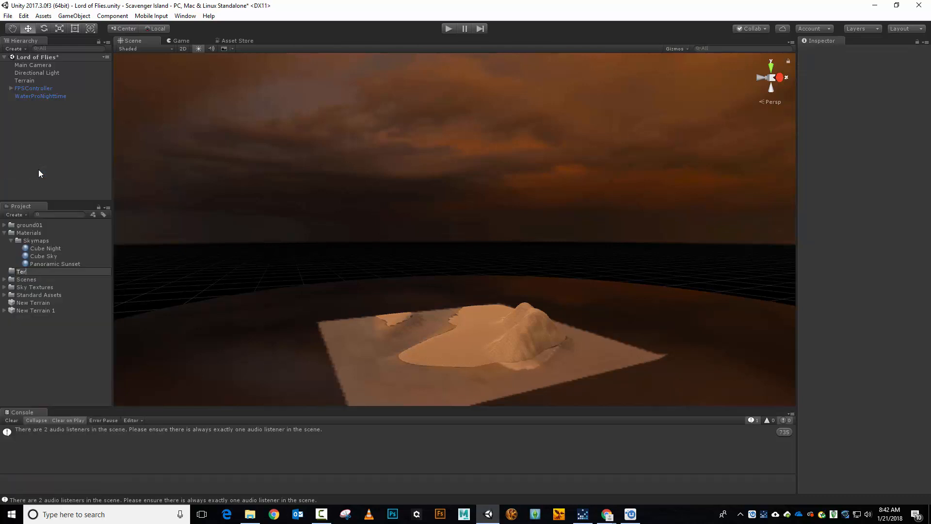
left_click(27, 295)
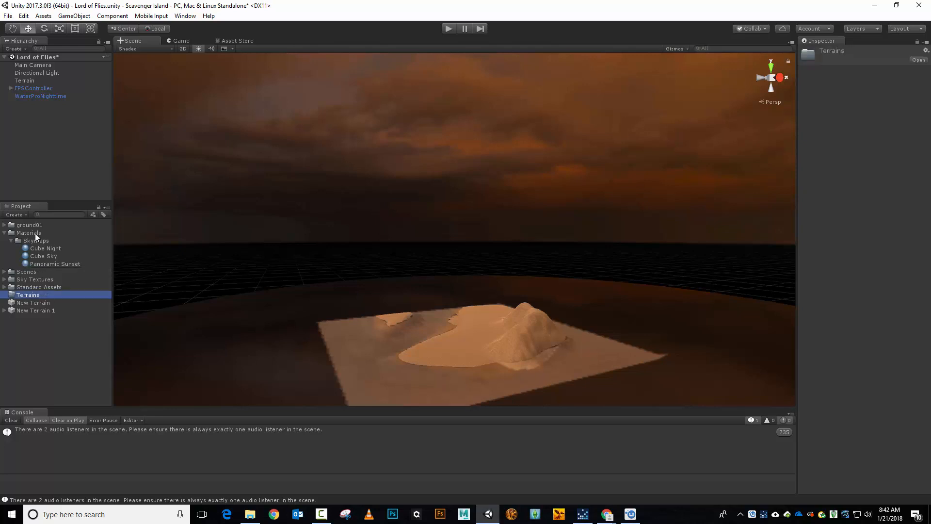
left_click(36, 306)
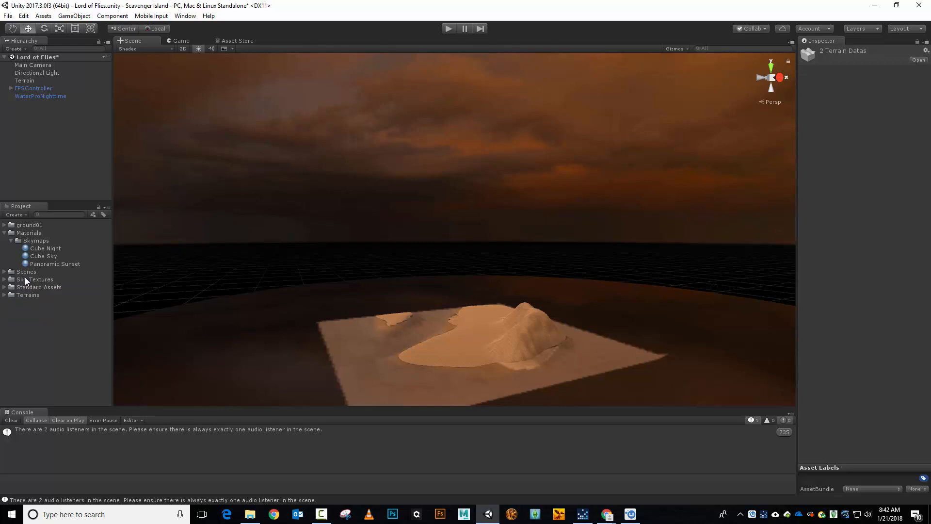
mouse_move(62, 268)
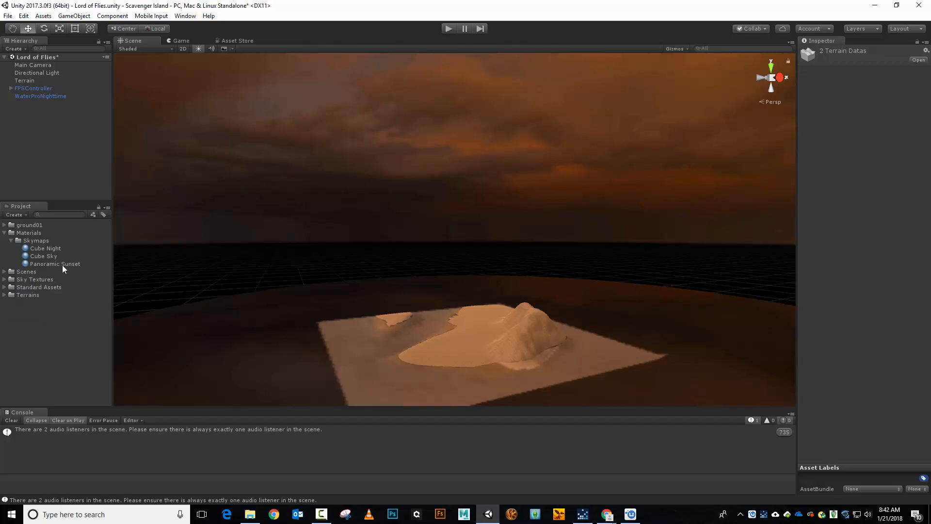
Add a new material inside Skymaps and set its shader to Skybox > Panoramic
left_click(36, 240)
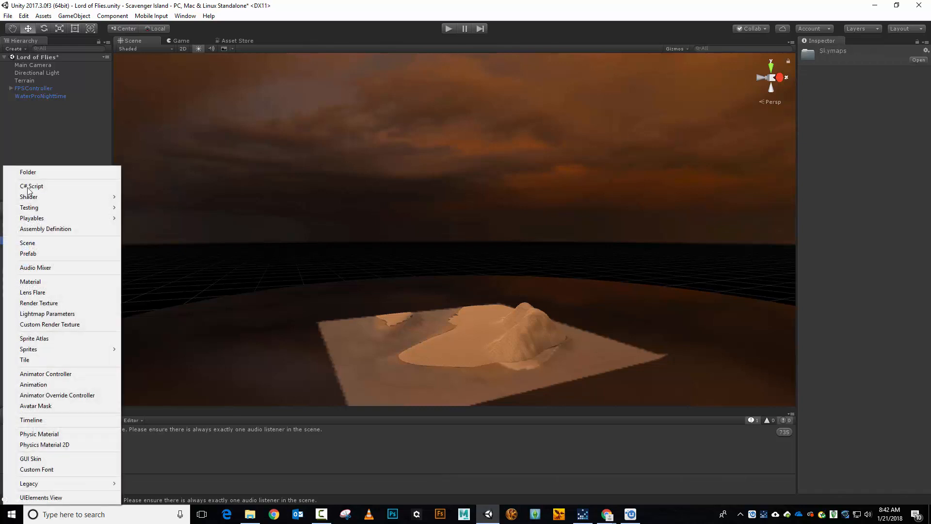
left_click(30, 281)
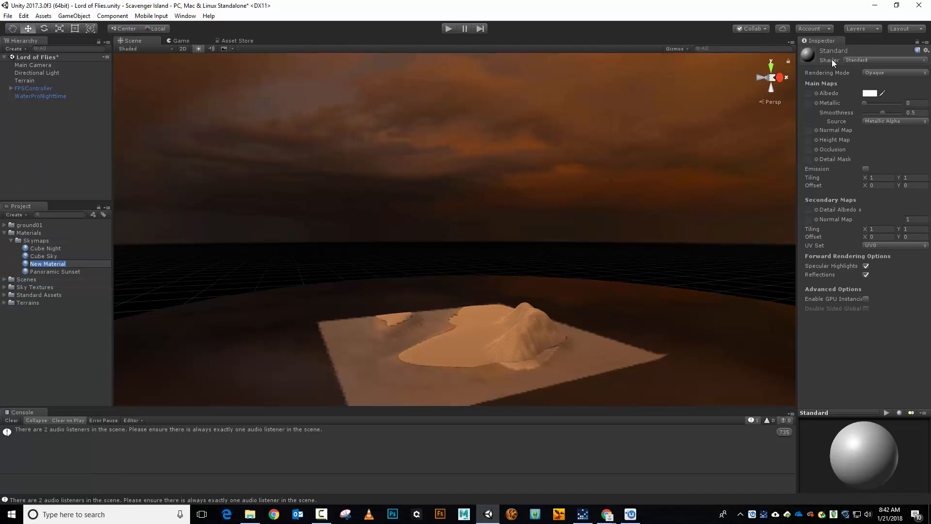
left_click(885, 60)
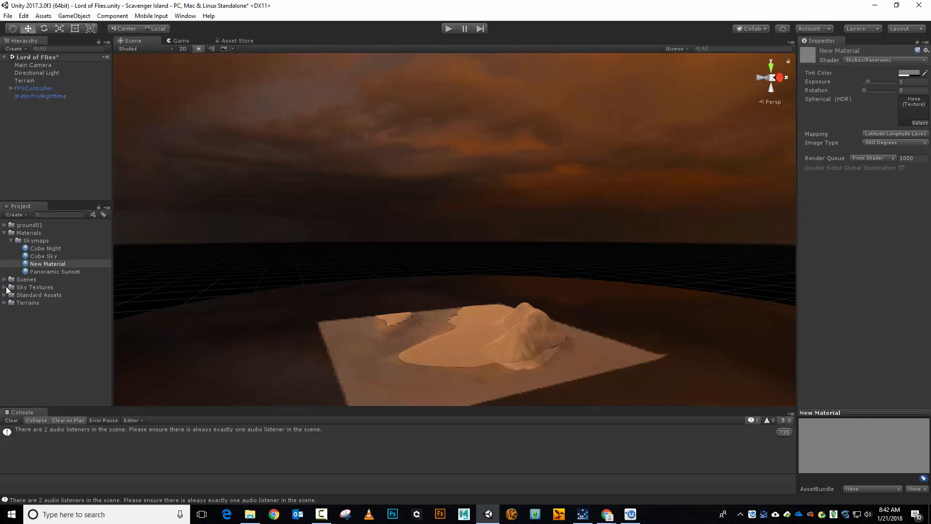
mouse_move(11, 307)
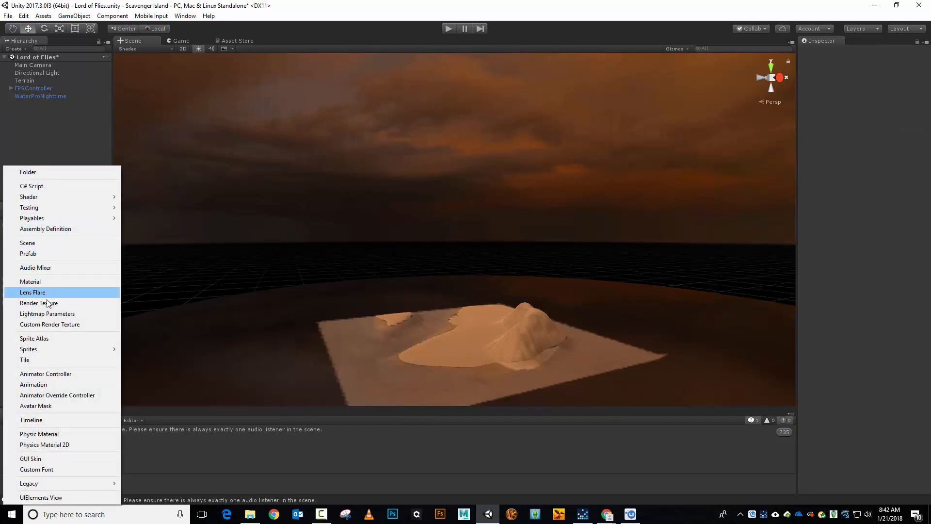
Create a top-level Textures folder and move Sky Textures and ground01 into it
left_click(28, 172)
type("Textures")
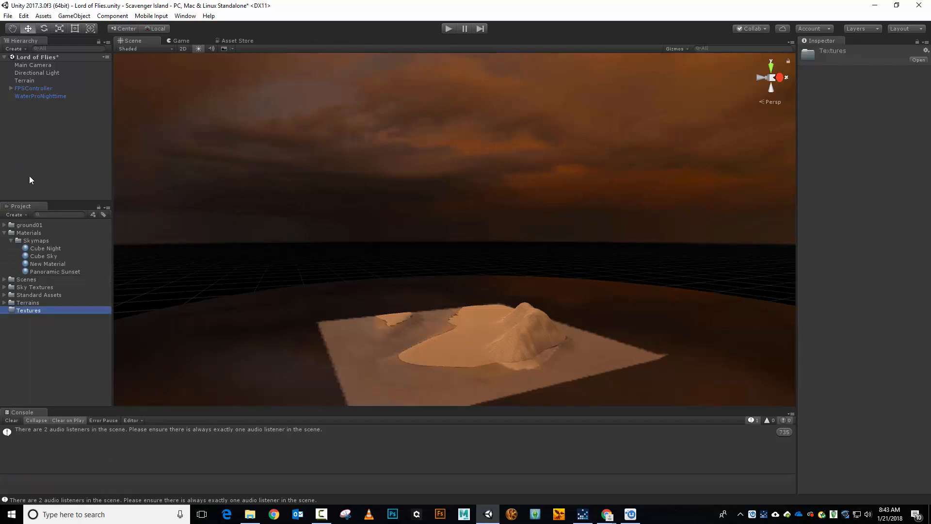
left_click(35, 287)
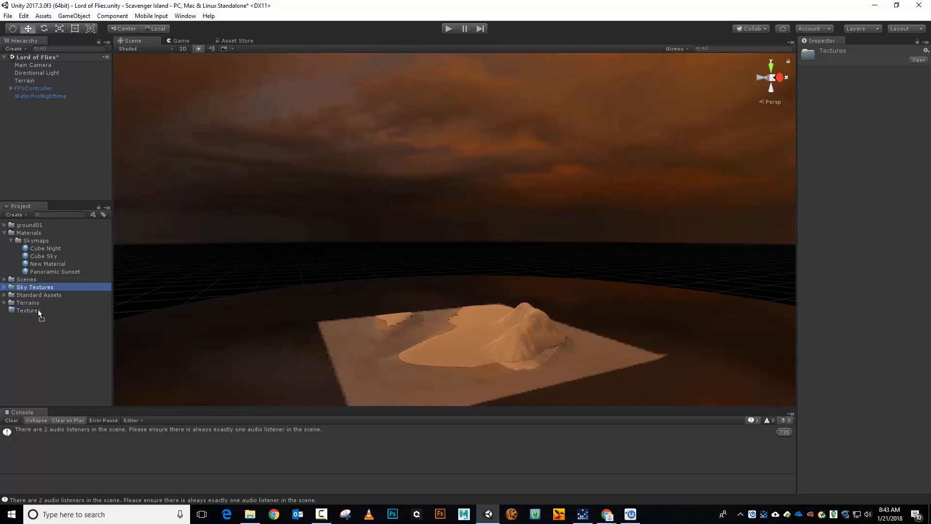
left_click(29, 310)
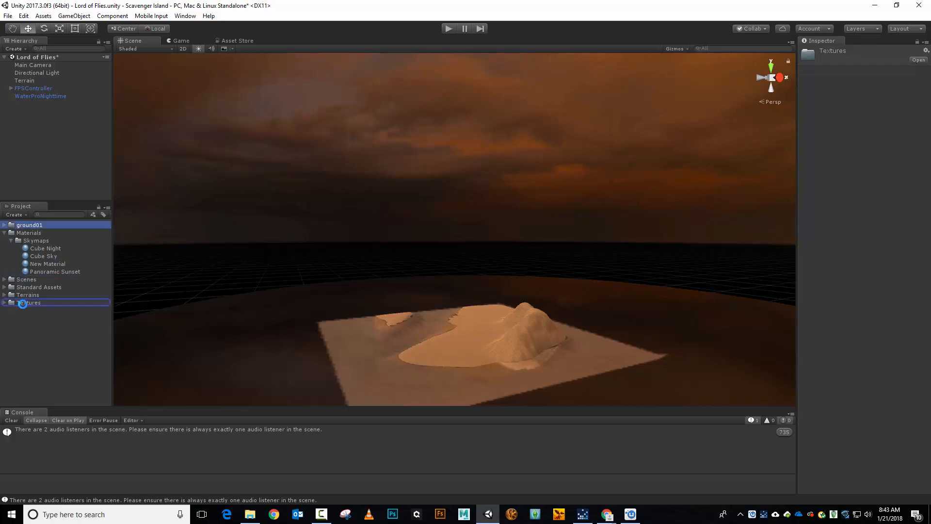
left_click(29, 302)
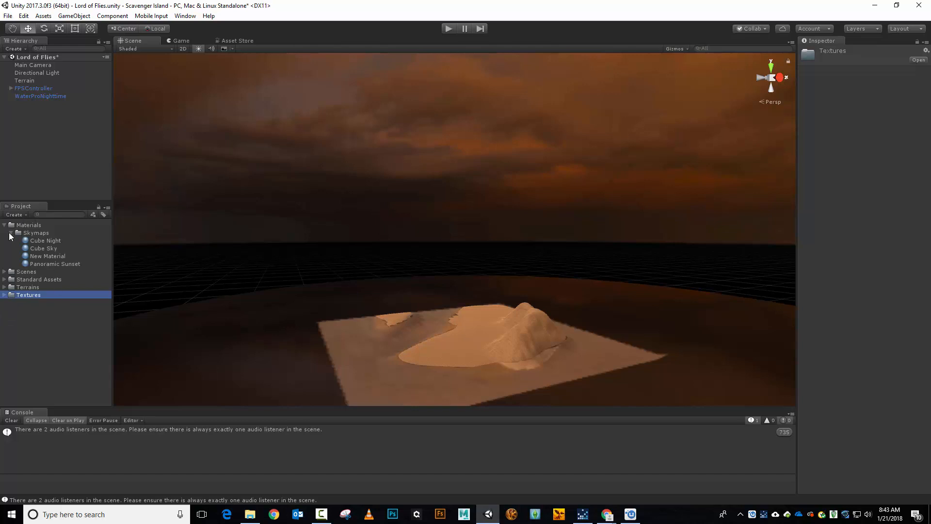
left_click(11, 232)
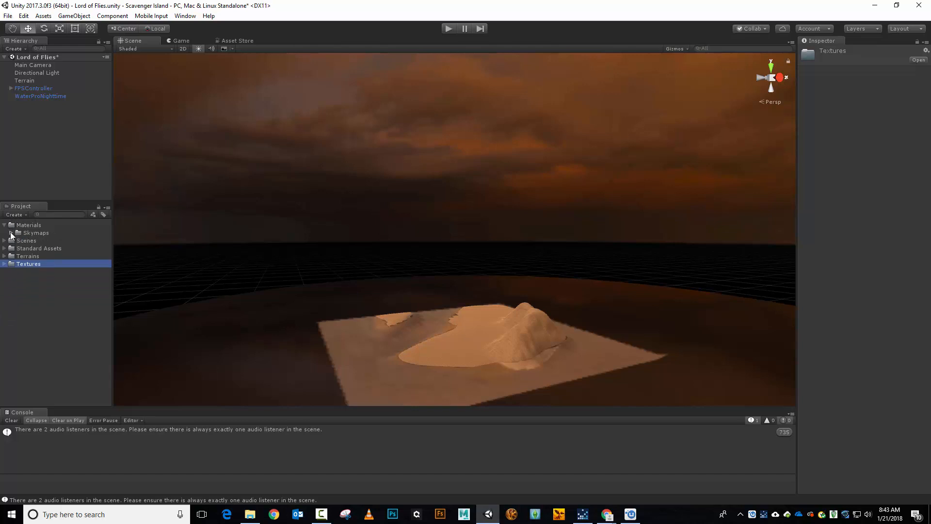
left_click(6, 232)
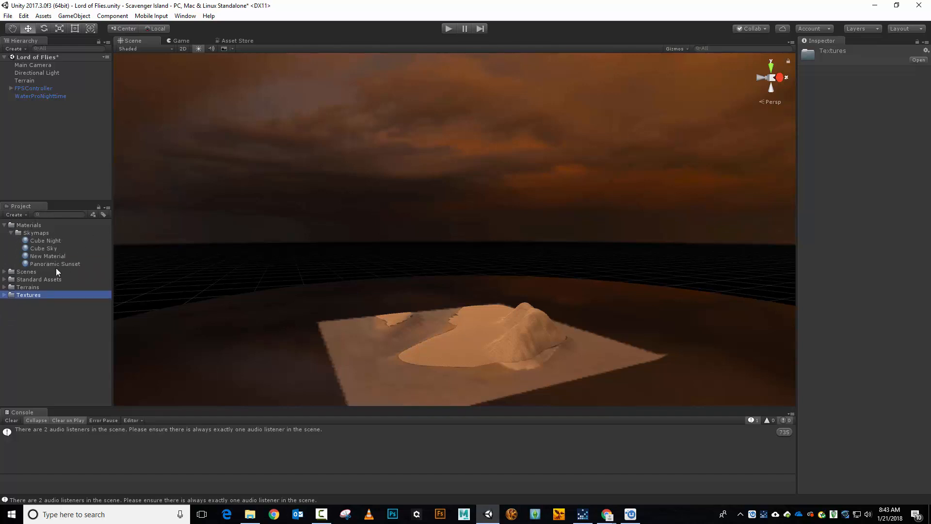
Rename New Material to 'Panoramic Storm' and put CGSkies_0334_free in its Spherical (HDR) slot
left_click(47, 256)
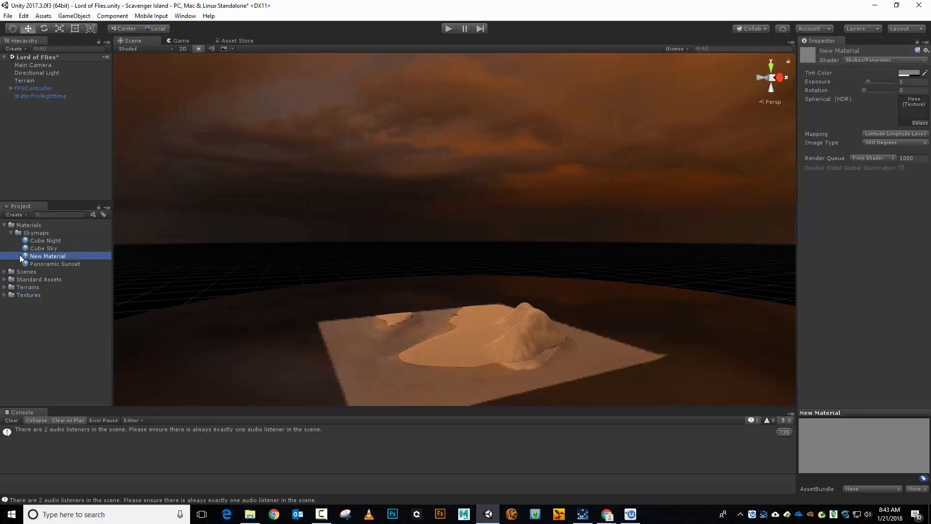
double_click(47, 255)
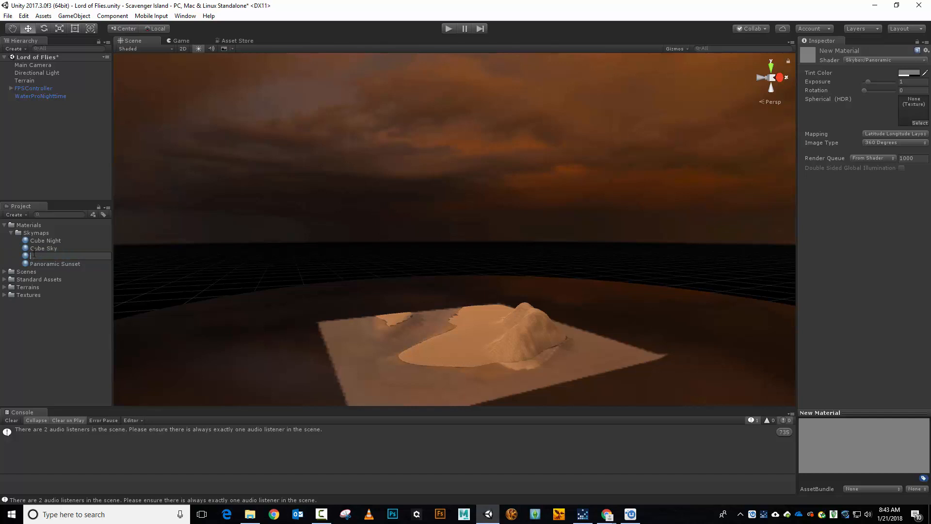
type("Panoramic")
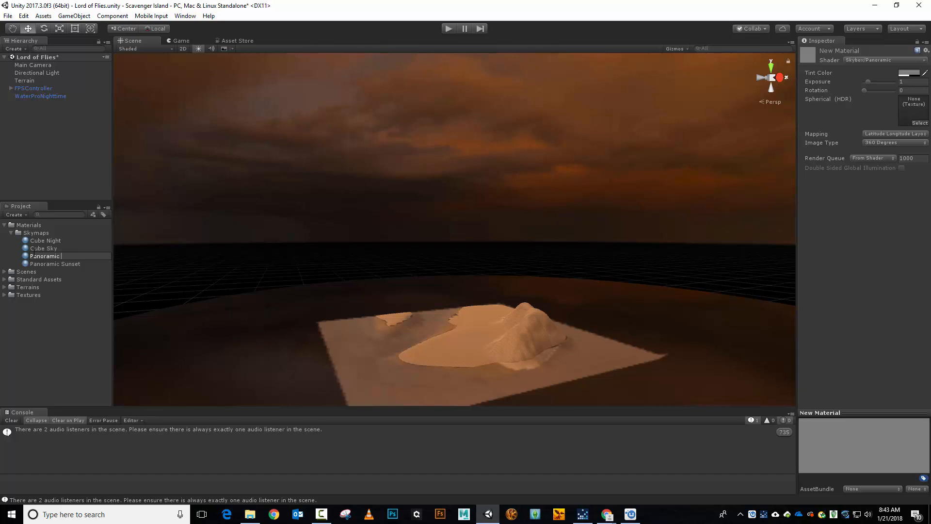
type("Storm")
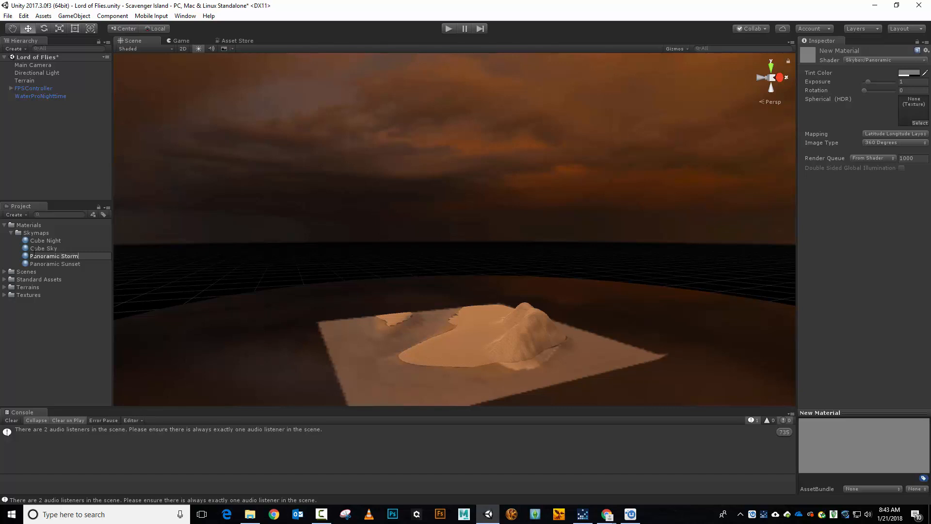
left_click(54, 255)
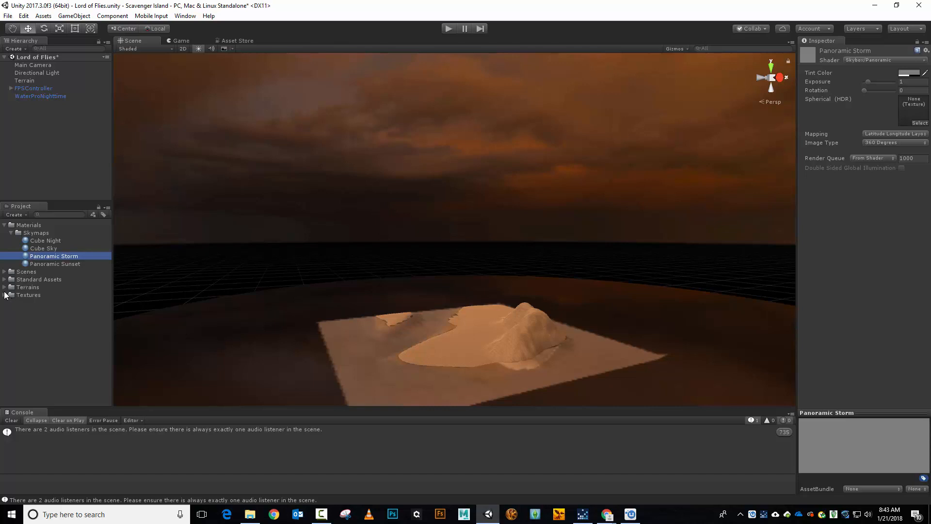
left_click(4, 295)
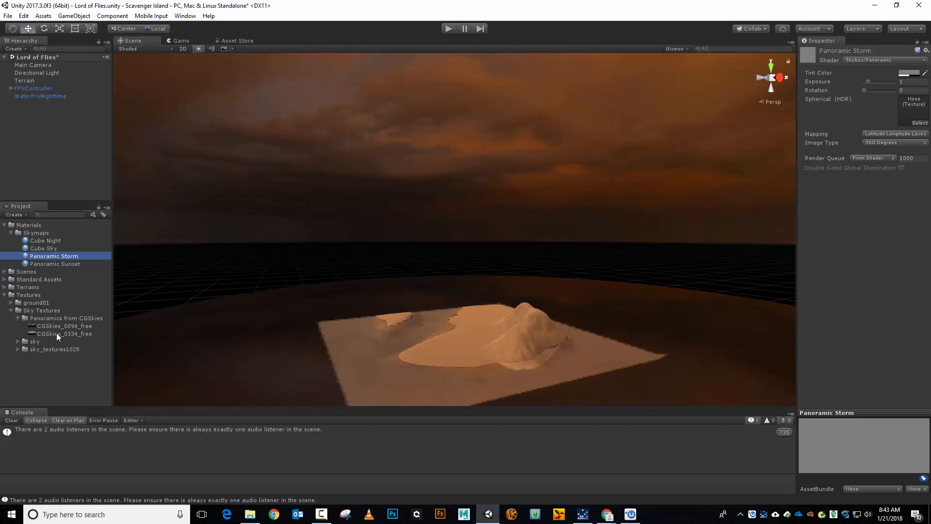
left_click(64, 333)
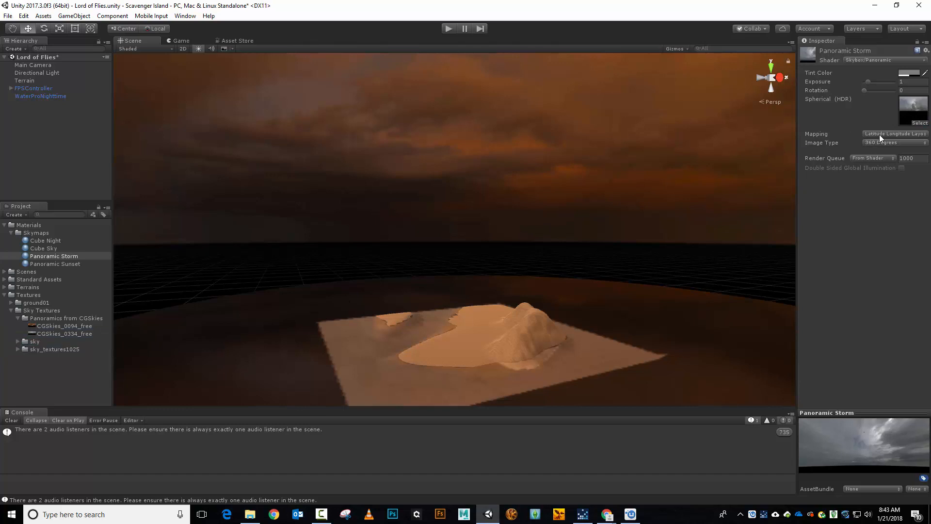
mouse_move(857, 206)
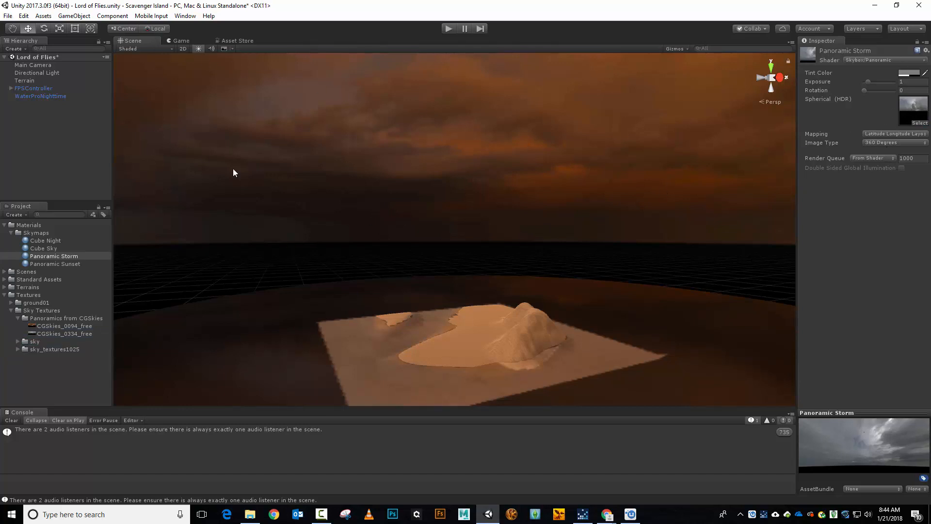
Set the Lighting settings' Skybox Material to Panoramic Storm instead of Panoramic Sunset
left_click(184, 16)
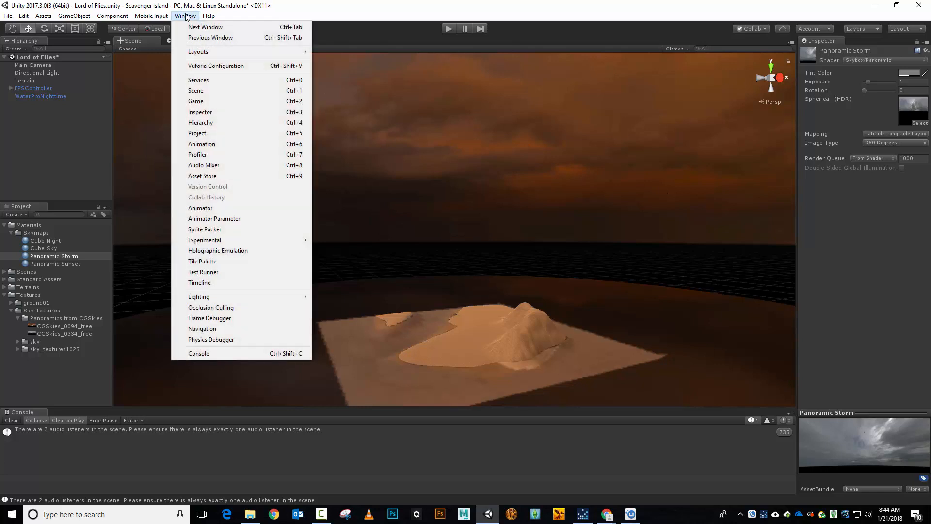
mouse_move(199, 296)
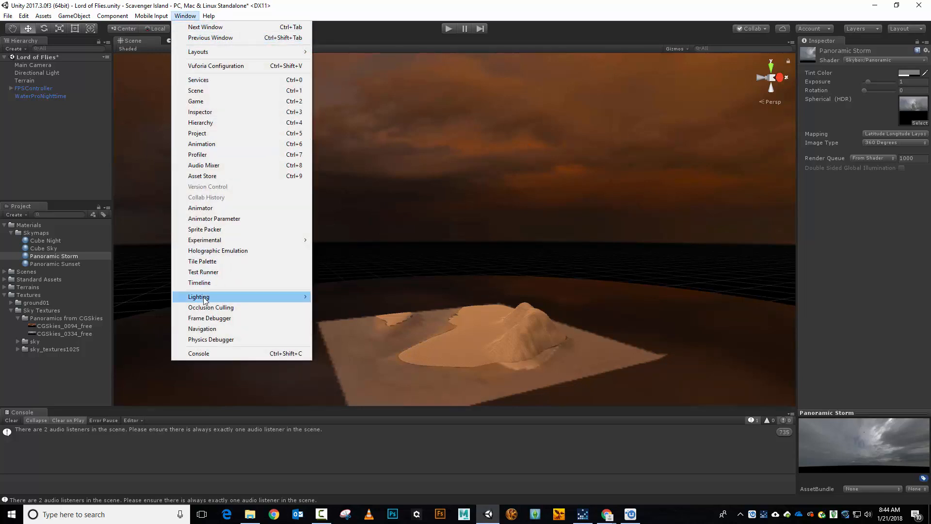
left_click(198, 296)
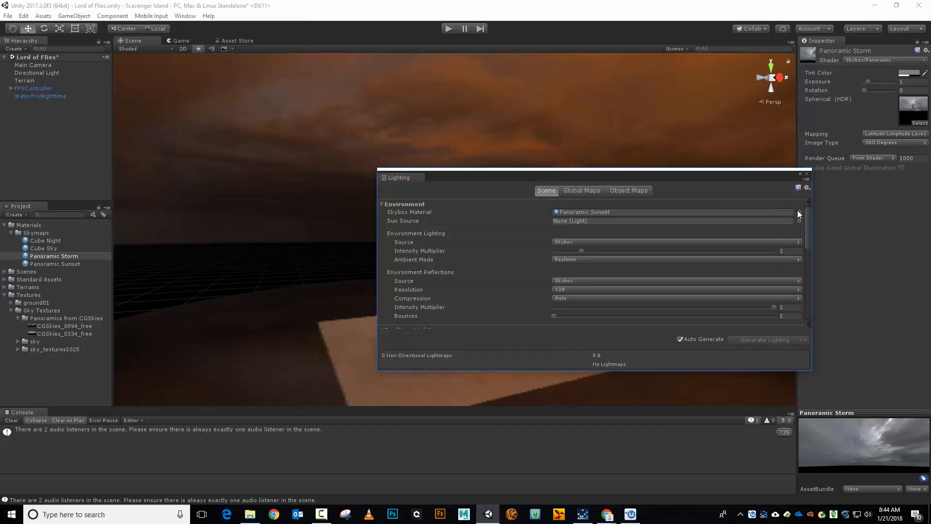
left_click(799, 212)
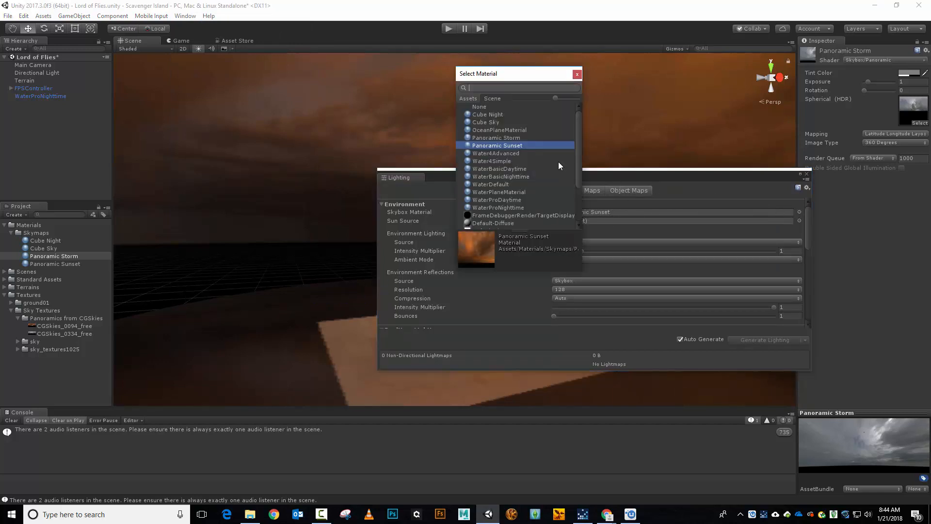
left_click(497, 137)
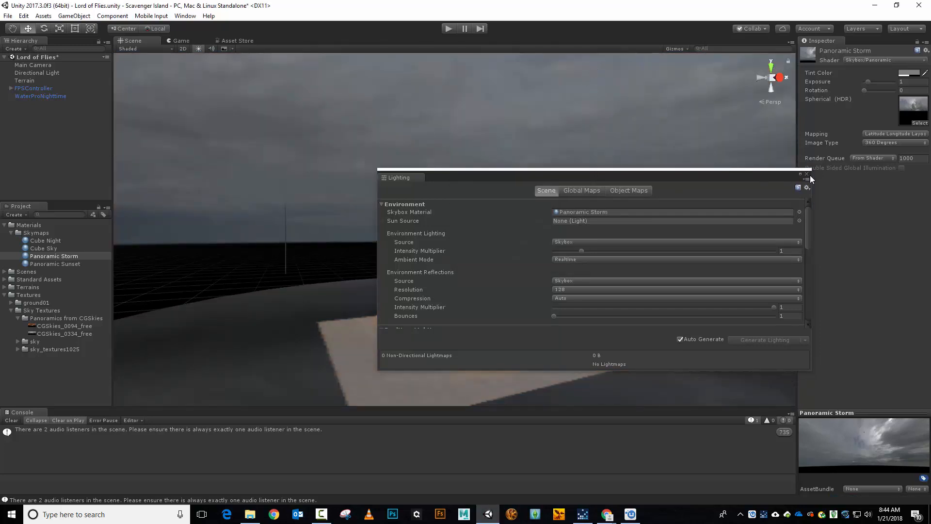
left_click(806, 177)
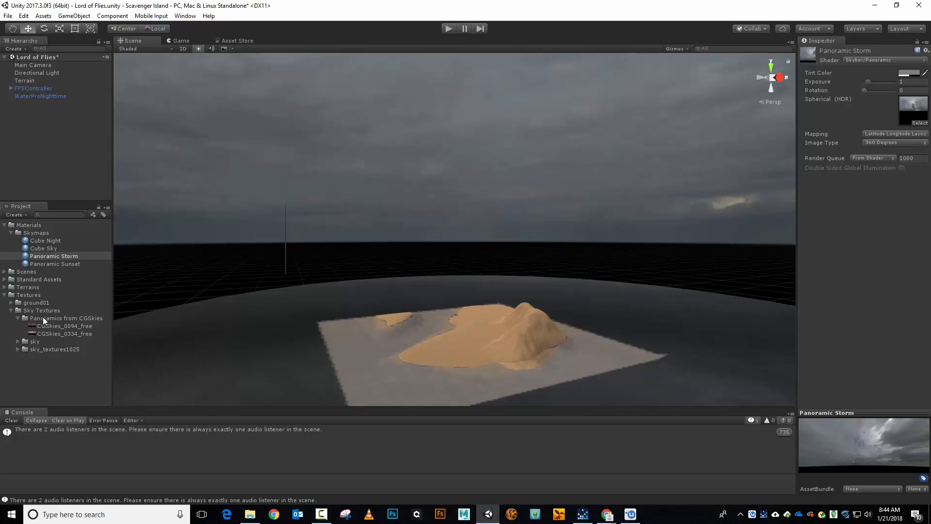
mouse_move(47, 344)
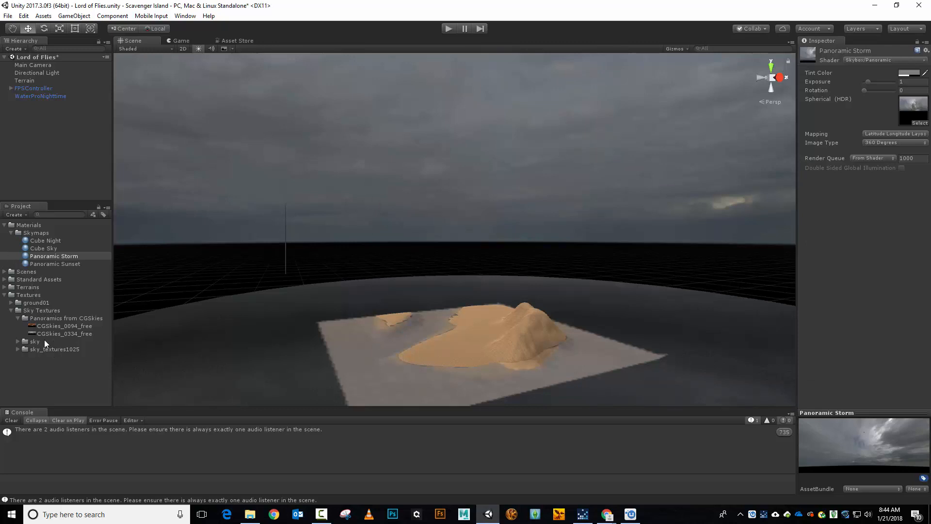
Rename the Skymaps folder to 'Sky Boxes' and reselect the Panoramic Storm material
left_click(35, 232)
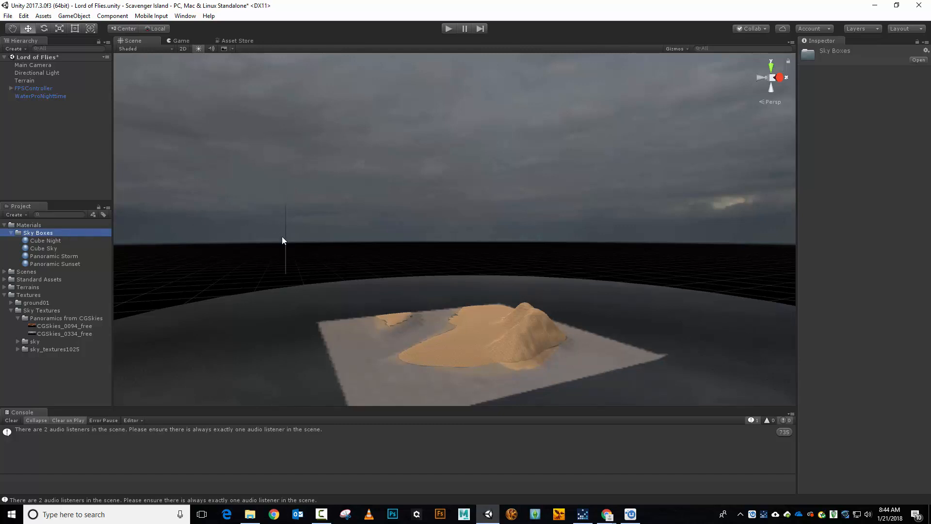
left_click(54, 256)
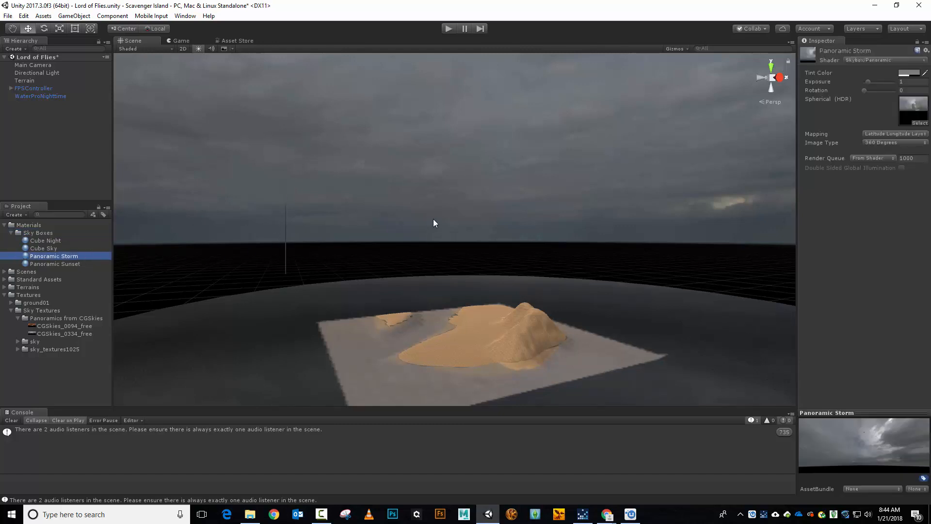
Uncheck Generate Mip Maps on the CGSkies_0334_free texture and apply the import change
left_click(64, 333)
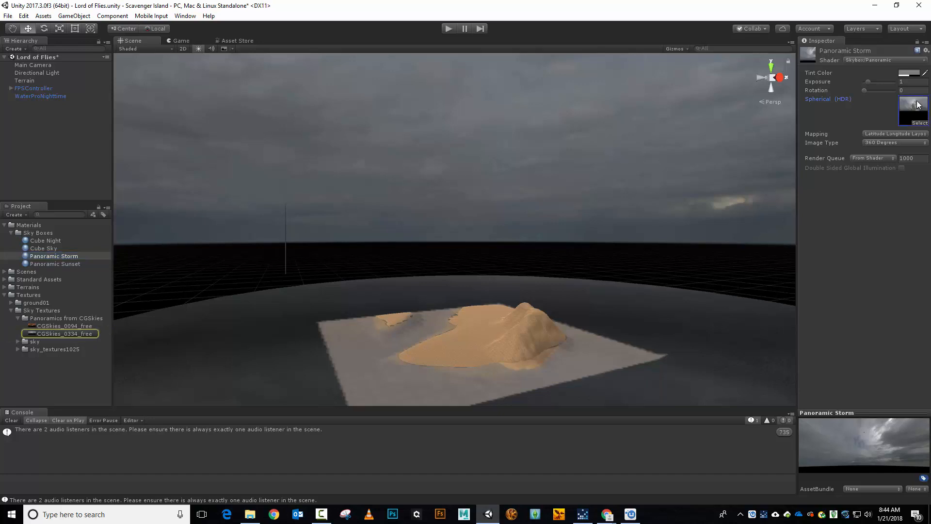
left_click(65, 333)
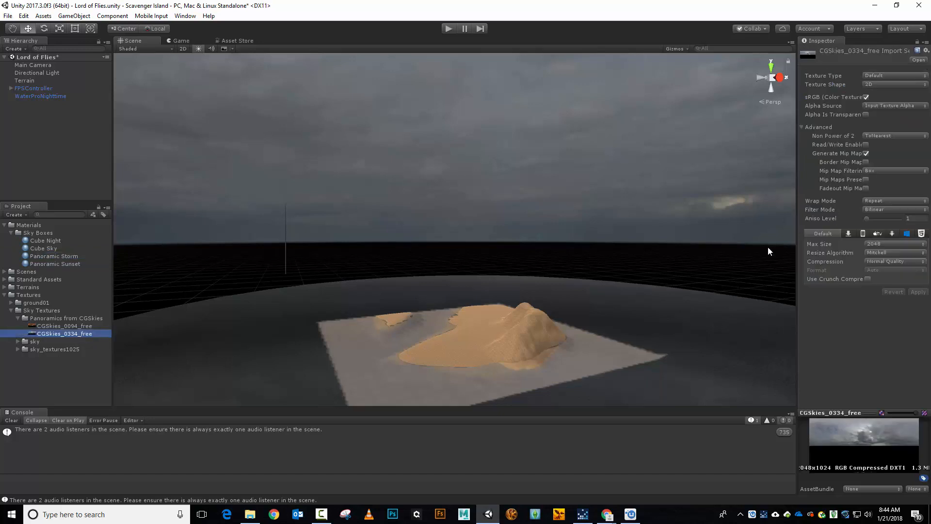
left_click(867, 153)
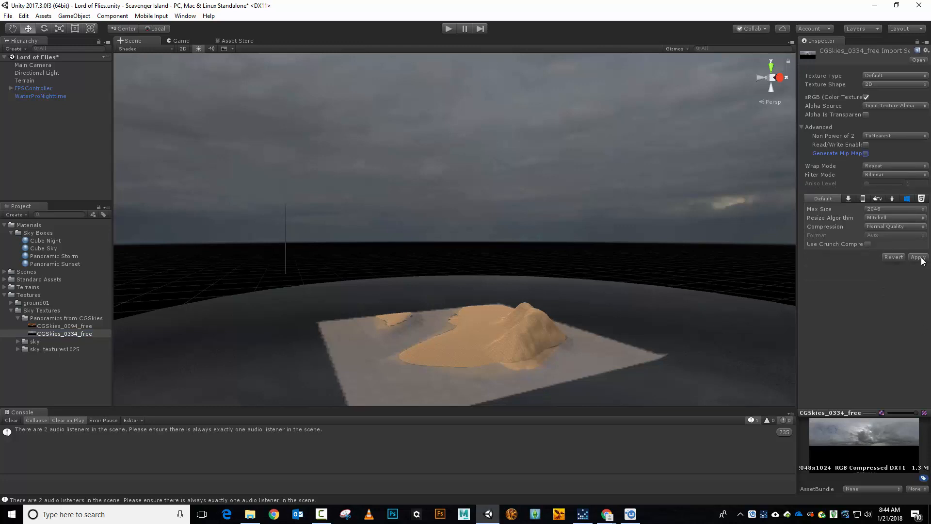
left_click(919, 256)
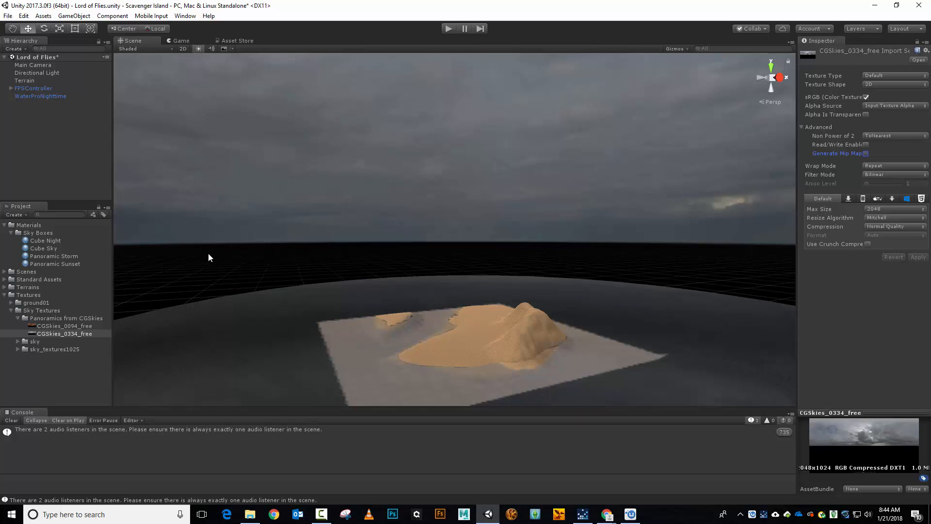
Rotate the Panoramic Storm skybox to 212, leaving exposure at 1
left_click(54, 256)
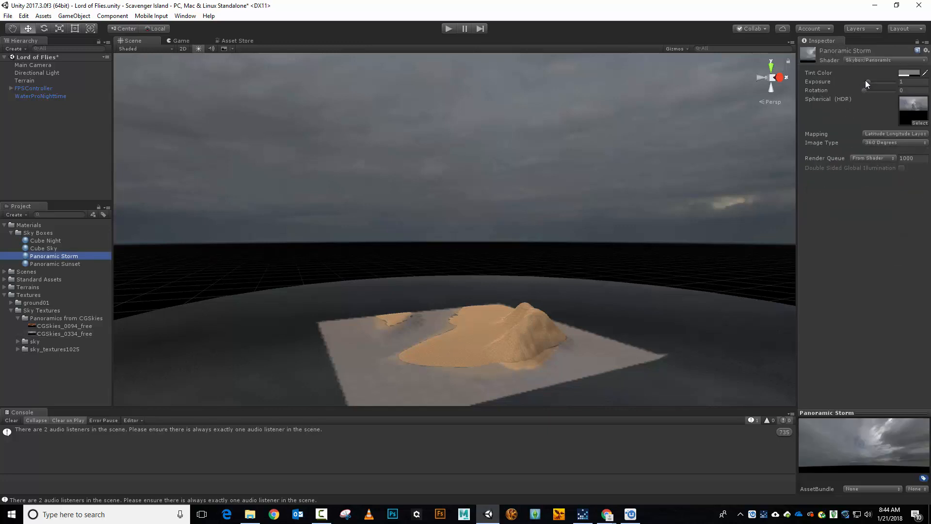
left_click_drag(879, 84, 884, 85)
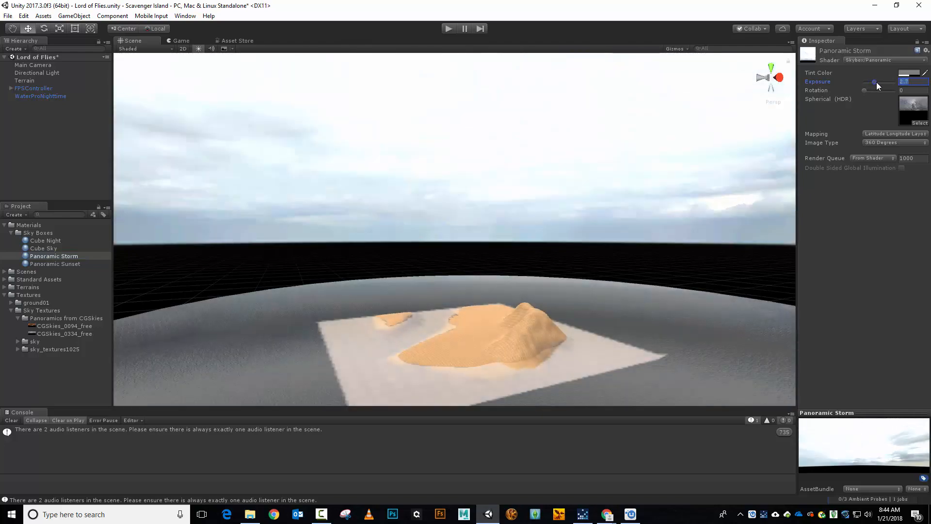
left_click_drag(873, 83, 878, 82)
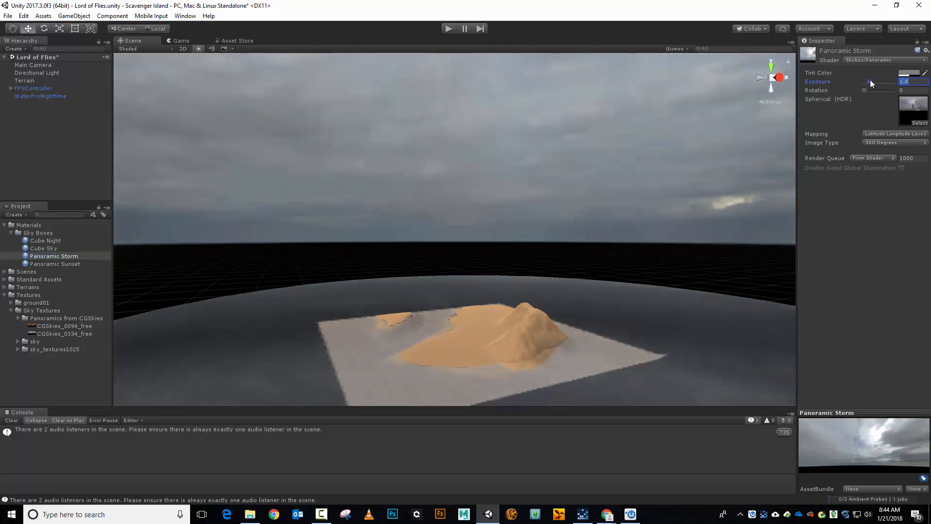
left_click_drag(870, 82, 868, 81)
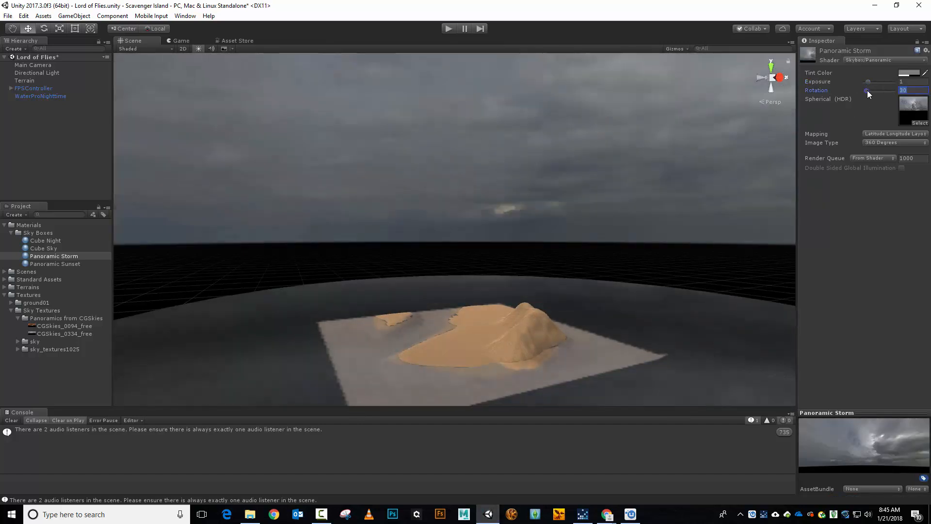
left_click_drag(867, 90, 891, 89)
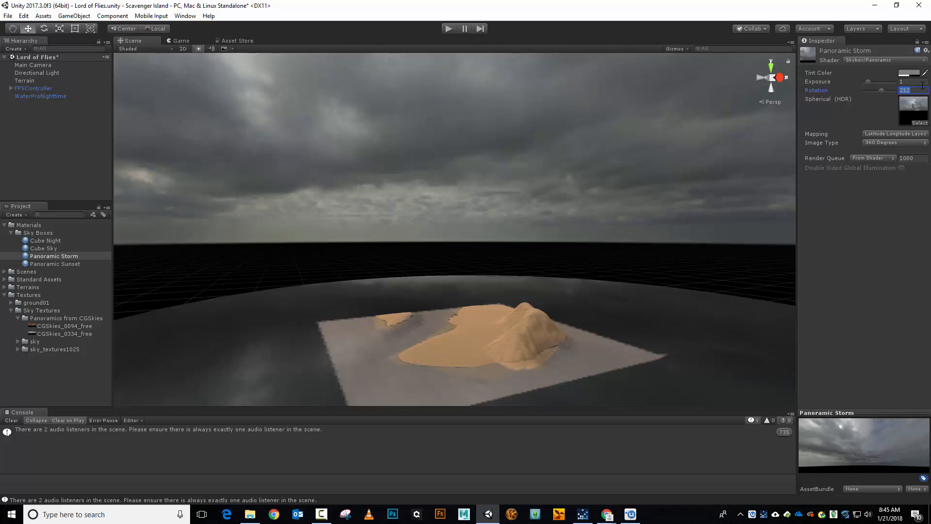
Set the Panoramic Storm tint to dark warm orange (103, 67, 32), after trying purple and pink
left_click(903, 72)
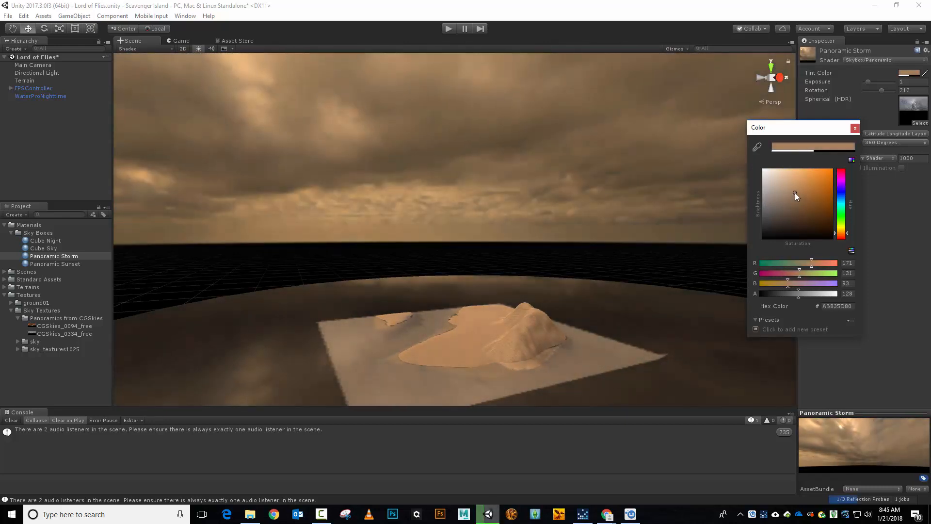
left_click_drag(796, 196, 801, 204)
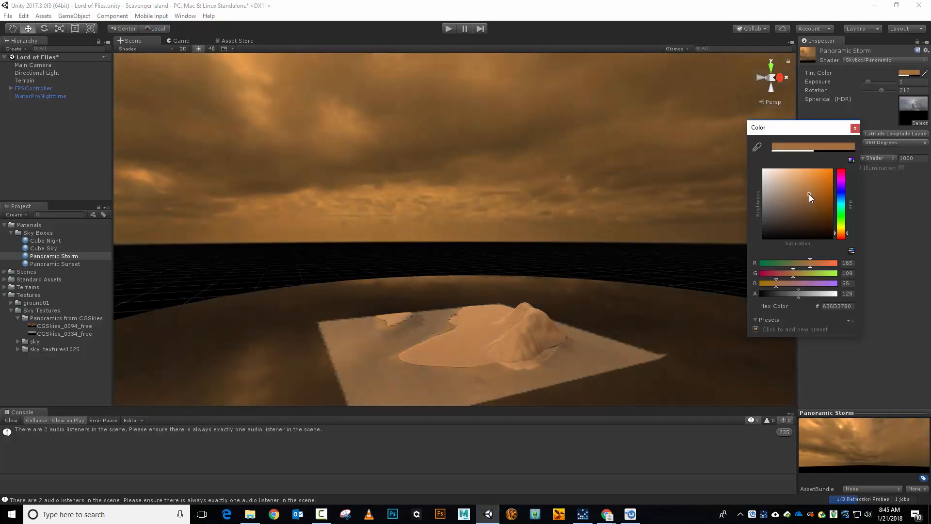
left_click_drag(807, 196, 812, 196)
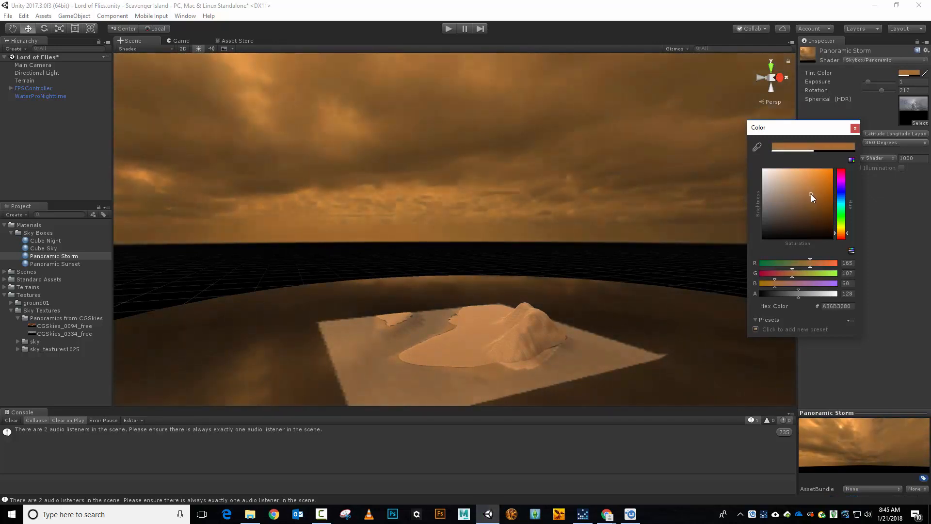
left_click_drag(811, 197, 807, 203)
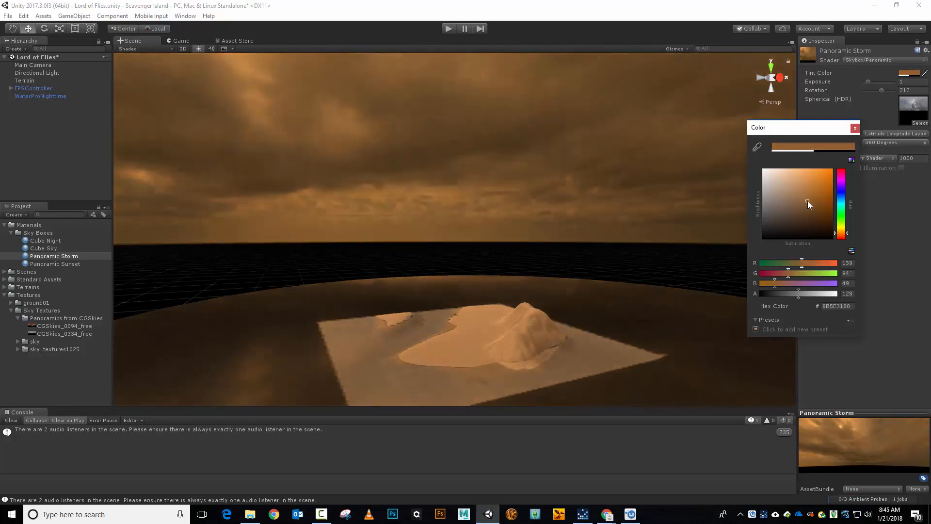
left_click_drag(808, 203, 805, 212)
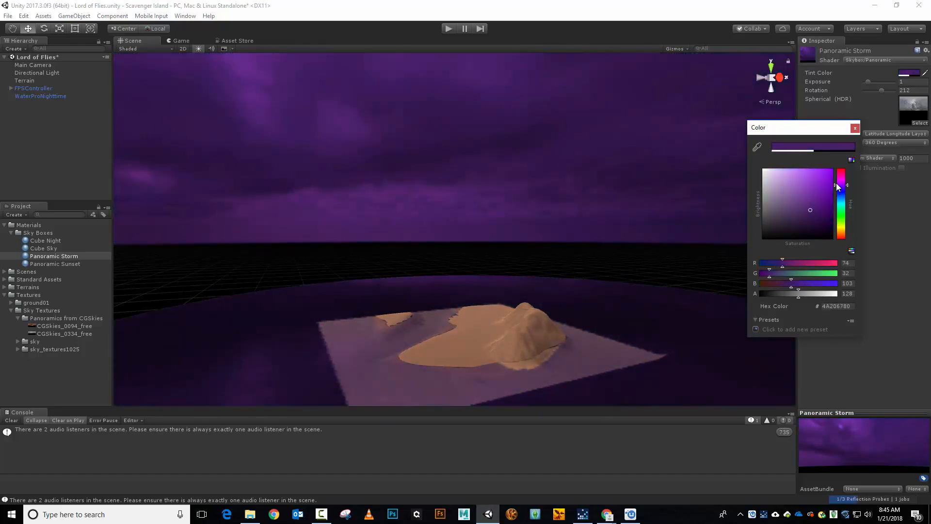
left_click_drag(838, 185, 838, 174)
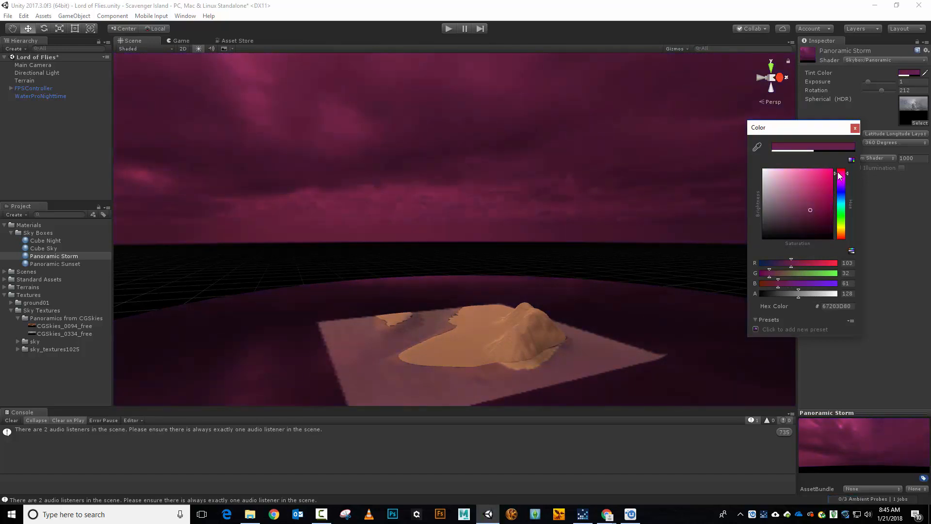
left_click_drag(844, 175, 843, 227)
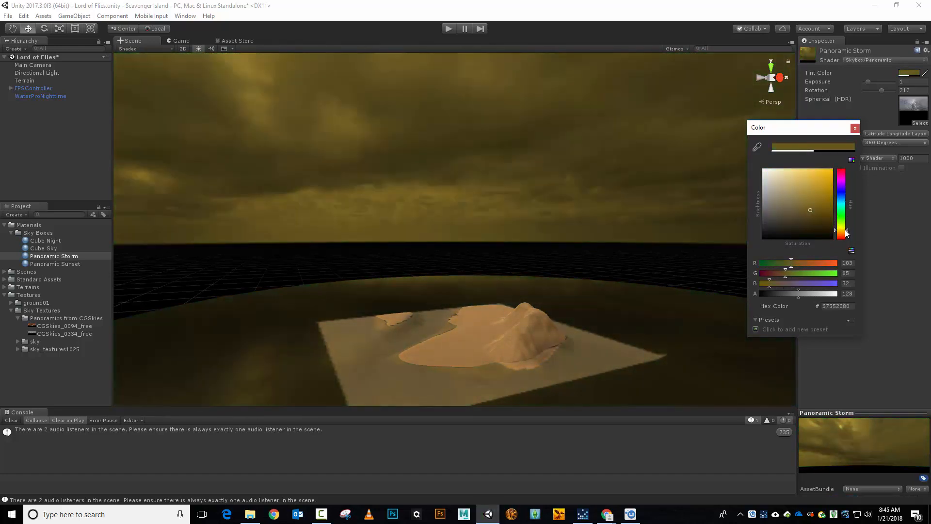
left_click(806, 176)
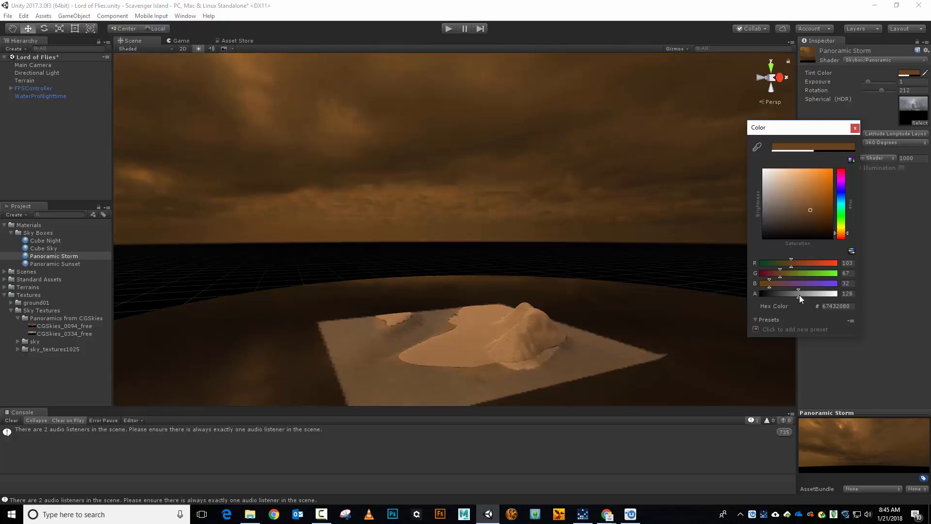
left_click_drag(799, 289, 827, 289)
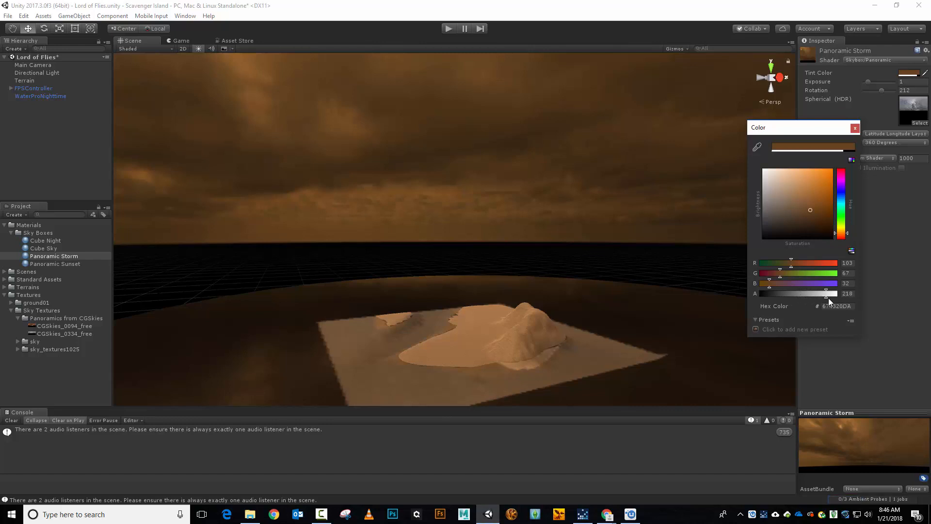
left_click_drag(827, 293, 842, 293)
type("0")
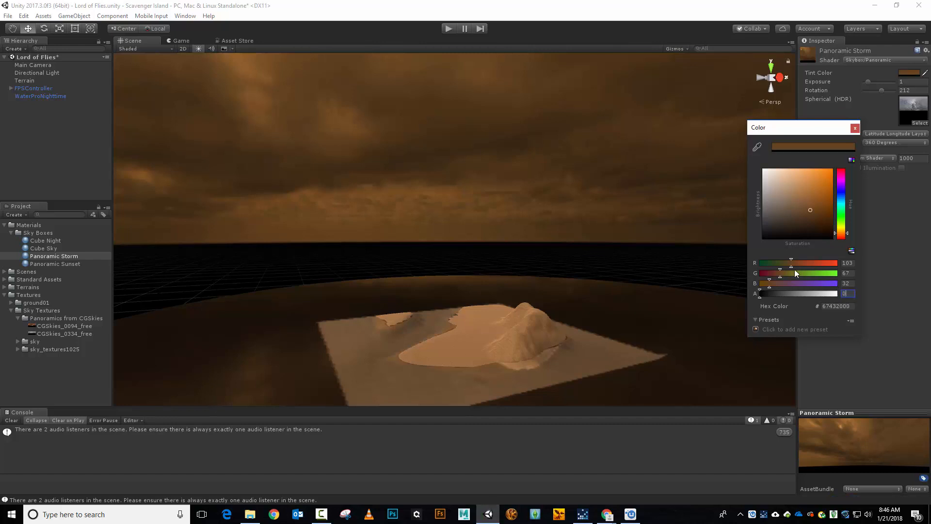
mouse_move(746, 284)
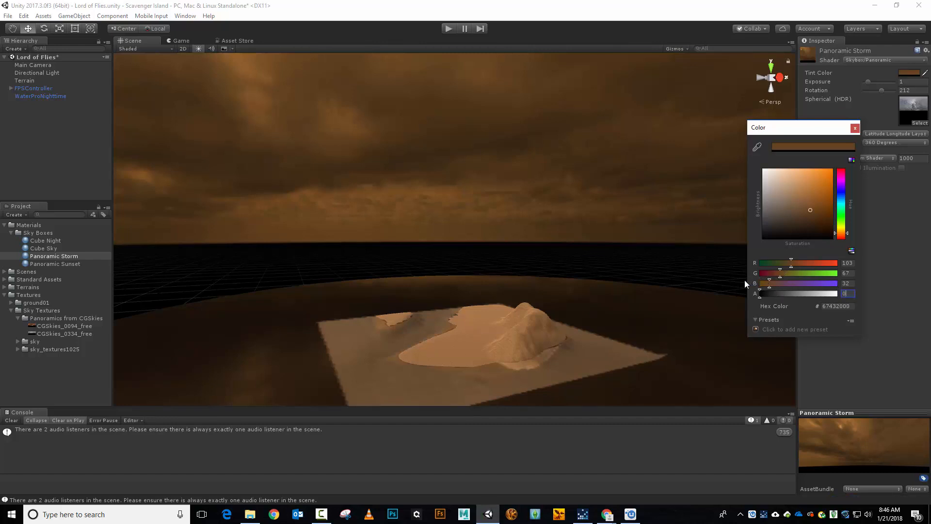
mouse_move(723, 148)
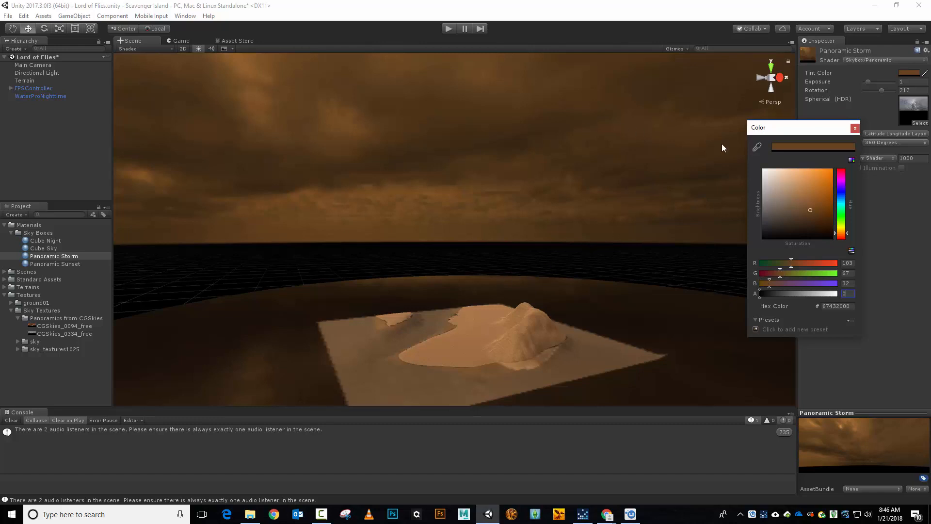
left_click(854, 127)
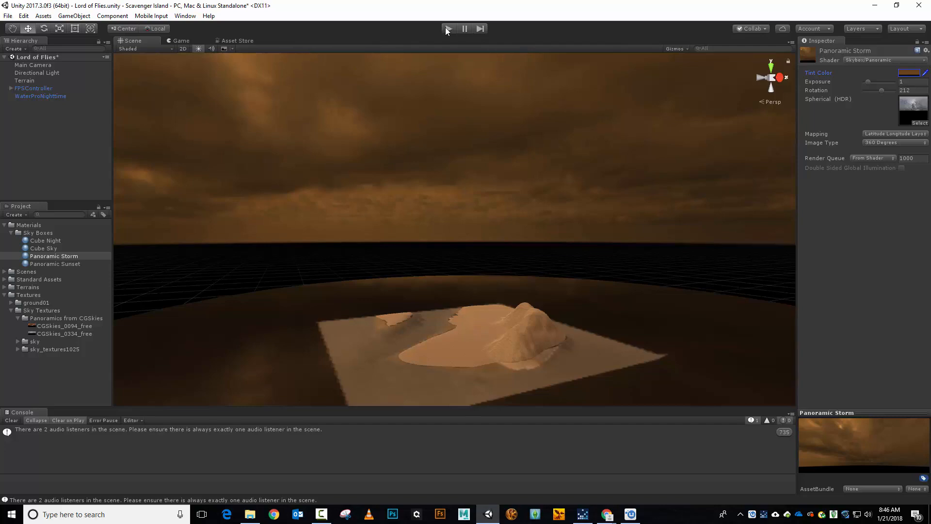
left_click(448, 28)
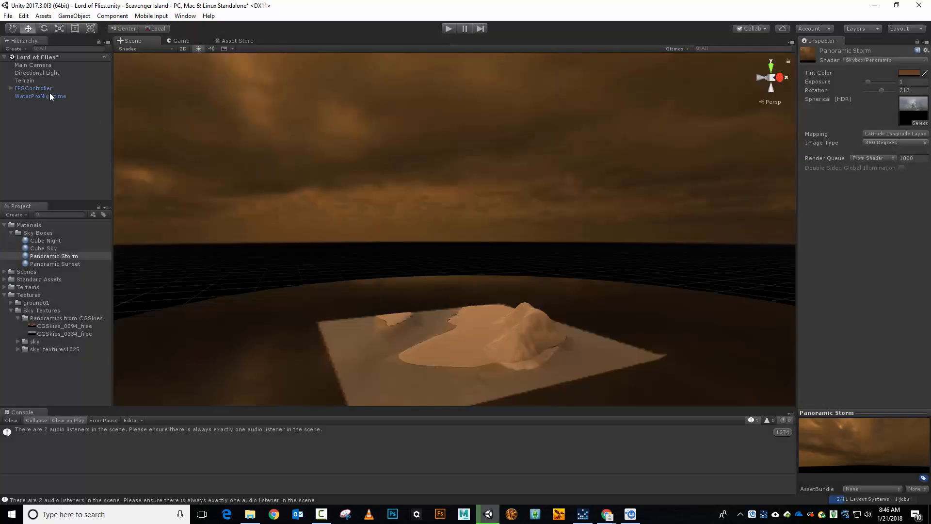
Change the Directional Light's colour to a soft light peach tone
left_click(36, 72)
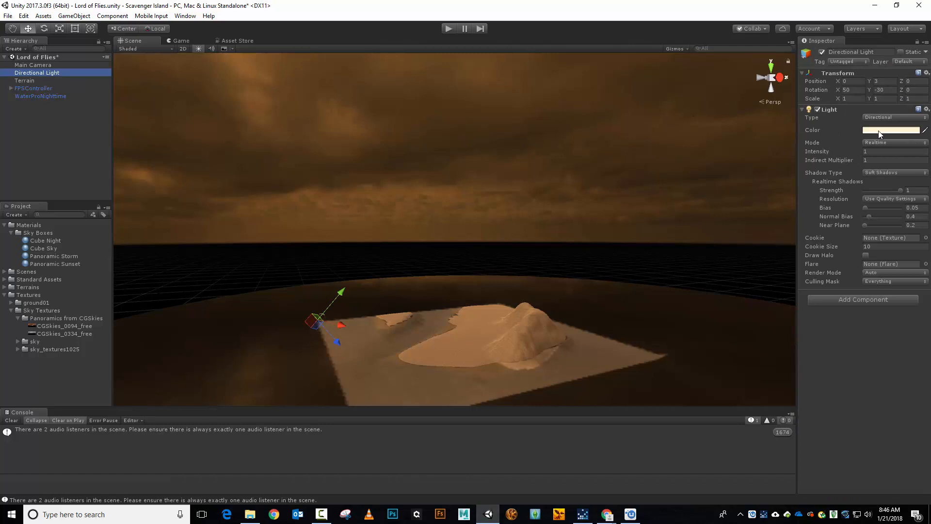
left_click(891, 130)
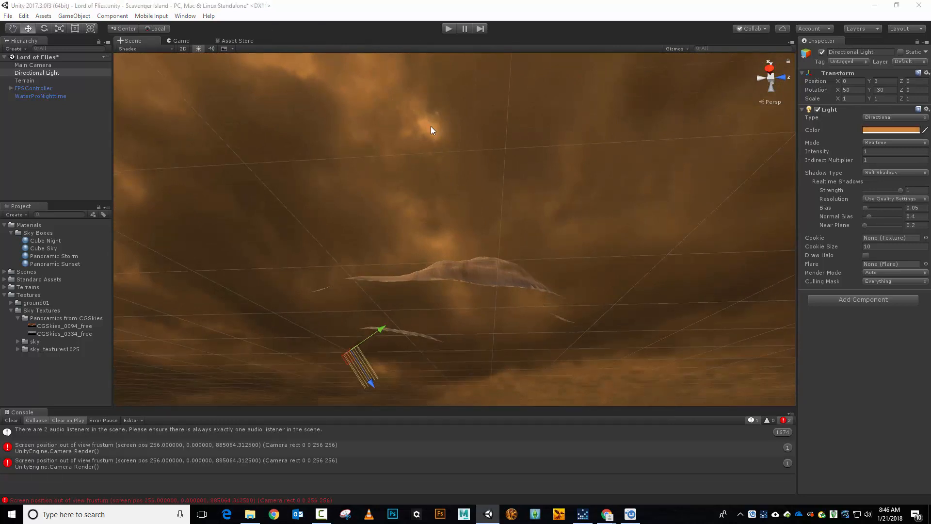
mouse_move(425, 126)
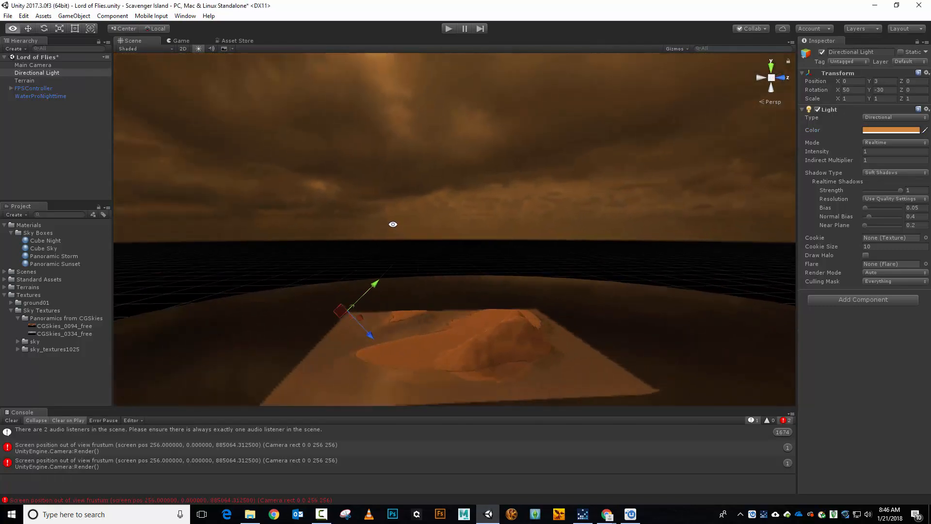
left_click(891, 130)
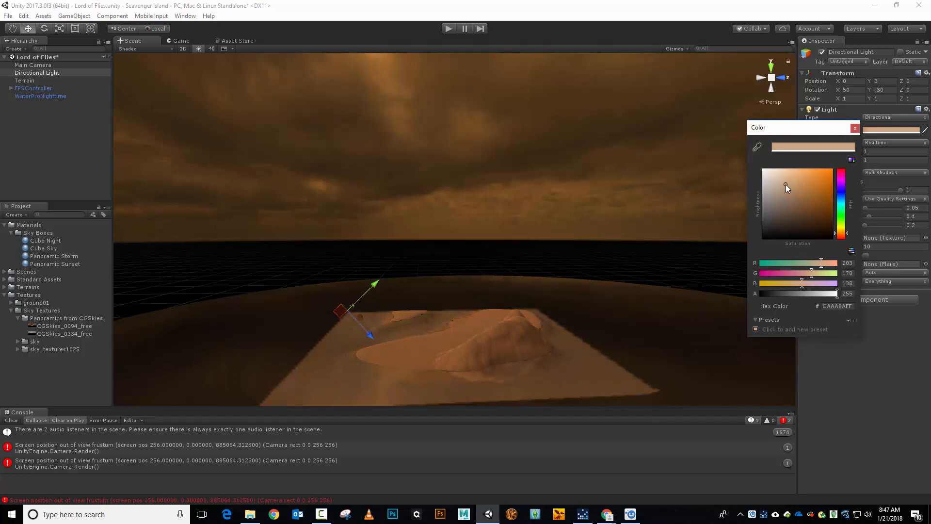
left_click_drag(786, 185, 790, 184)
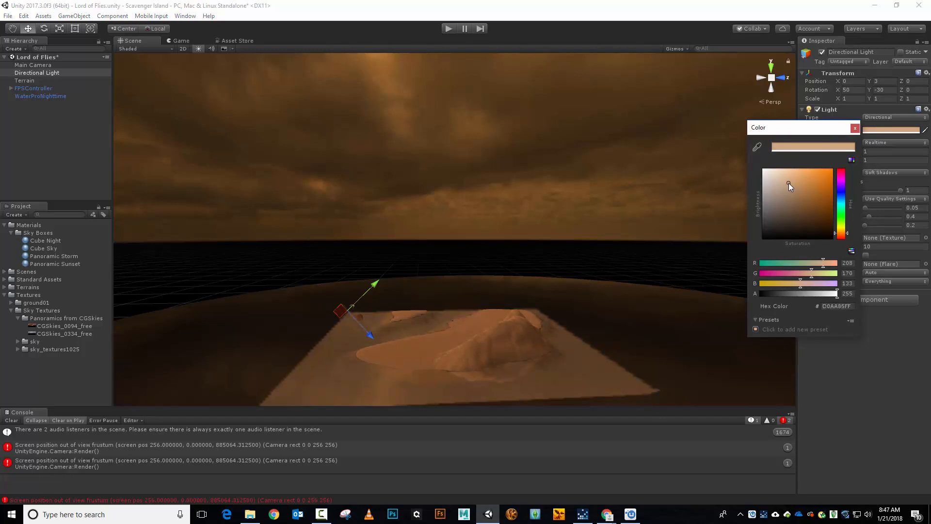
left_click(854, 128)
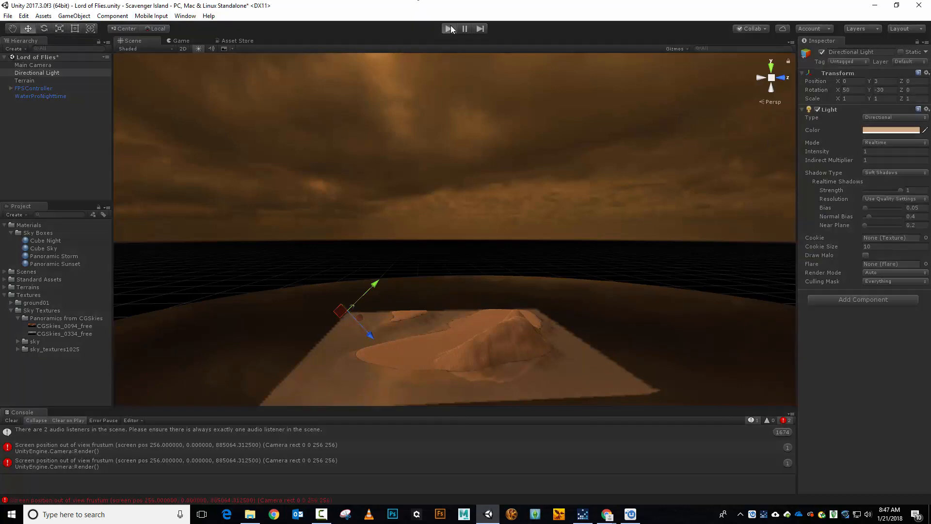
Enter Play mode and lower the Directional Light intensity to 0.42
left_click(447, 28)
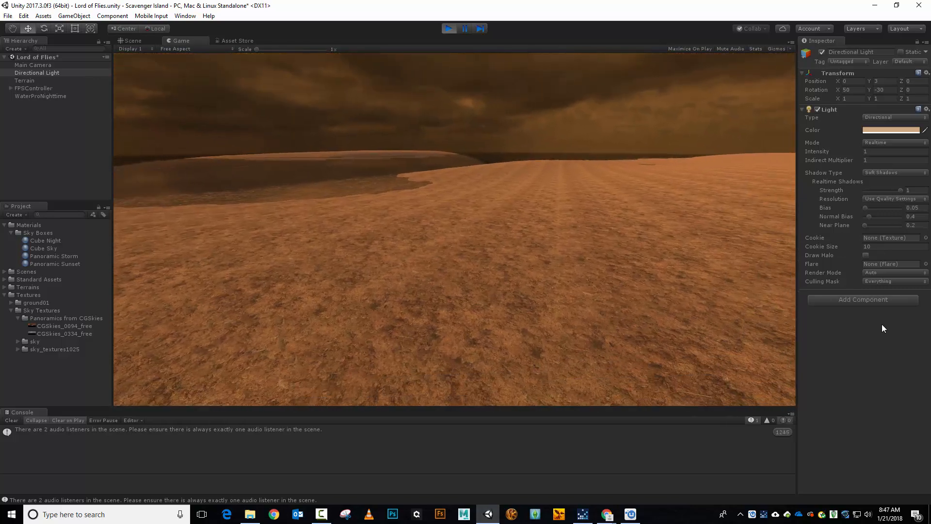
mouse_move(841, 380)
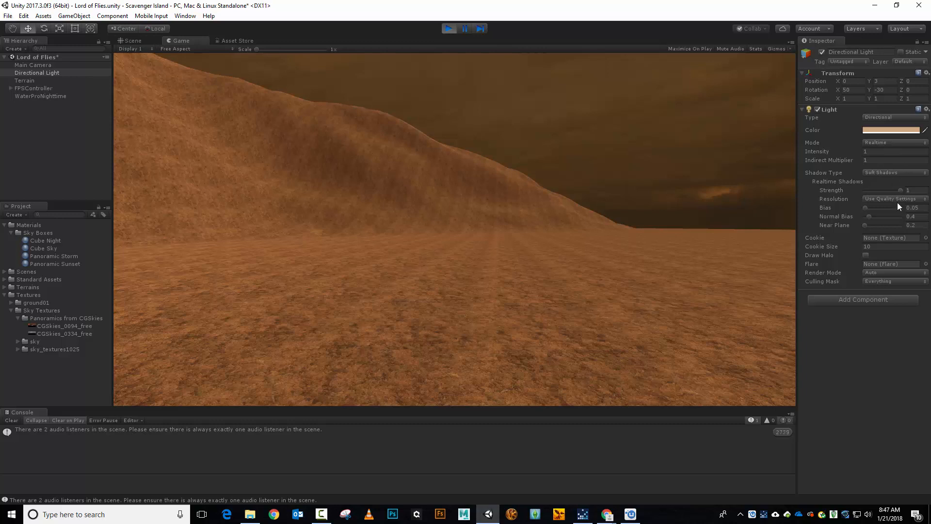
mouse_move(884, 316)
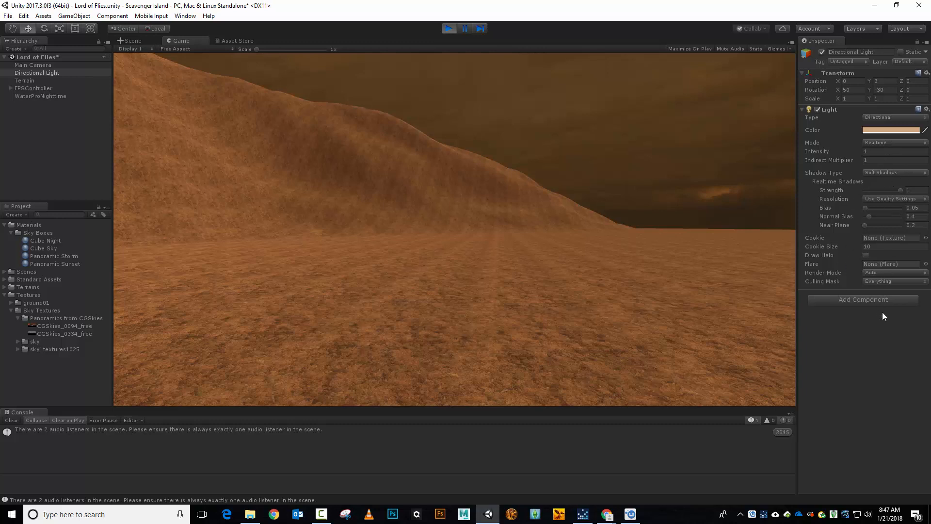
left_click(891, 129)
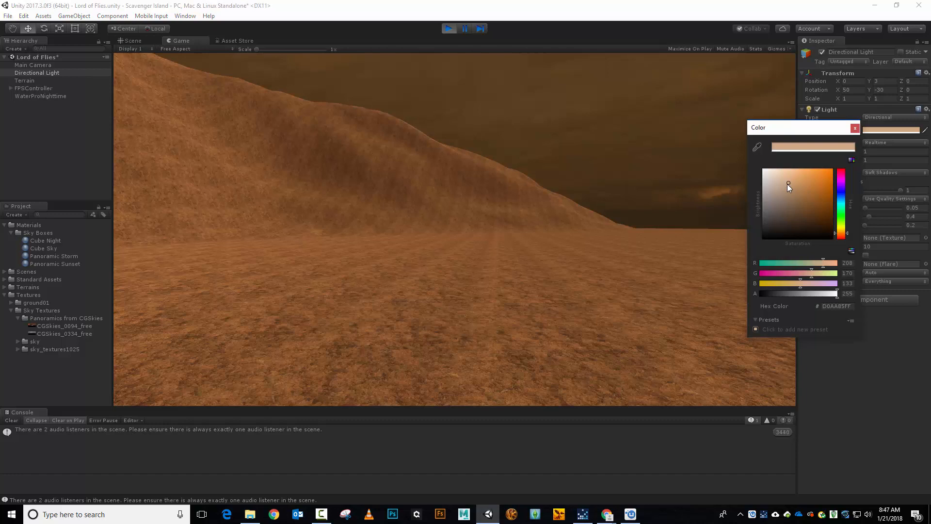
left_click(855, 127)
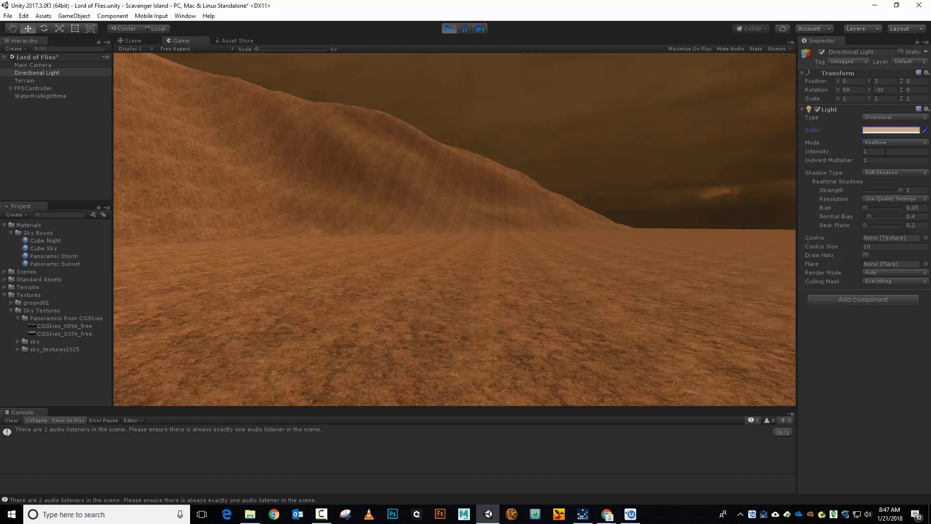
left_click_drag(867, 151, 855, 151)
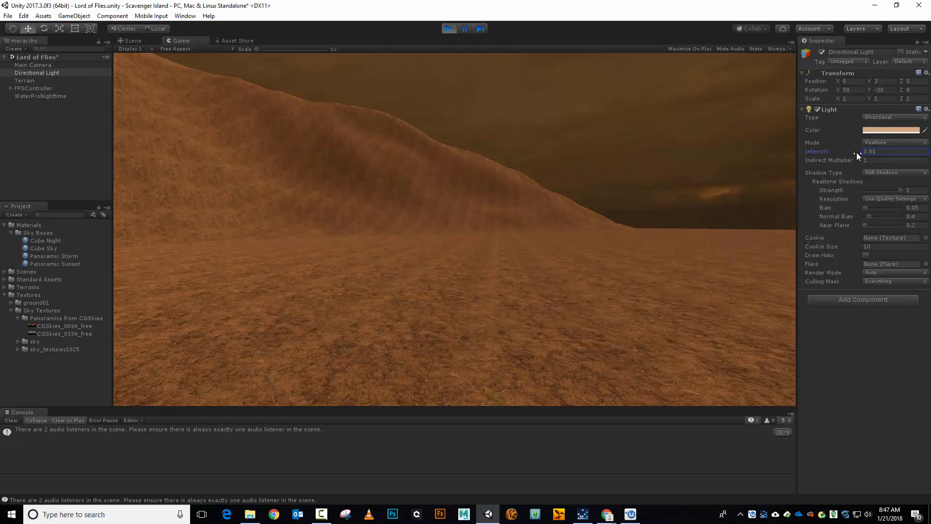
left_click_drag(879, 150, 858, 151)
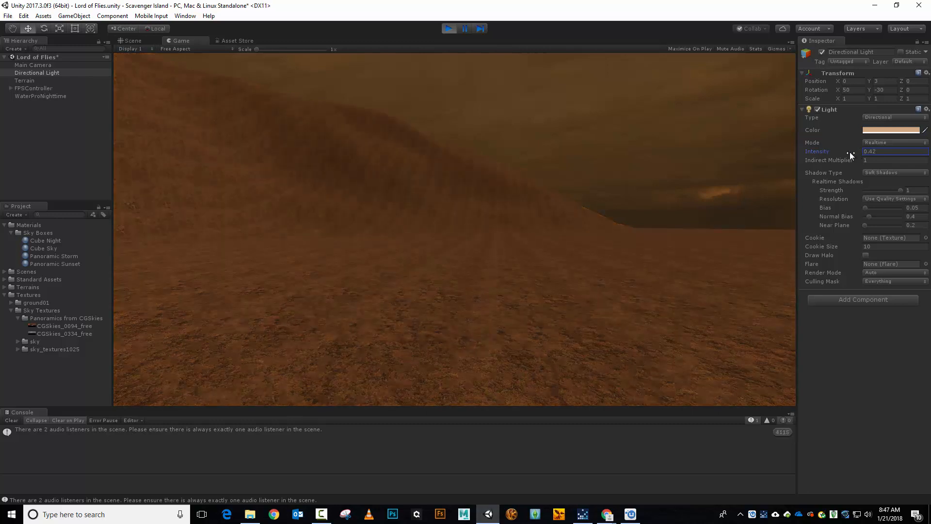